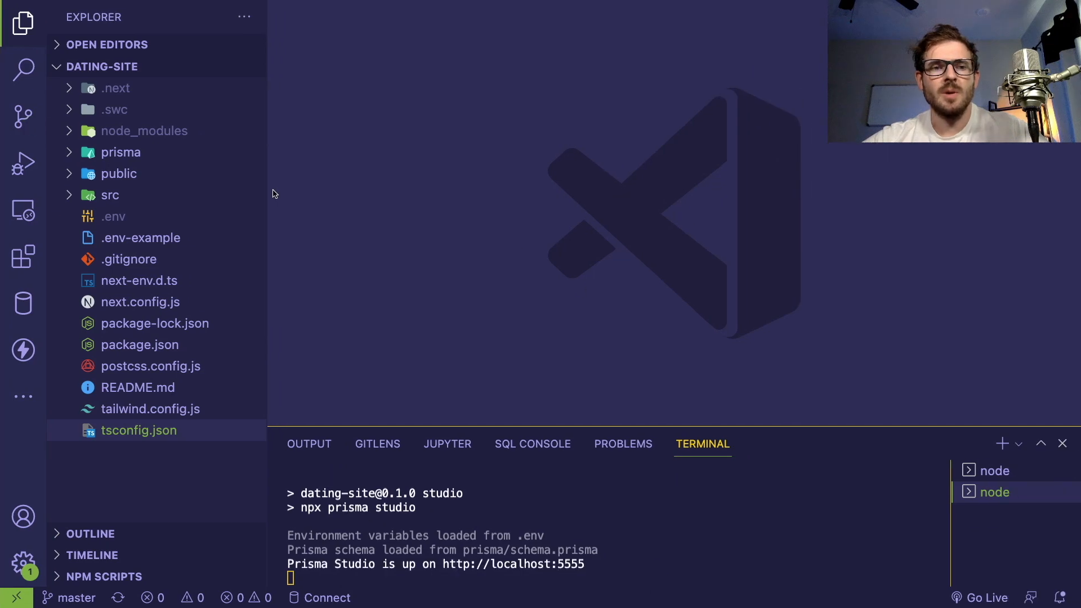
mouse_move(356, 164)
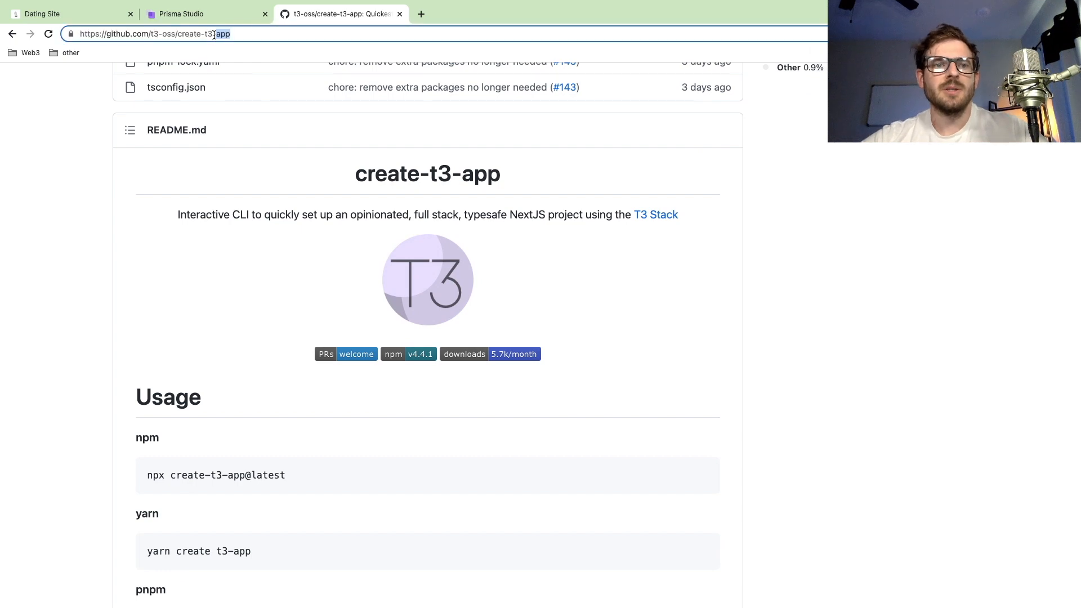
Scroll through the project, then switch to the Prisma Studio tab listing the database models.
scroll("down", 3)
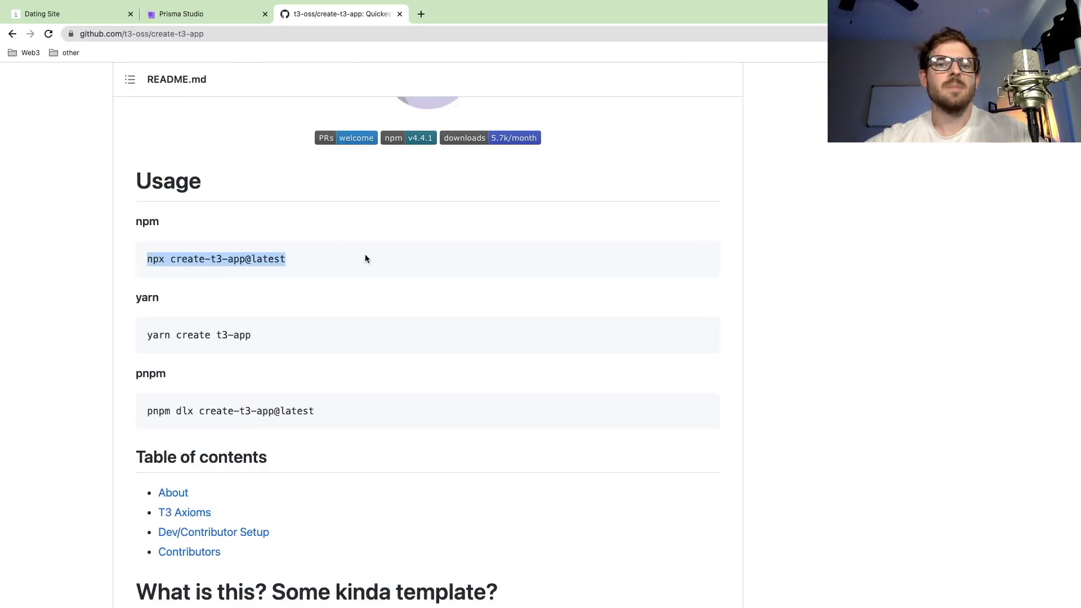
scroll("down", 3)
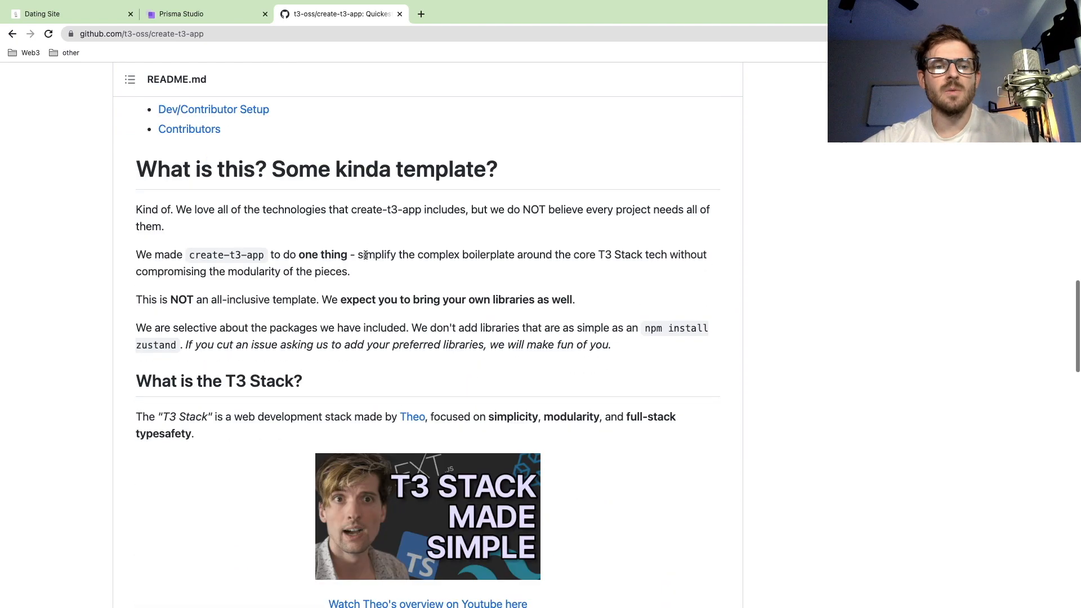
scroll("down", 3)
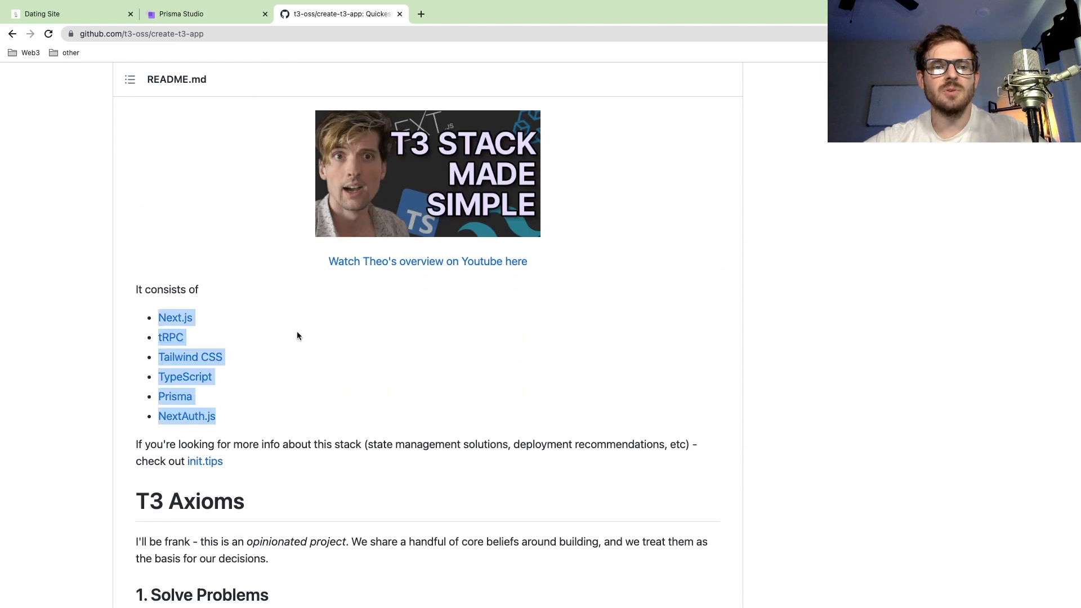
mouse_move(179, 382)
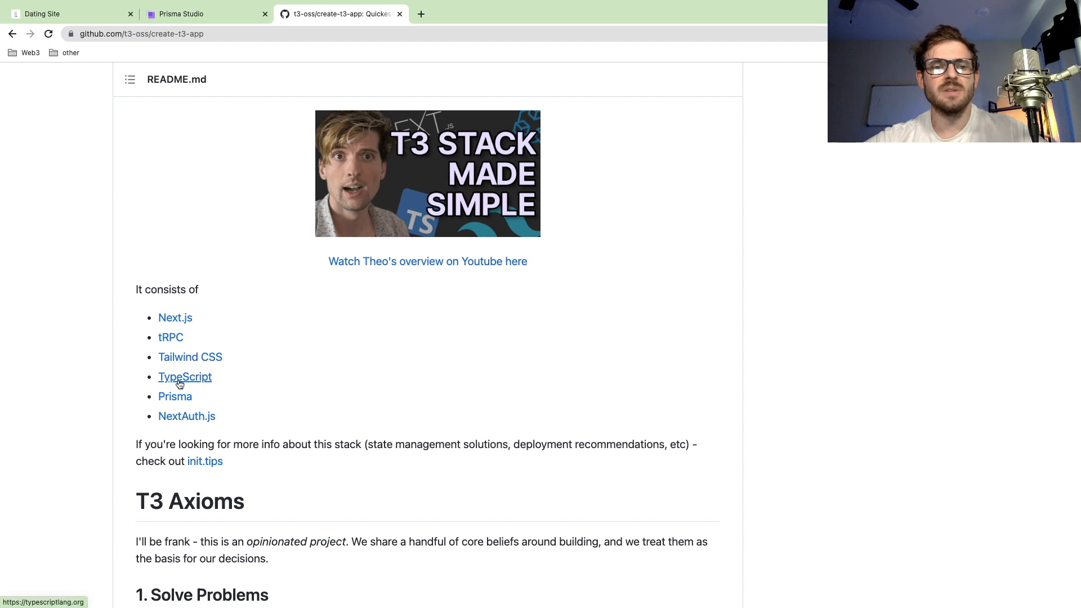
mouse_move(129, 320)
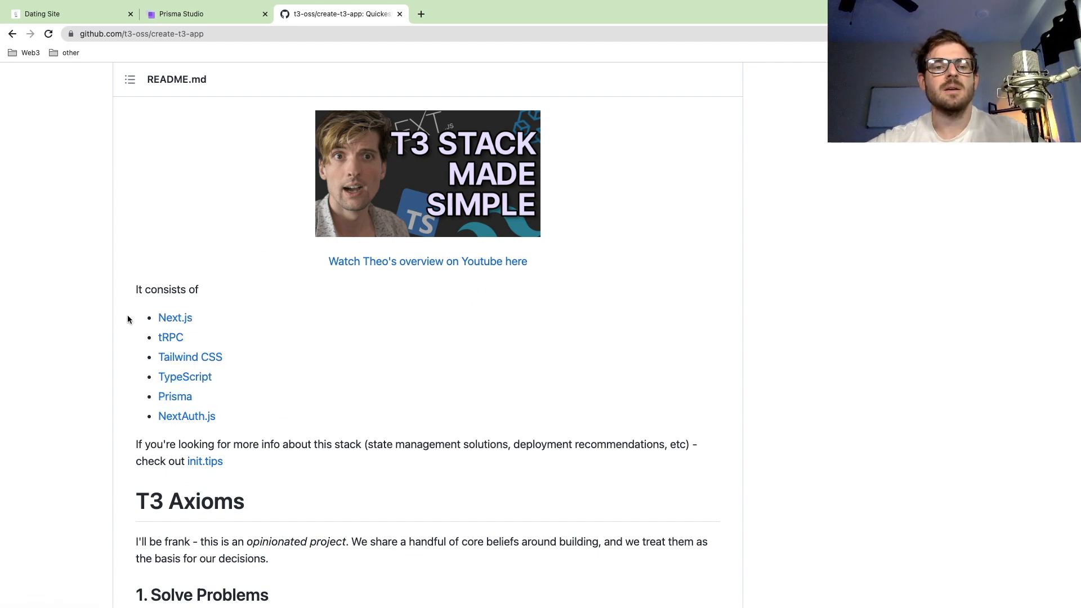
scroll("up", 3)
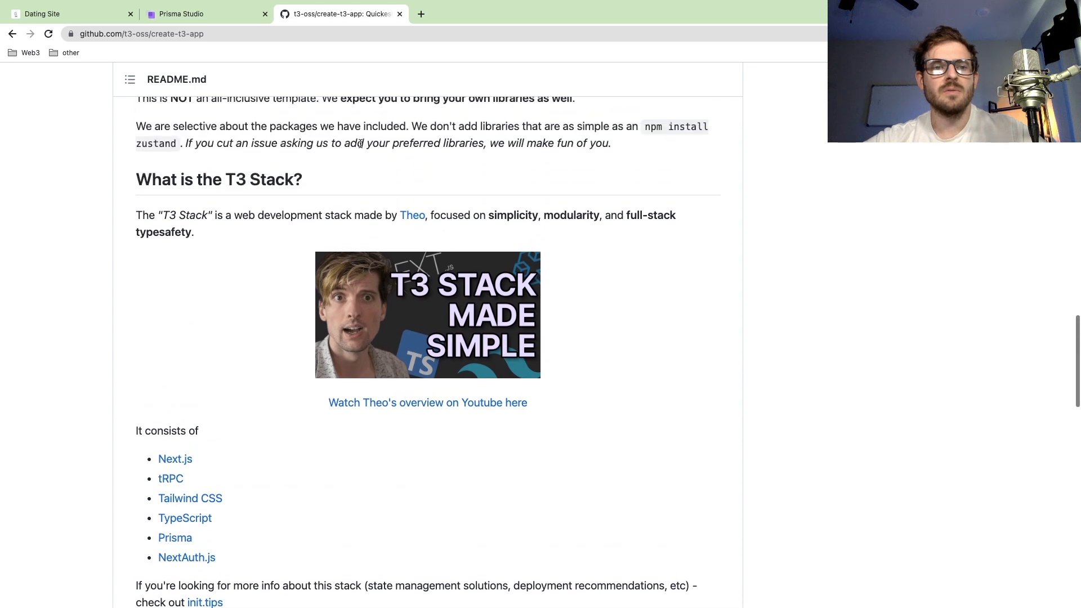
mouse_move(417, 216)
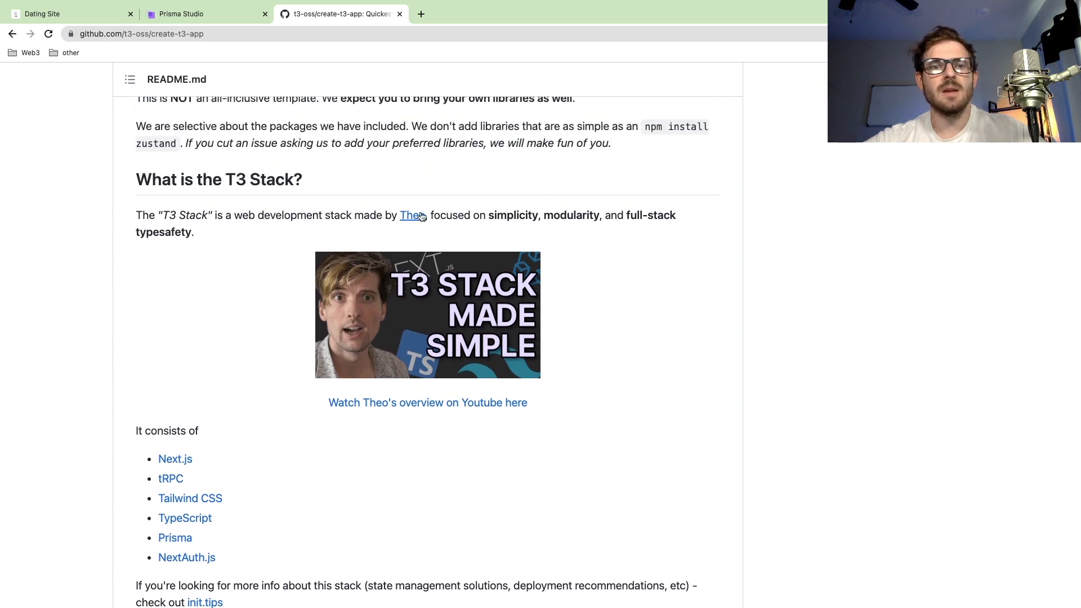
scroll("down", 3)
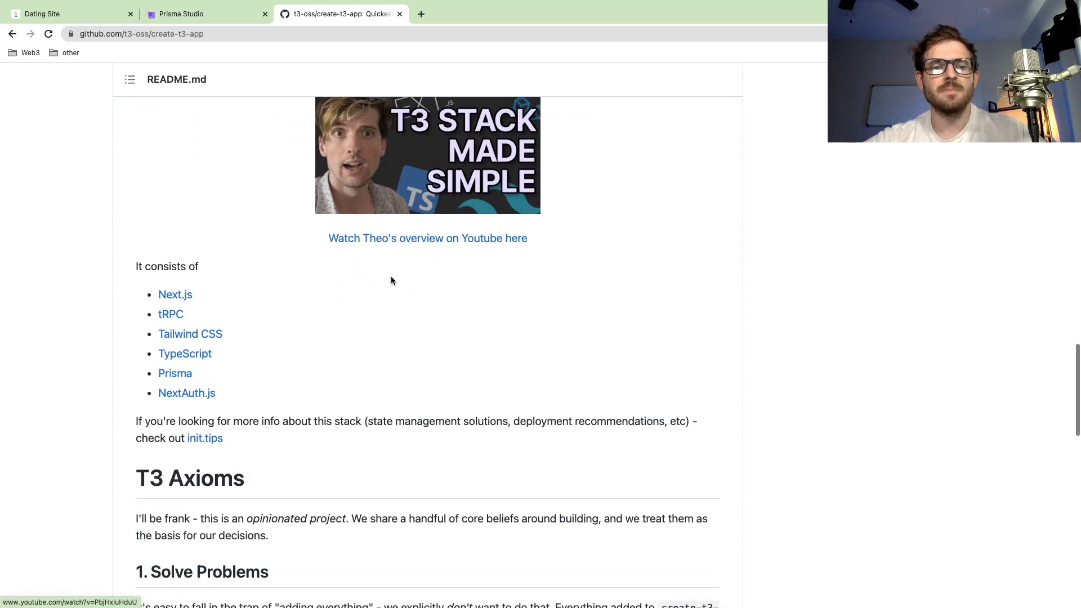
scroll("down", 3)
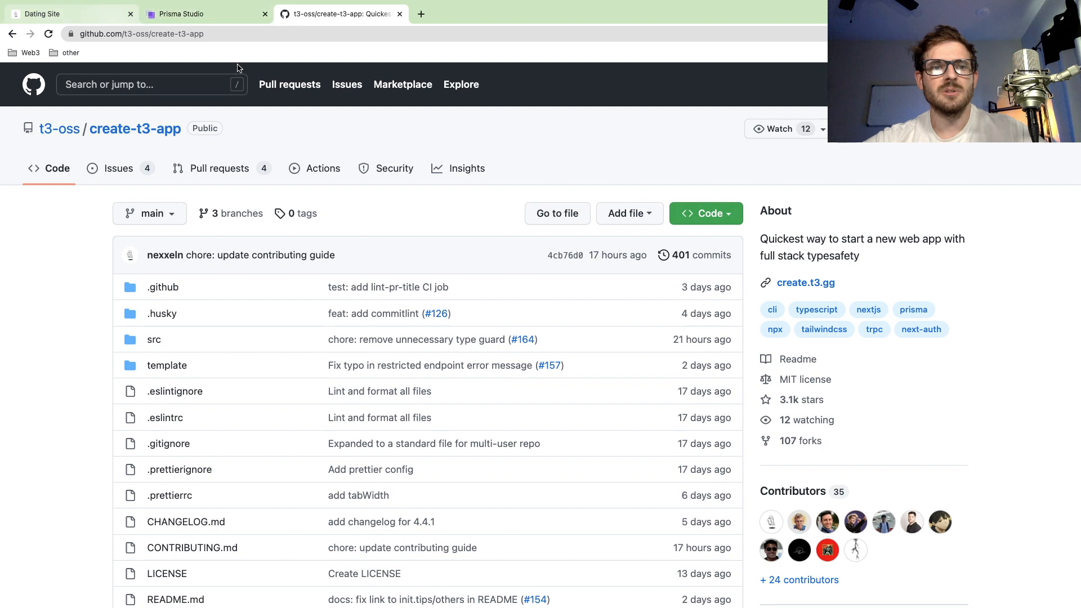
mouse_move(413, 223)
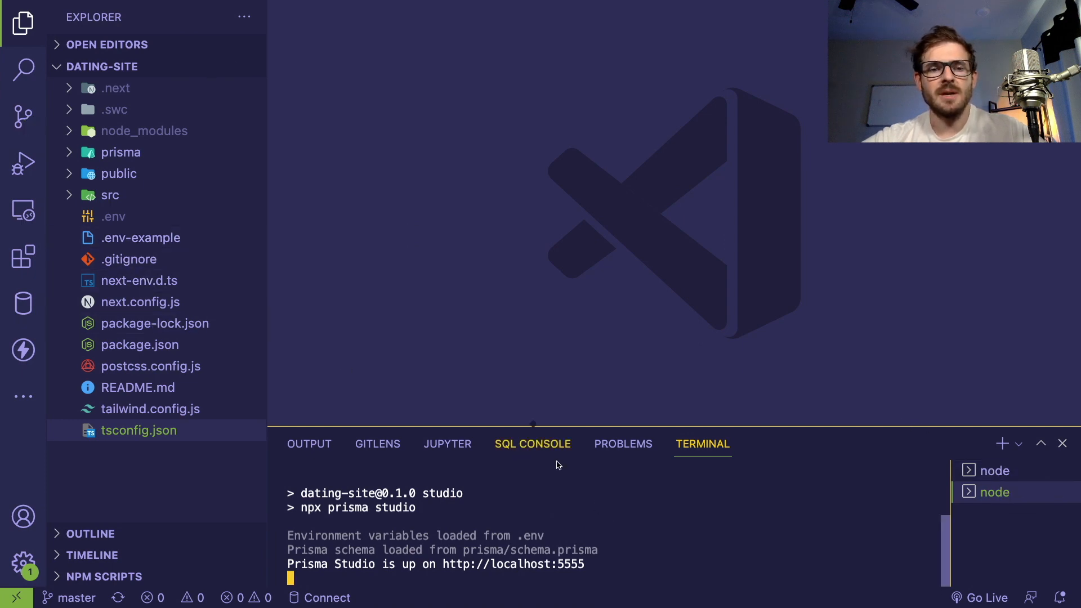
mouse_move(315, 302)
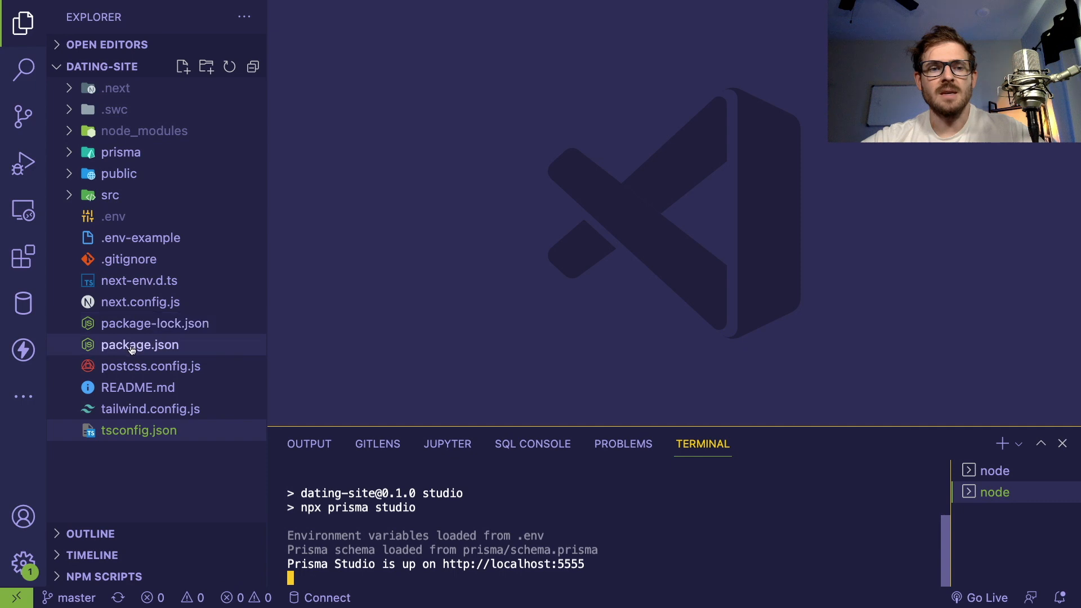
mouse_move(131, 349)
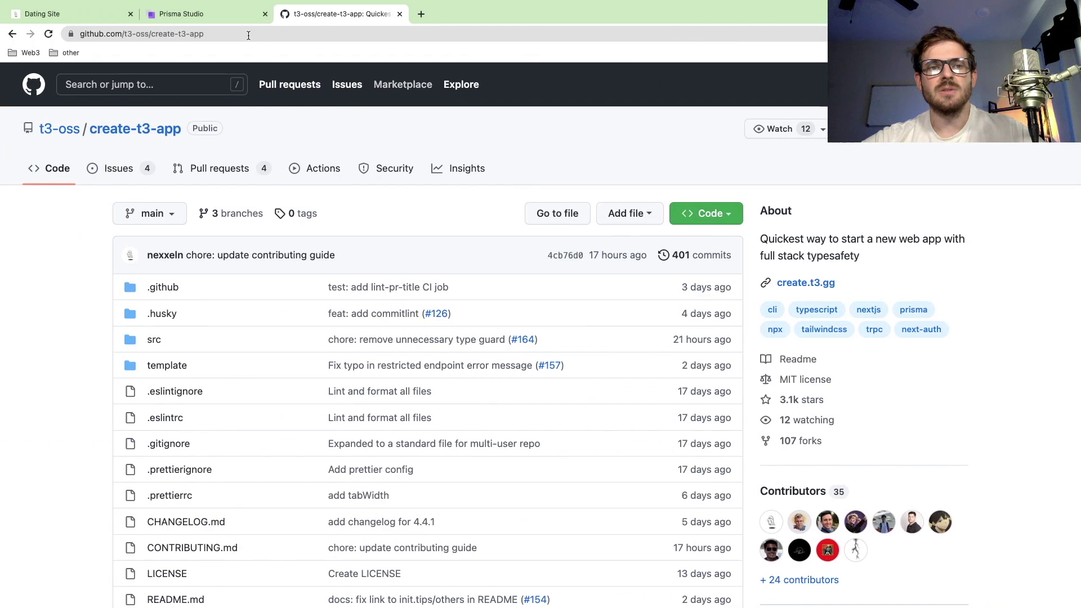
left_click(186, 13)
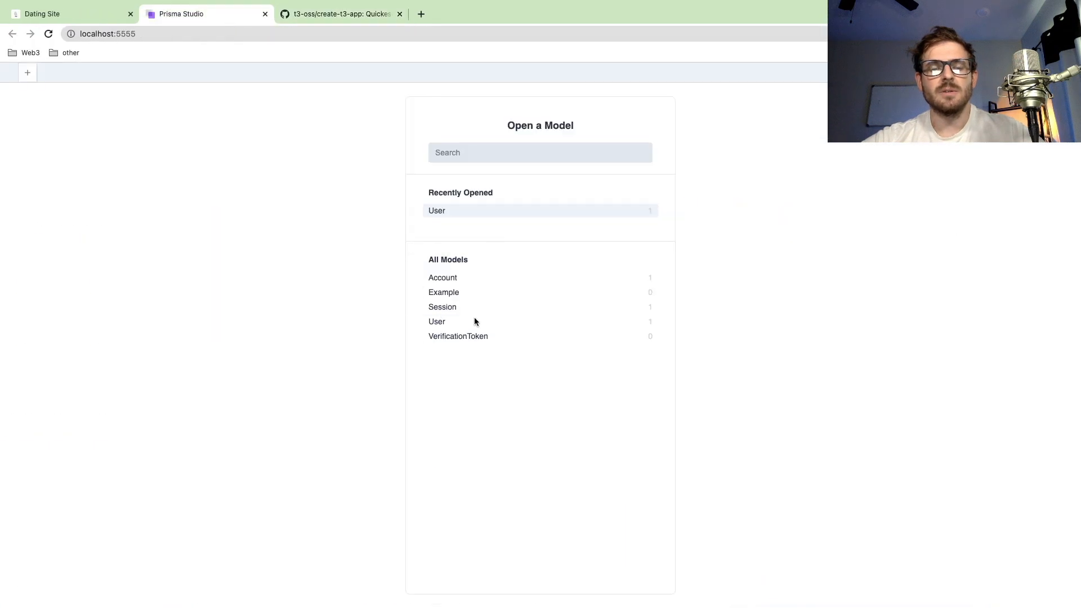
mouse_move(498, 322)
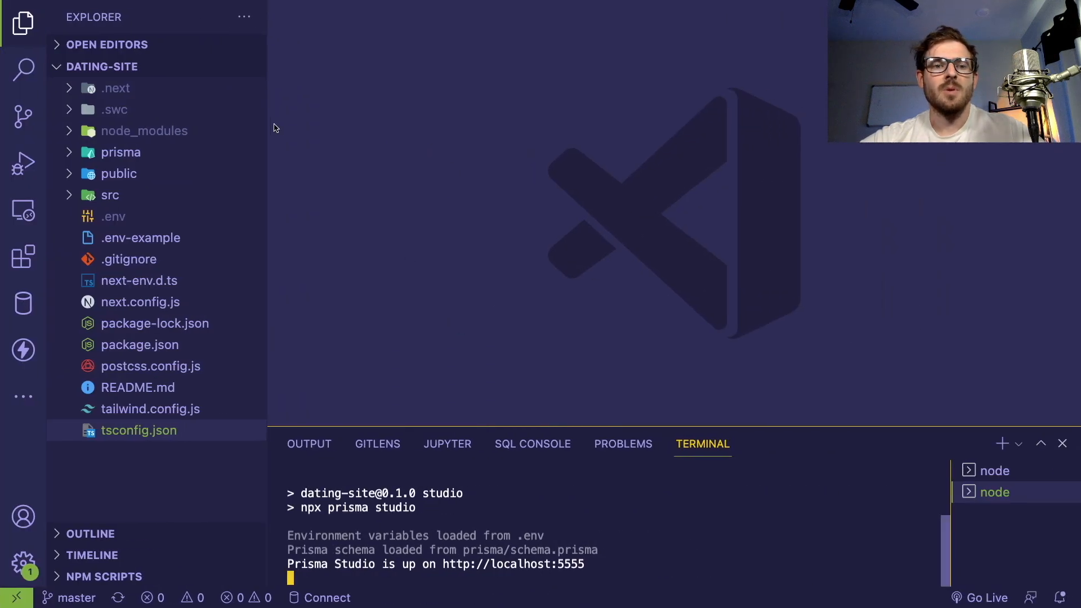
mouse_move(128, 157)
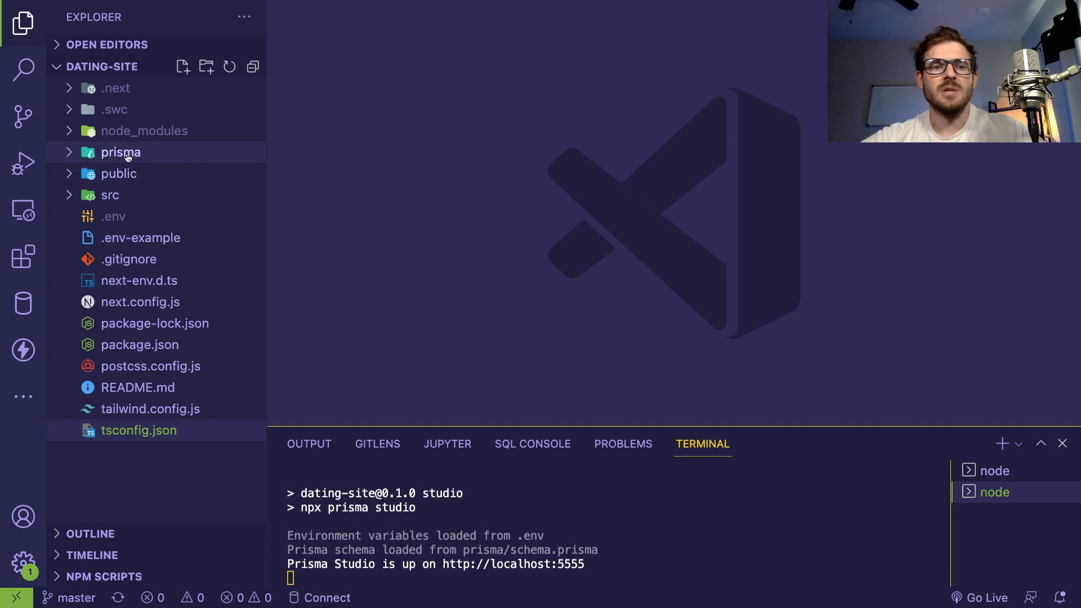
mouse_move(129, 158)
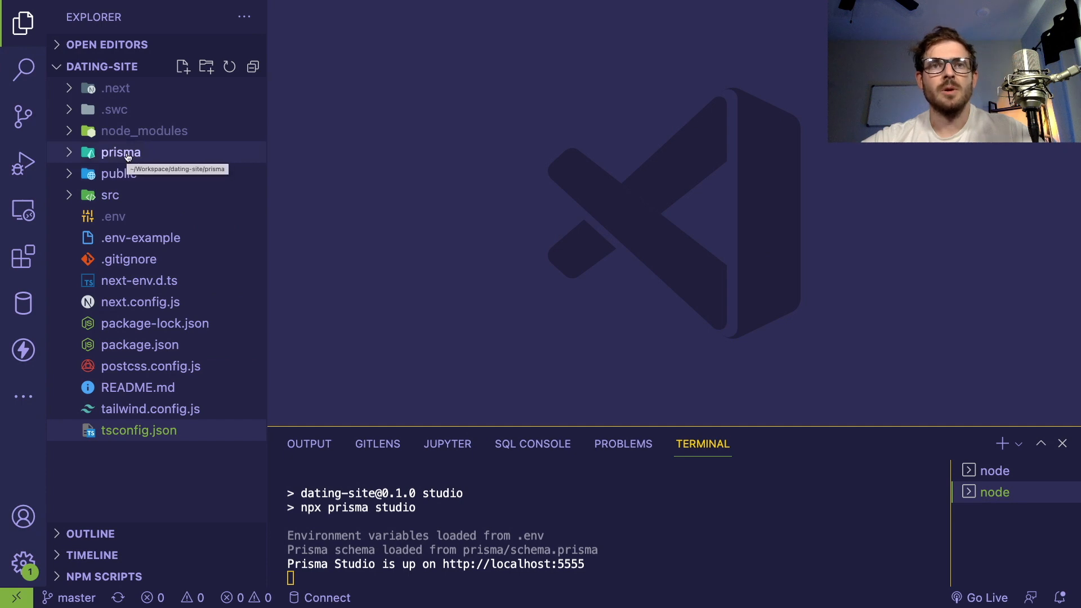
Expand the prisma folder to reveal migrations, db.sqlite and schema.prisma.
left_click(120, 152)
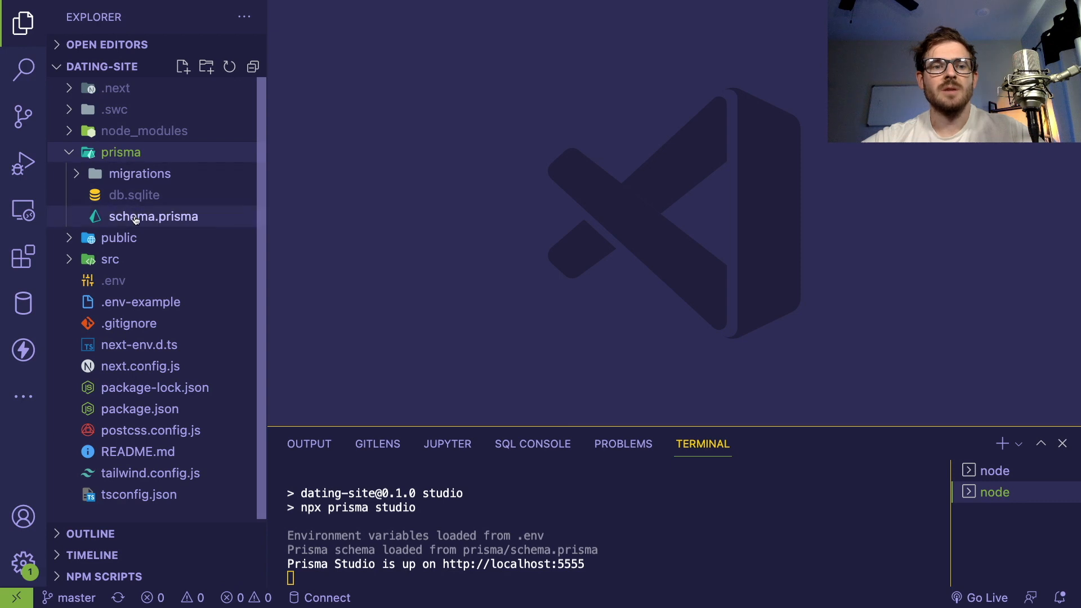
Read through schema.prisma's Example, Account, Session, User and VerificationToken models.
double_click(153, 216)
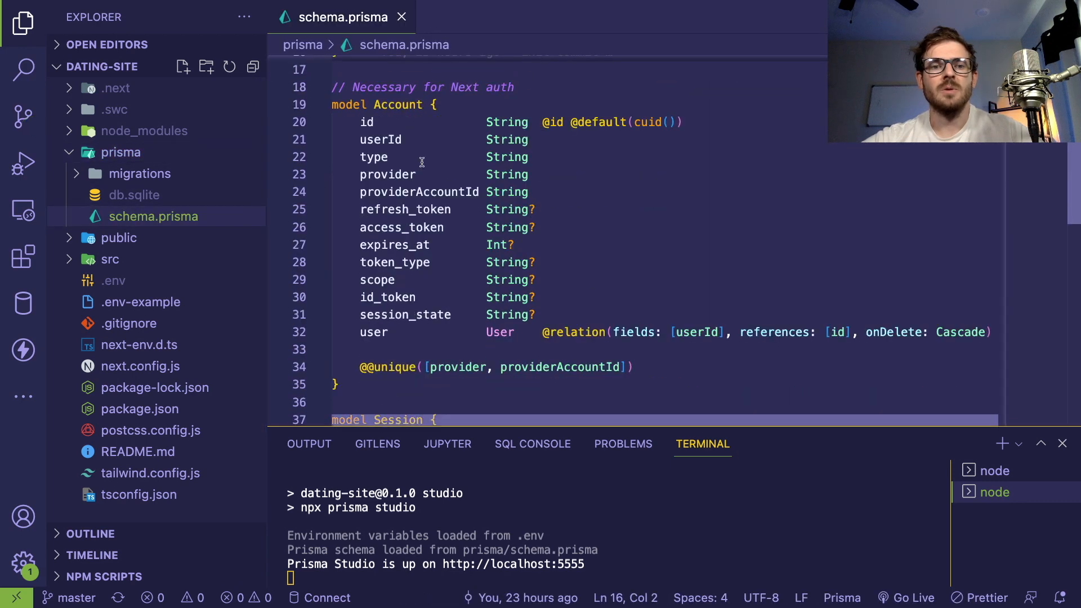
scroll("down", 3)
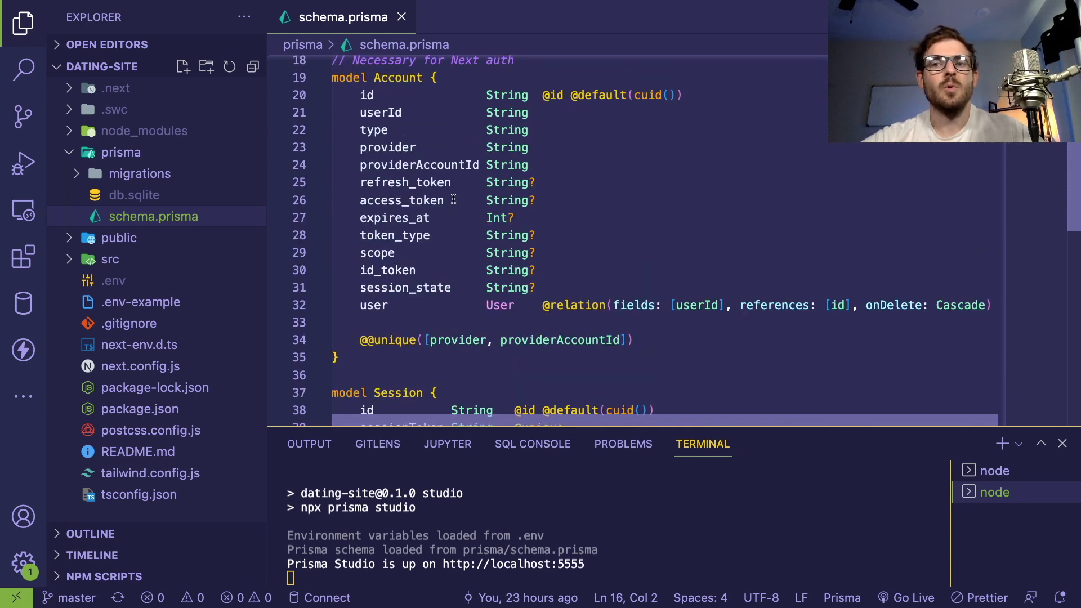
scroll("down", 3)
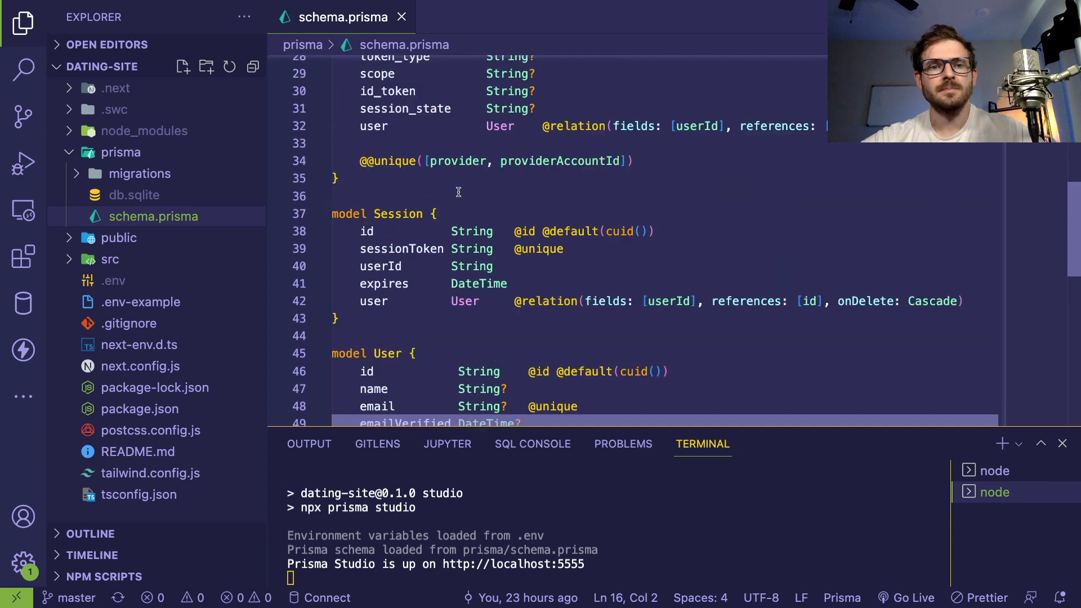
scroll("down", 3)
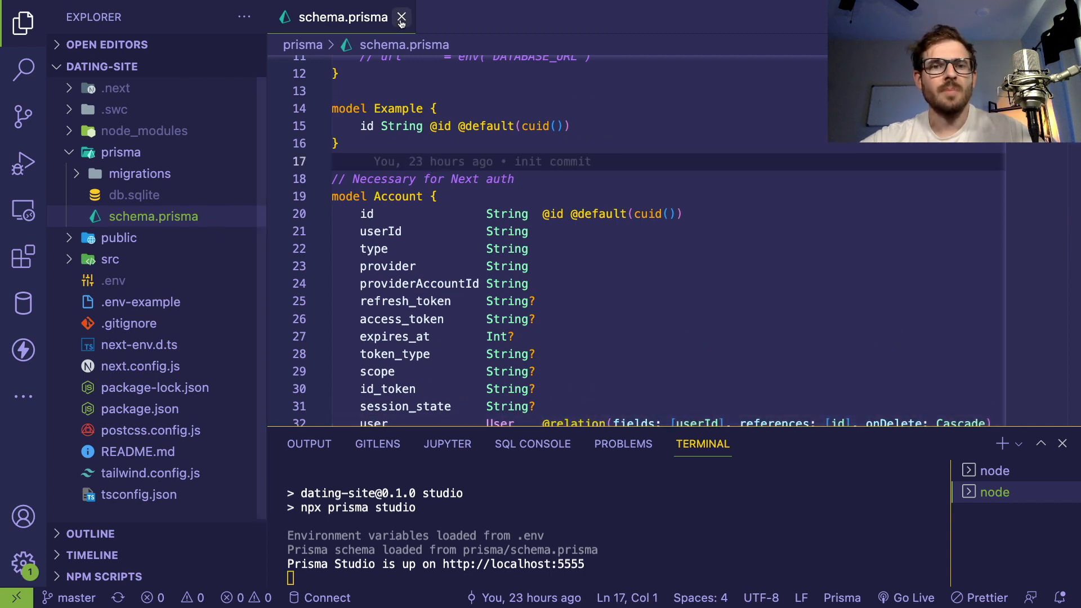
left_click(568, 127)
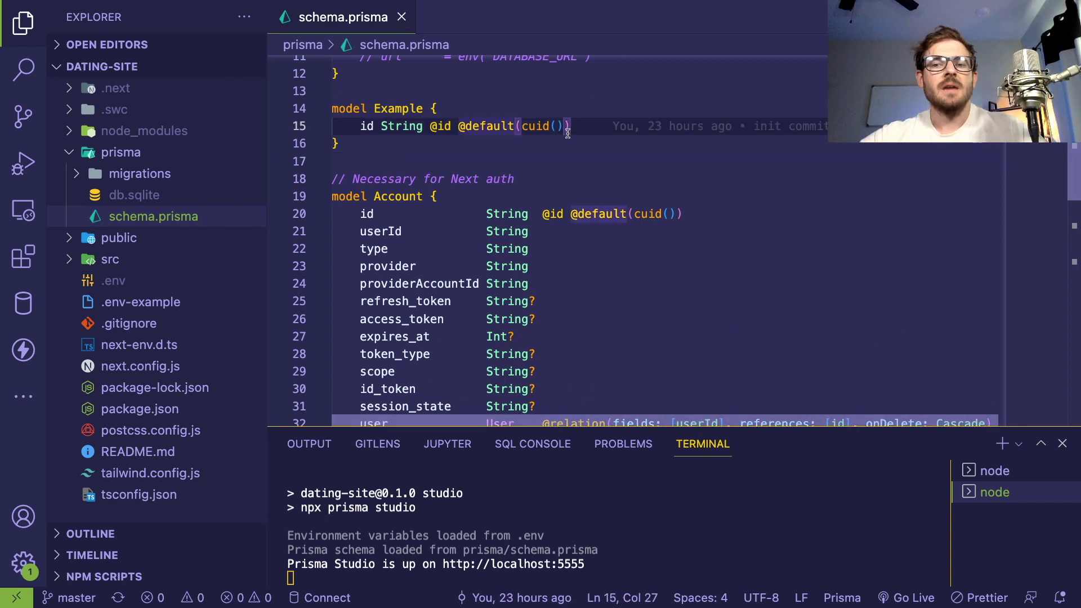
scroll("down", 3)
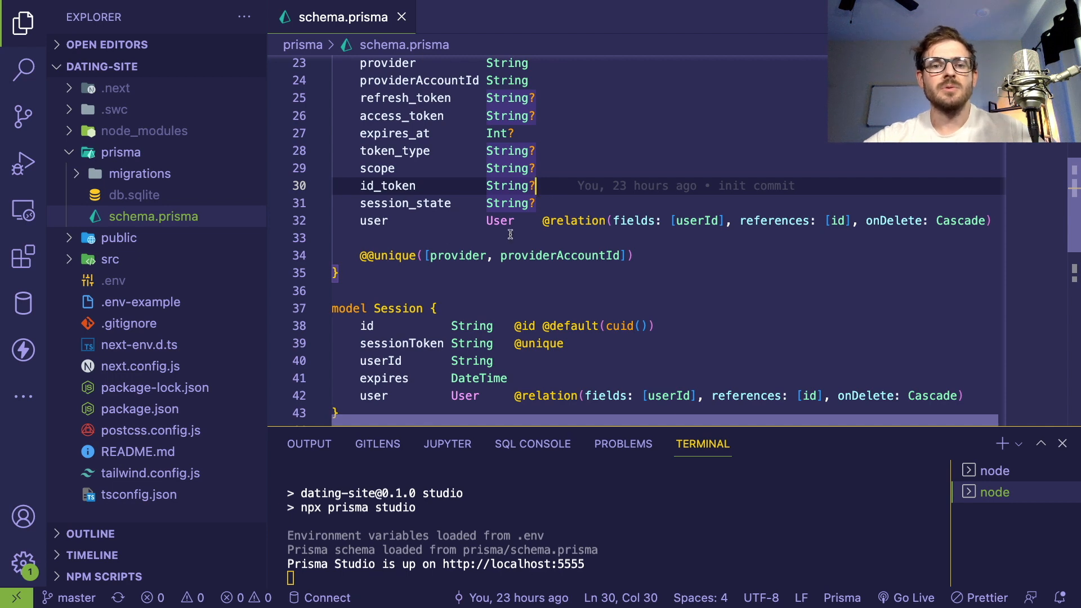
left_click(502, 221)
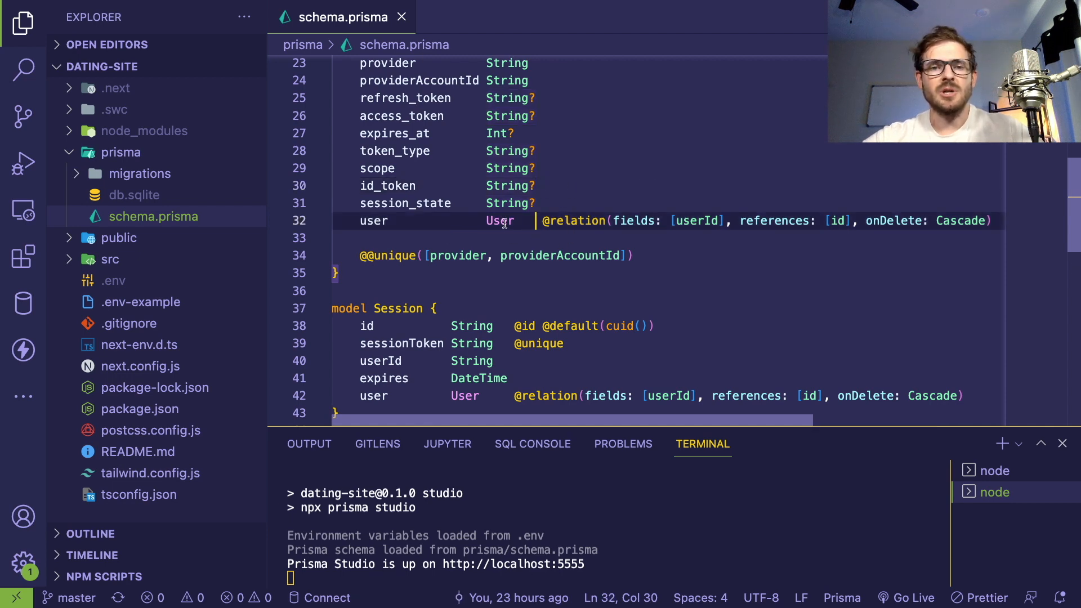
scroll("down", 3)
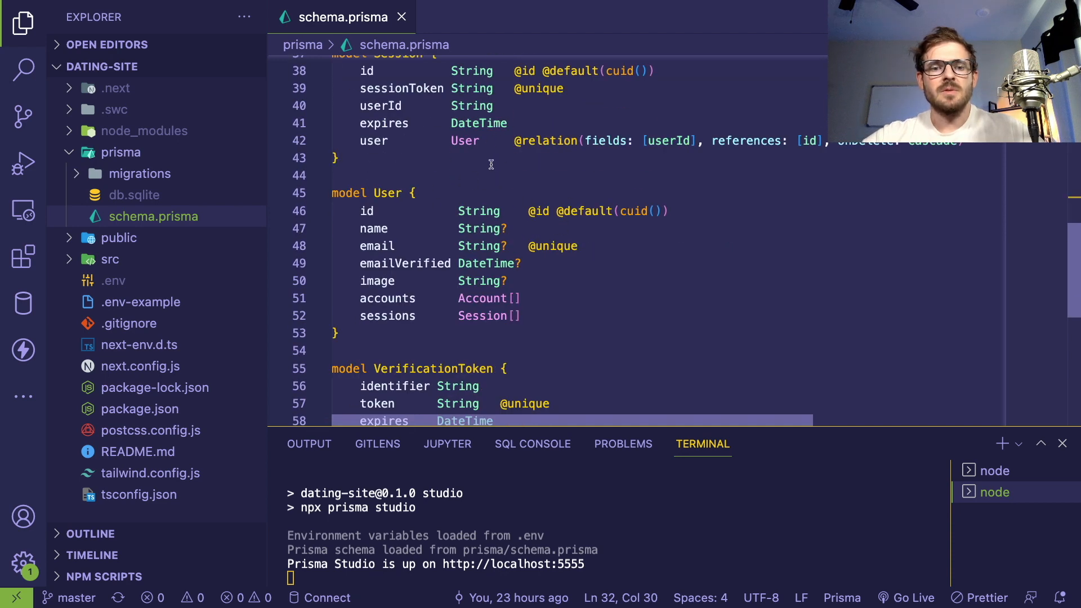
mouse_move(752, 358)
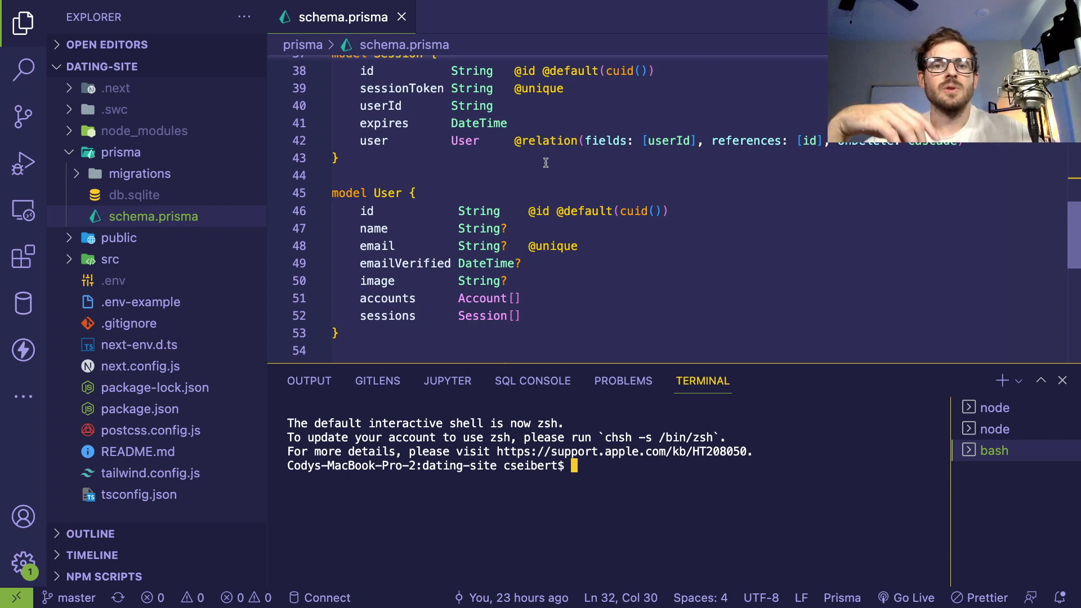
Enter 'npx prisma migrate dev' at the terminal prompt without running it, then collapse the prisma folder.
left_click(140, 173)
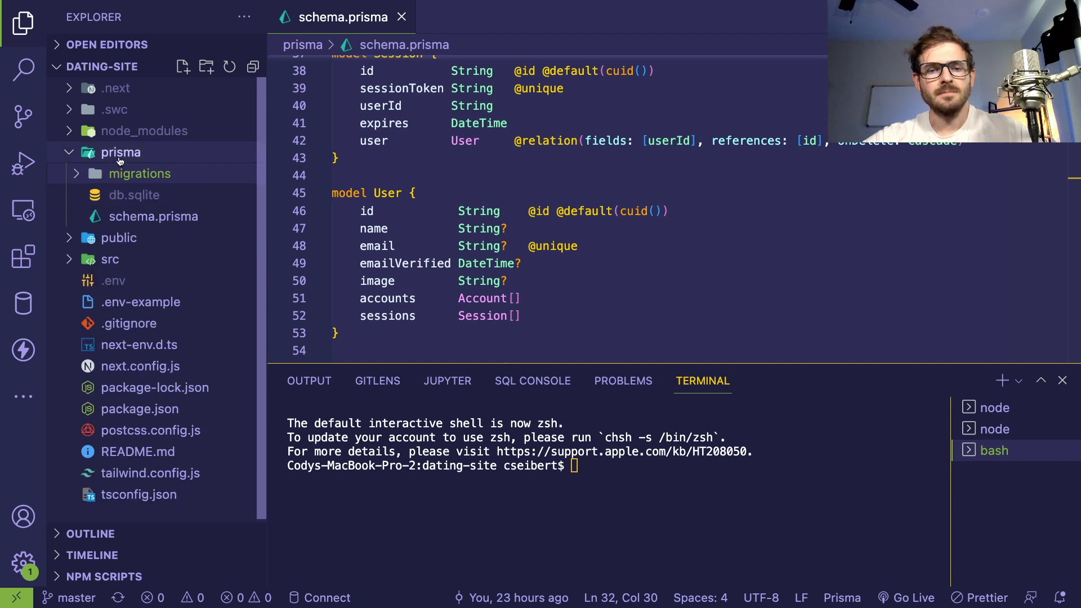
type("npx")
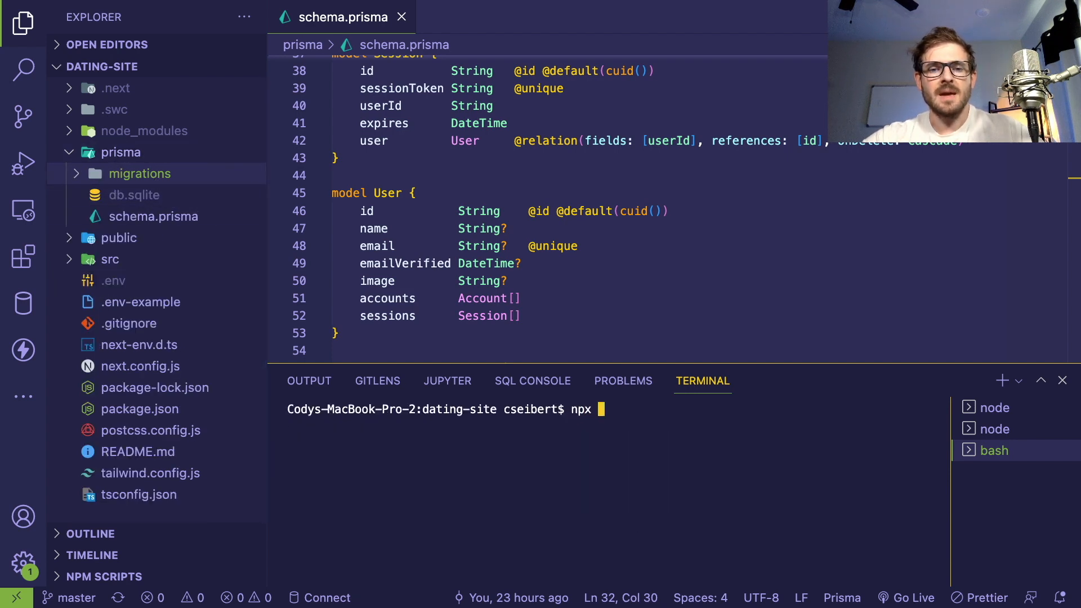
type("prisma mig")
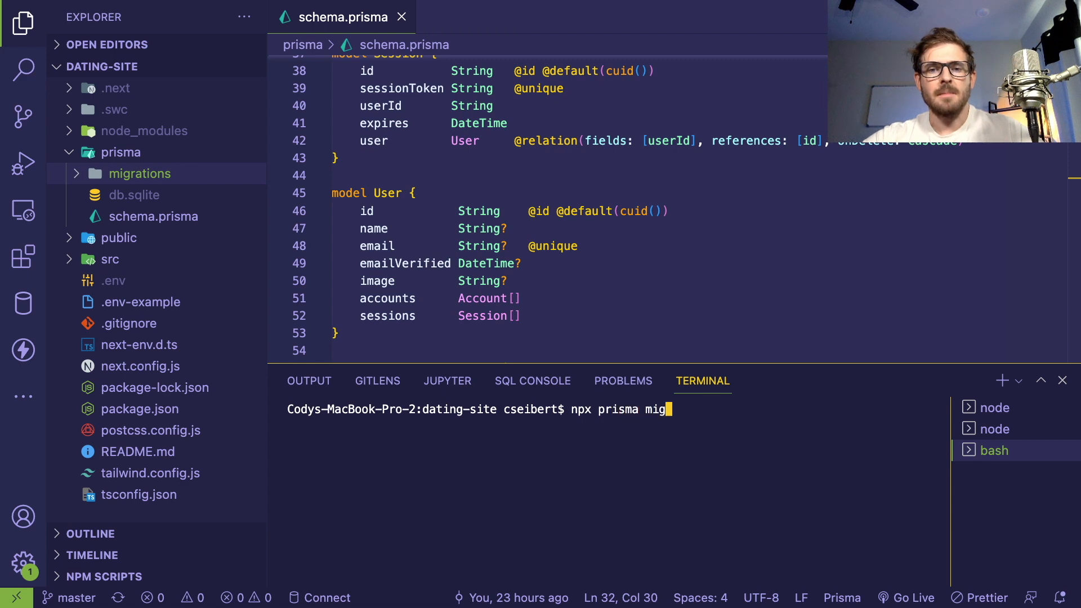
type("rate dev")
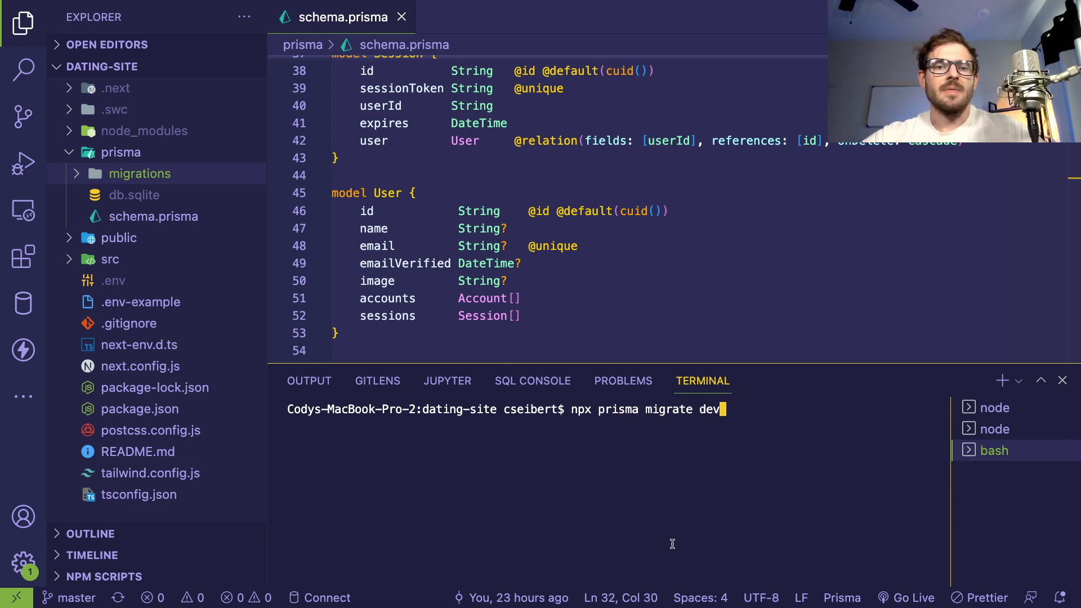
left_click(509, 124)
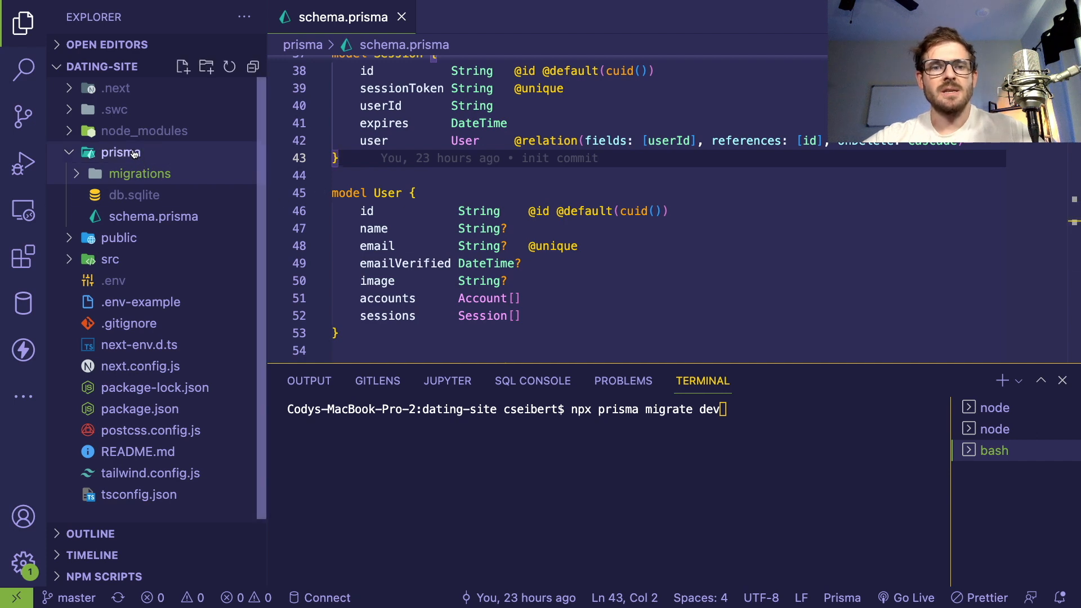
mouse_move(132, 153)
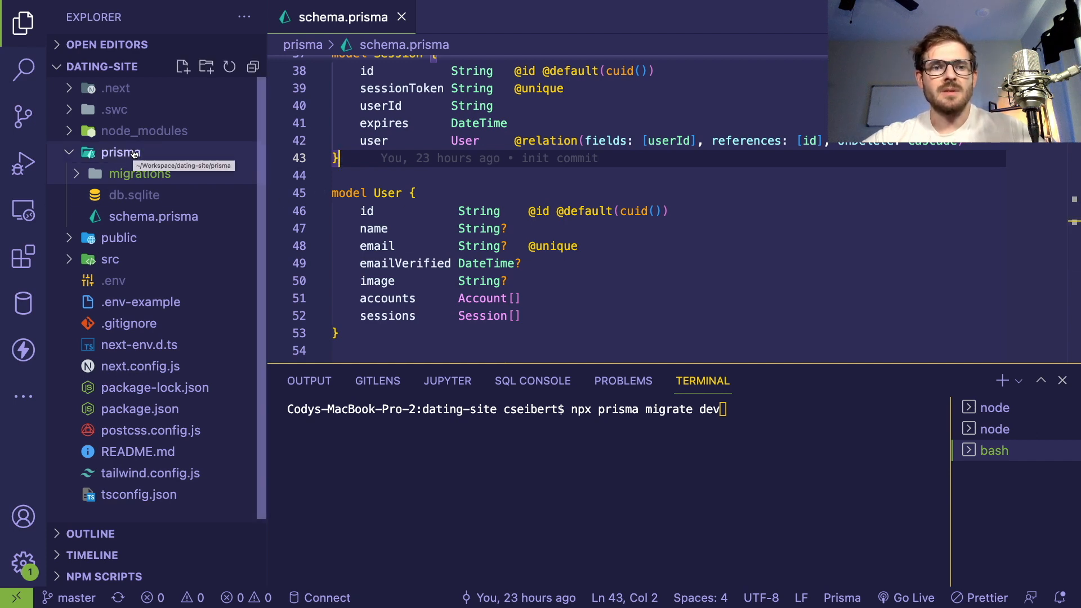
left_click(119, 152)
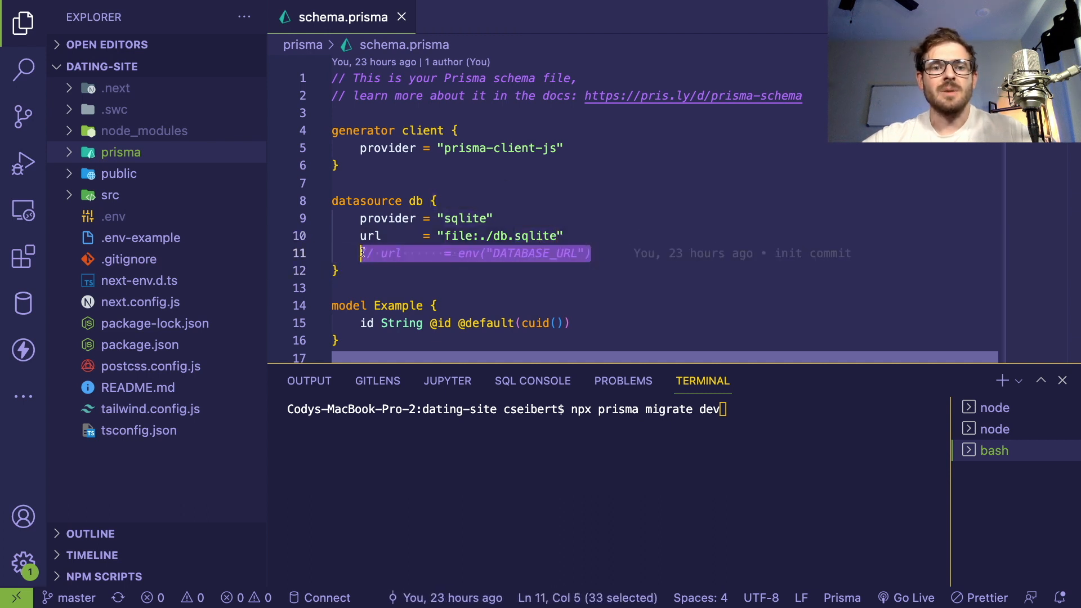
left_click(423, 253)
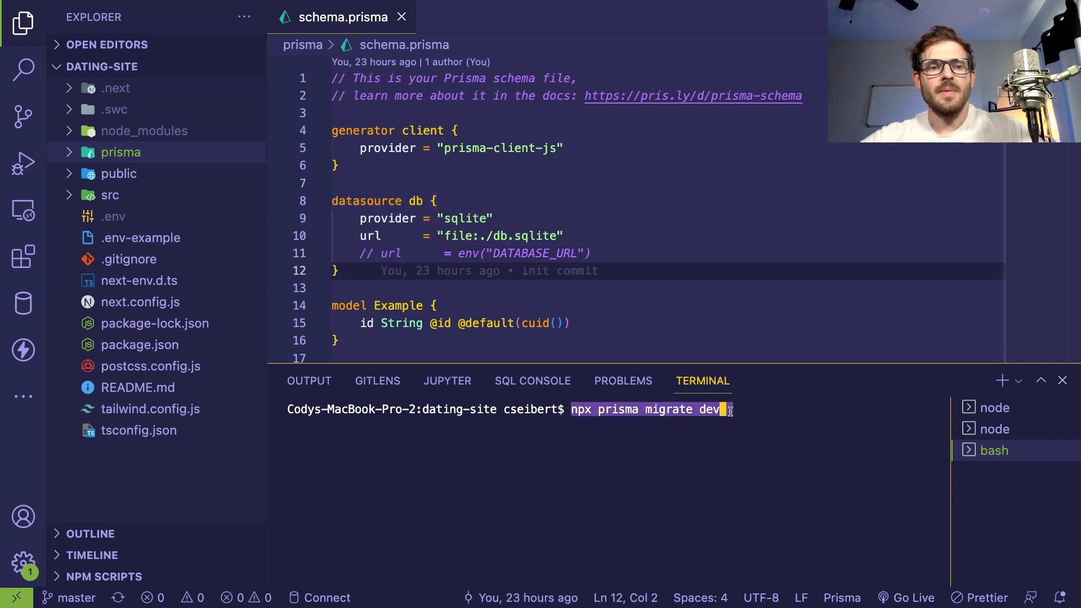
left_click(119, 152)
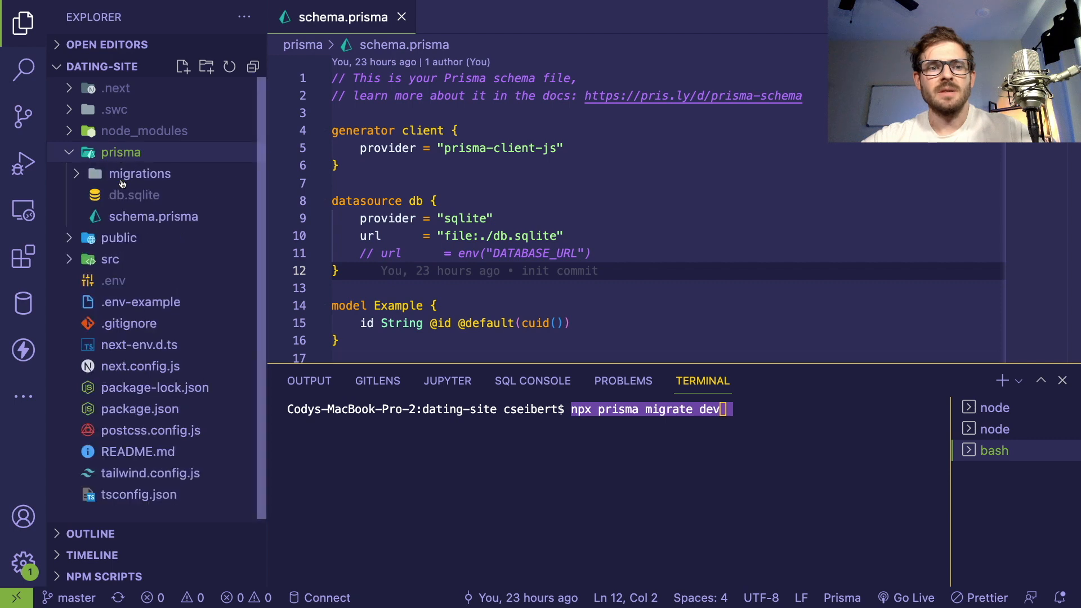
mouse_move(134, 200)
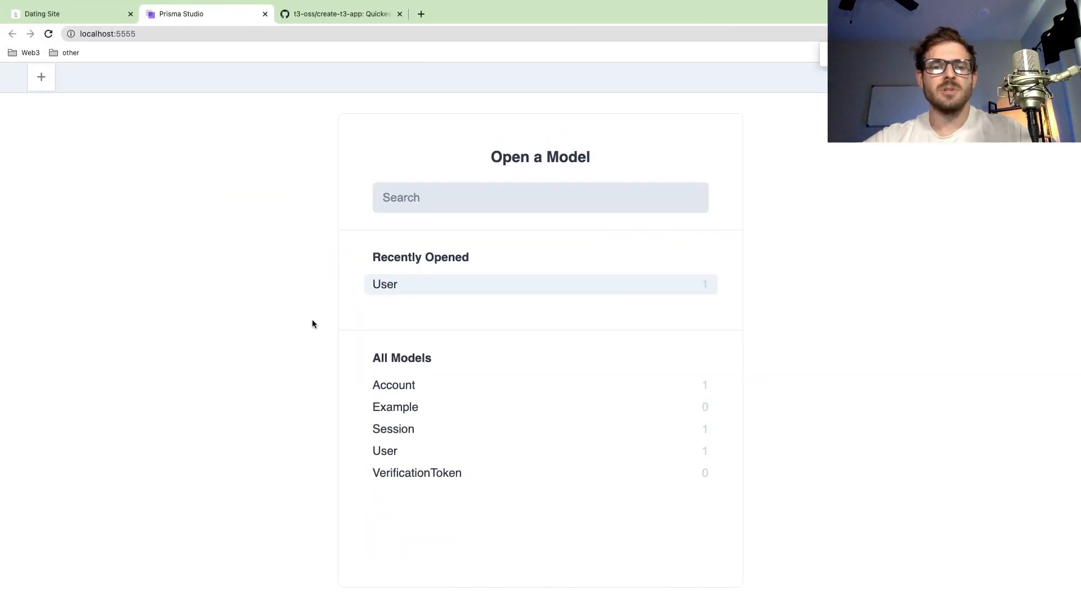
mouse_move(395, 448)
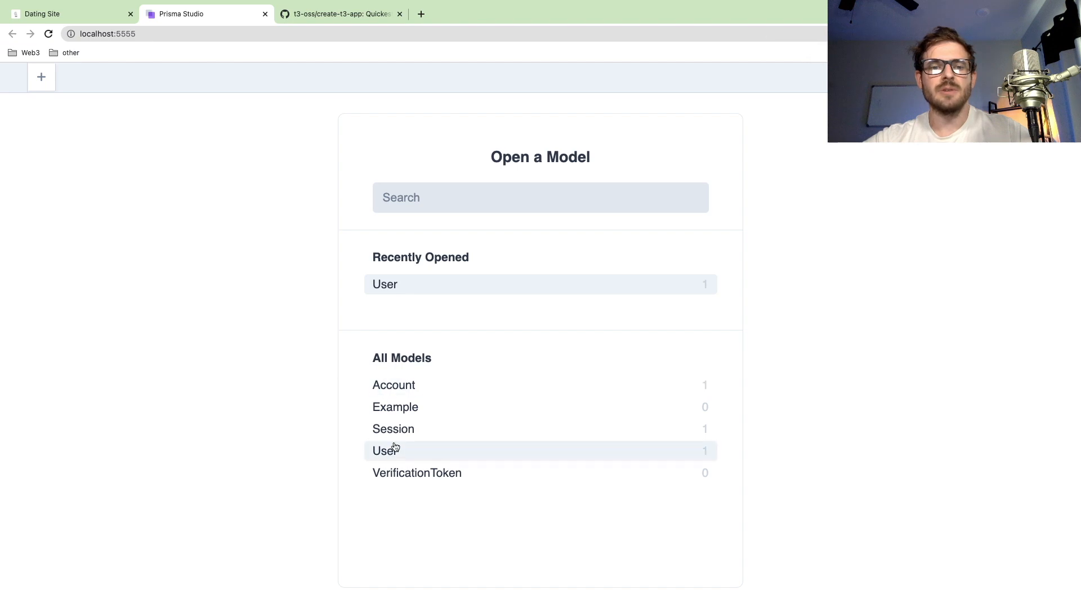
View the User model's single record with its name, email, accounts and sessions fields.
left_click(385, 451)
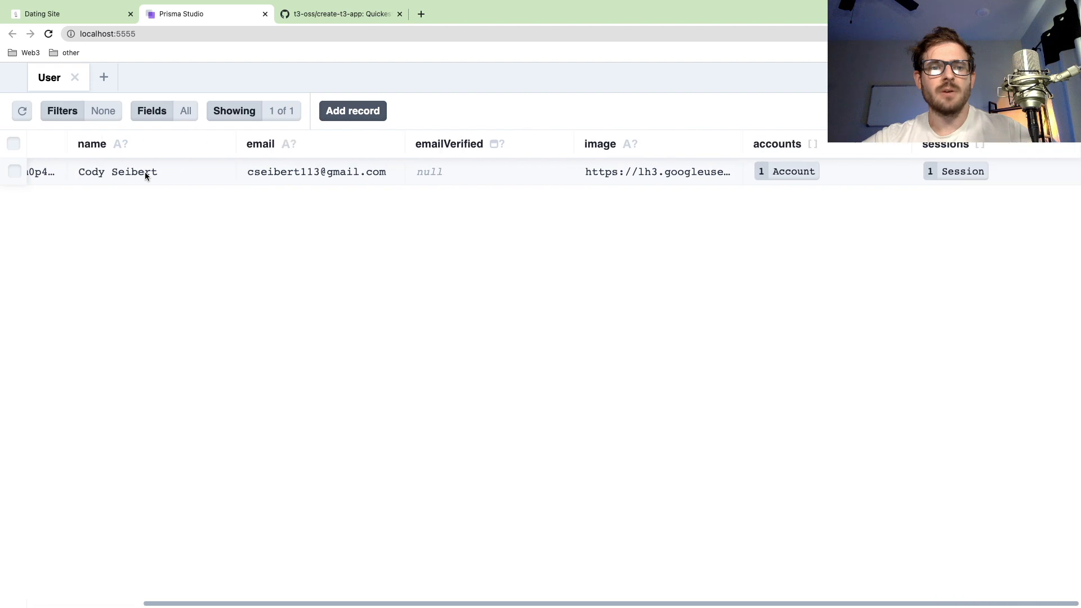
left_click(316, 171)
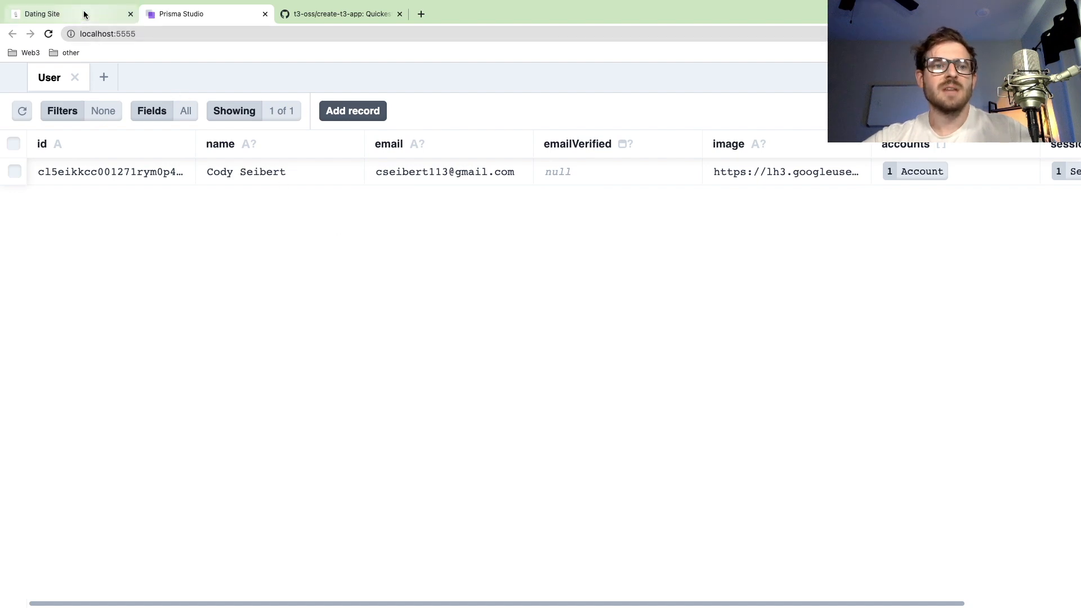
Glance at the create-t3-app GitHub README, then return to the Dating Site home page.
left_click(42, 14)
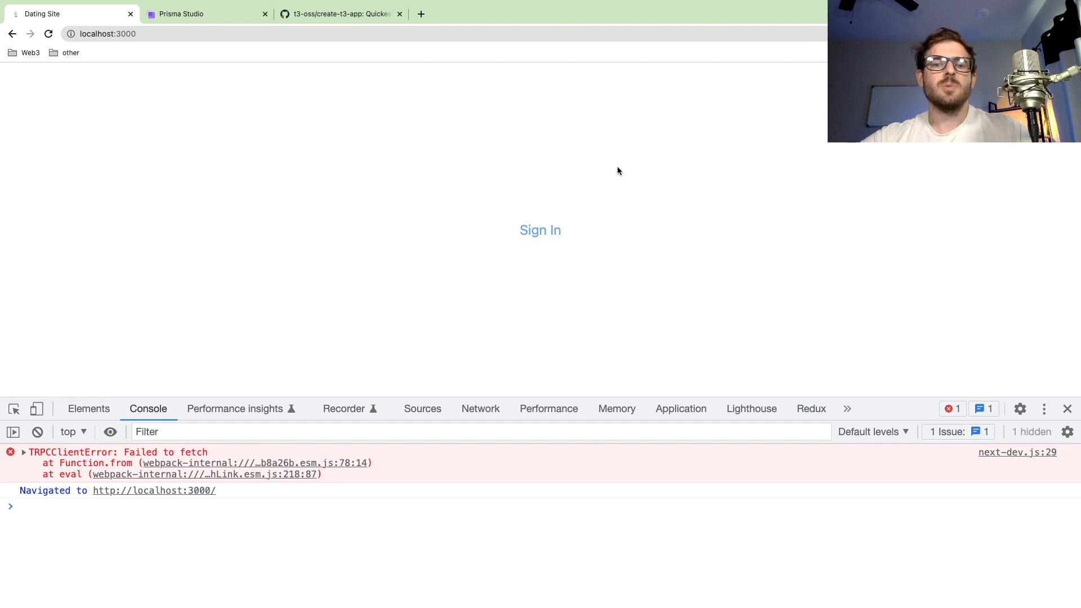
mouse_move(565, 210)
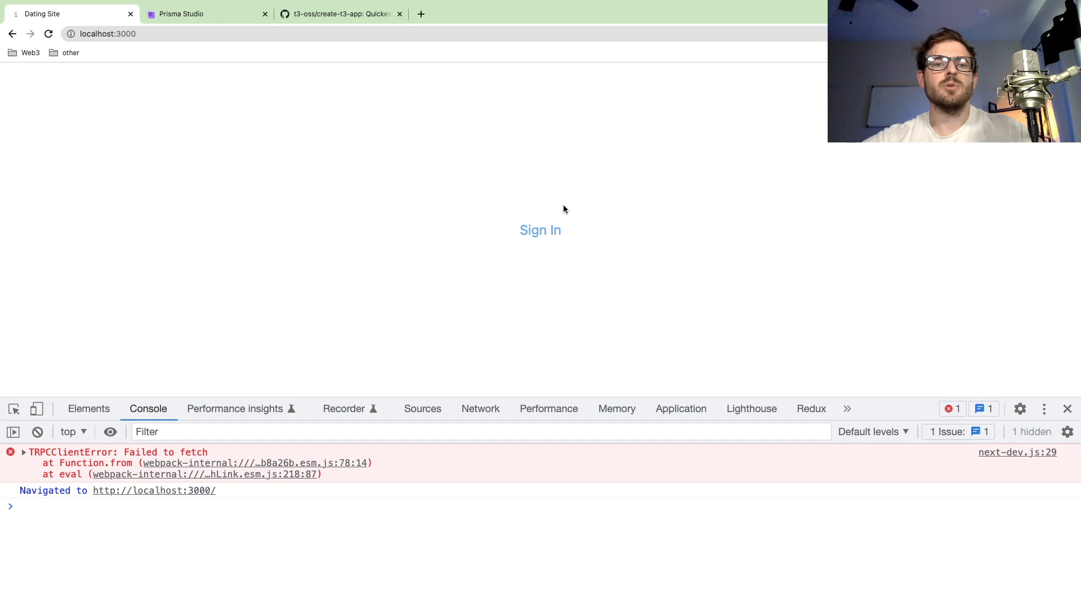
left_click(338, 15)
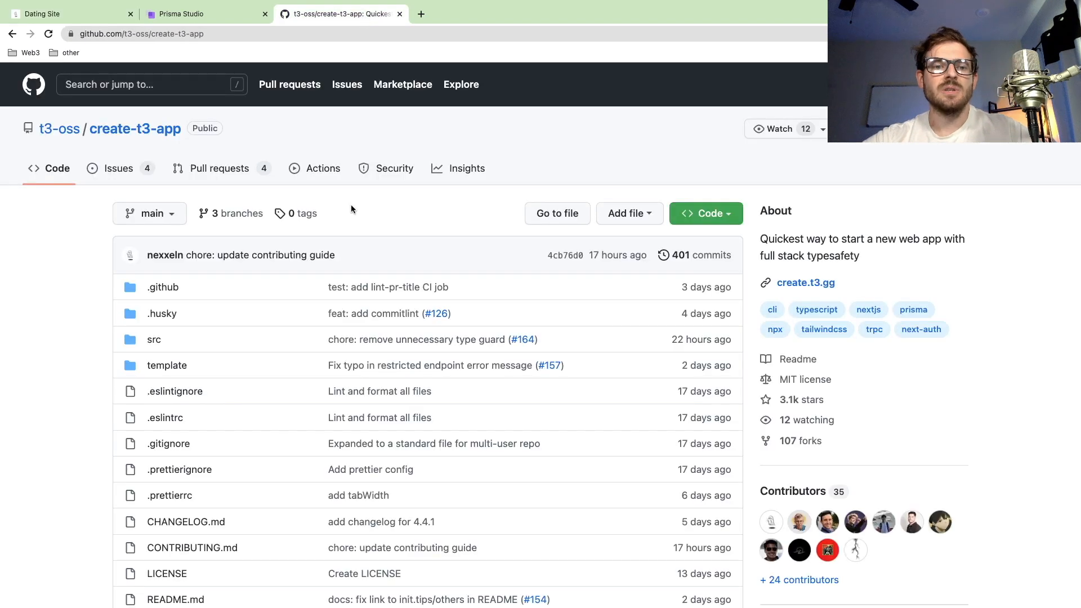
scroll("down", 3)
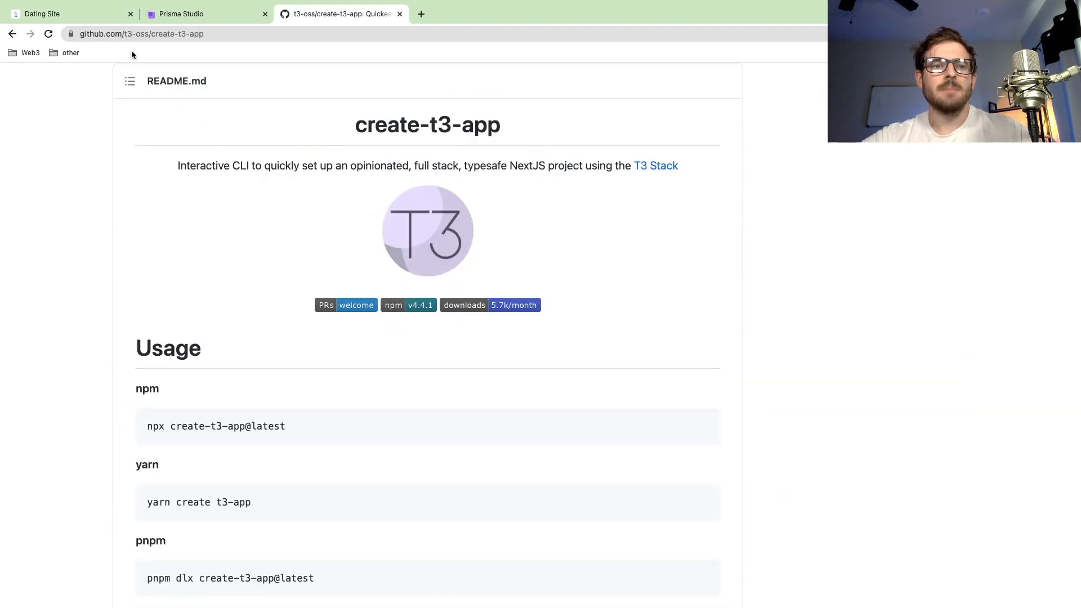
left_click(39, 13)
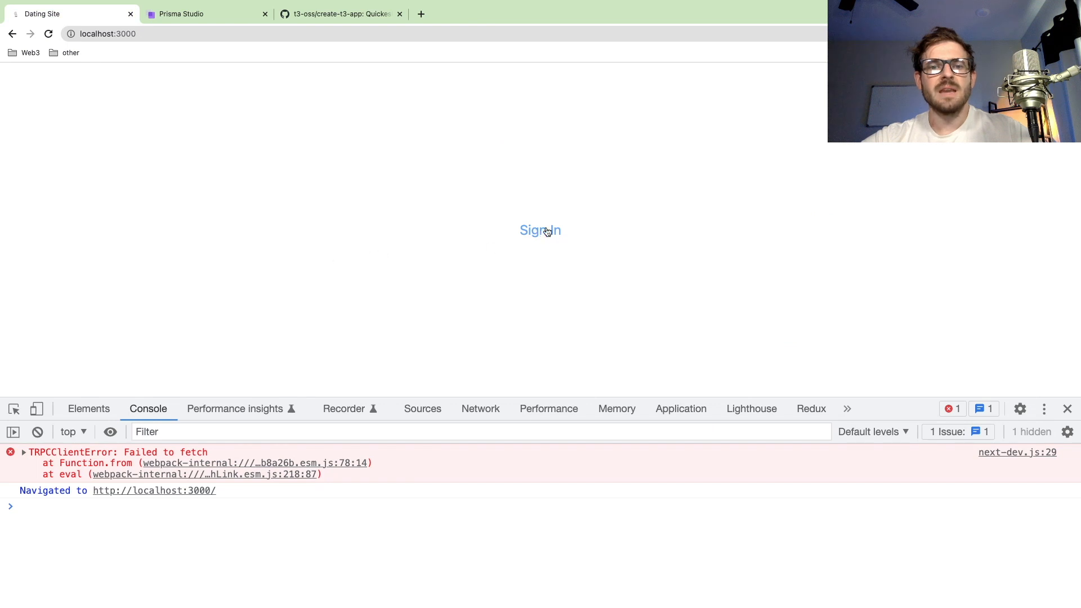
Sign in to the dating site with the first Google account, reaching the Welcome page.
left_click(540, 230)
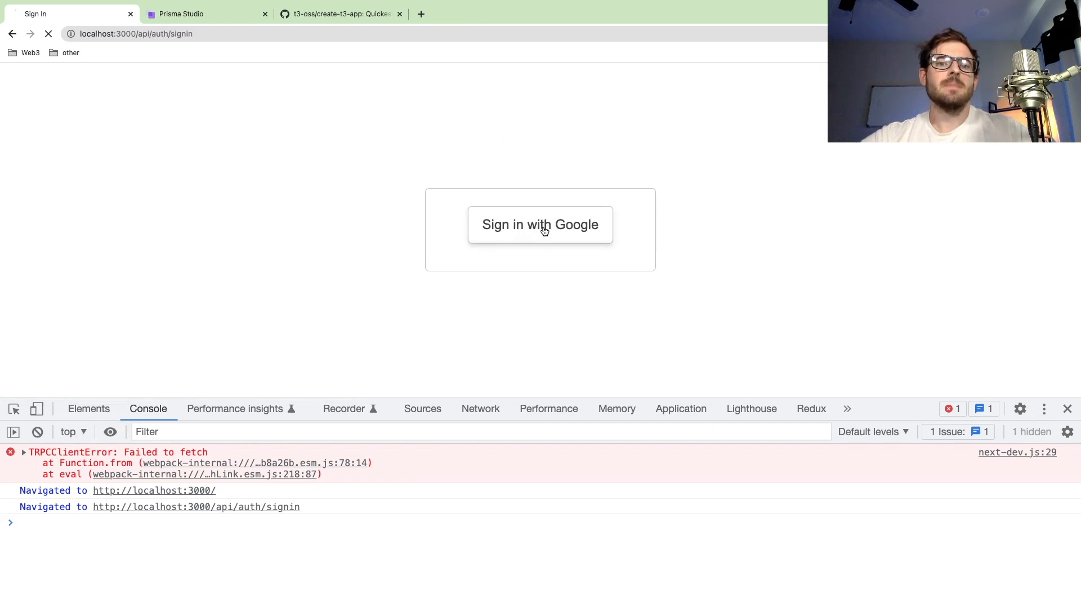
left_click(541, 224)
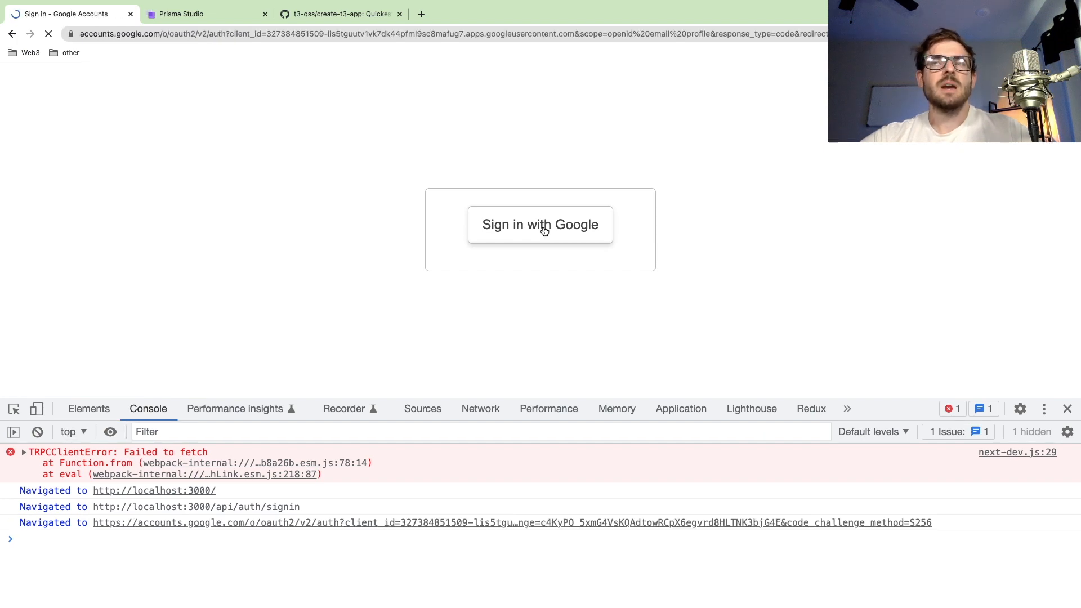
left_click(540, 224)
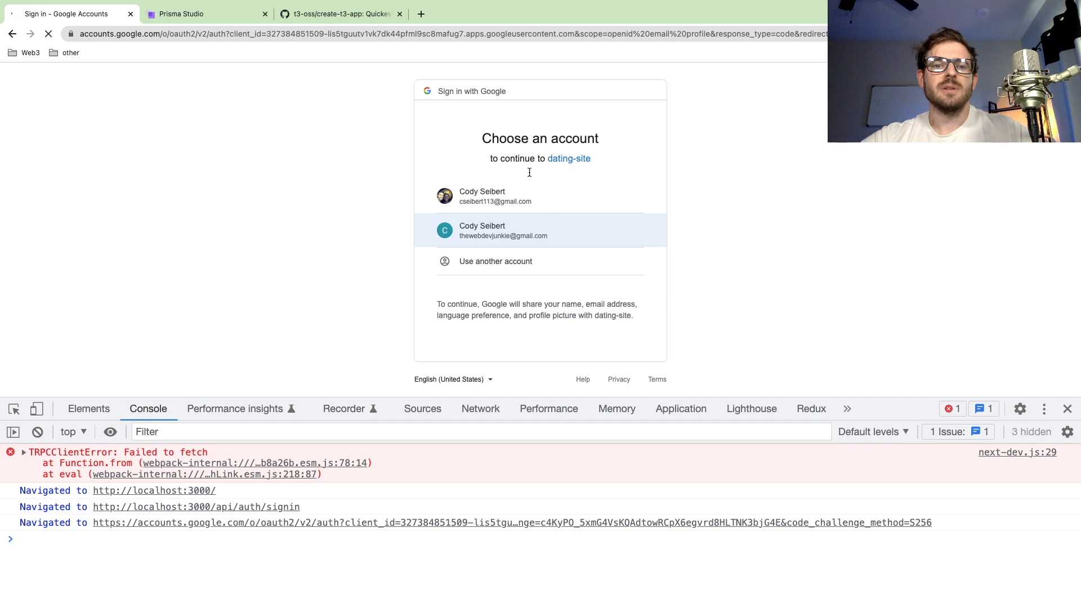
left_click(484, 196)
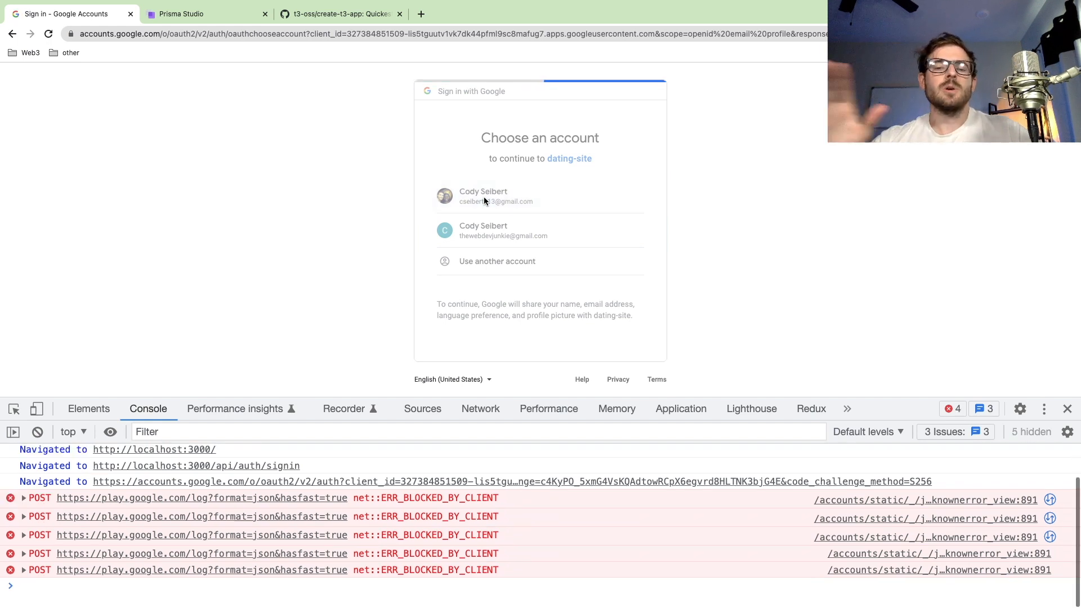
left_click(498, 196)
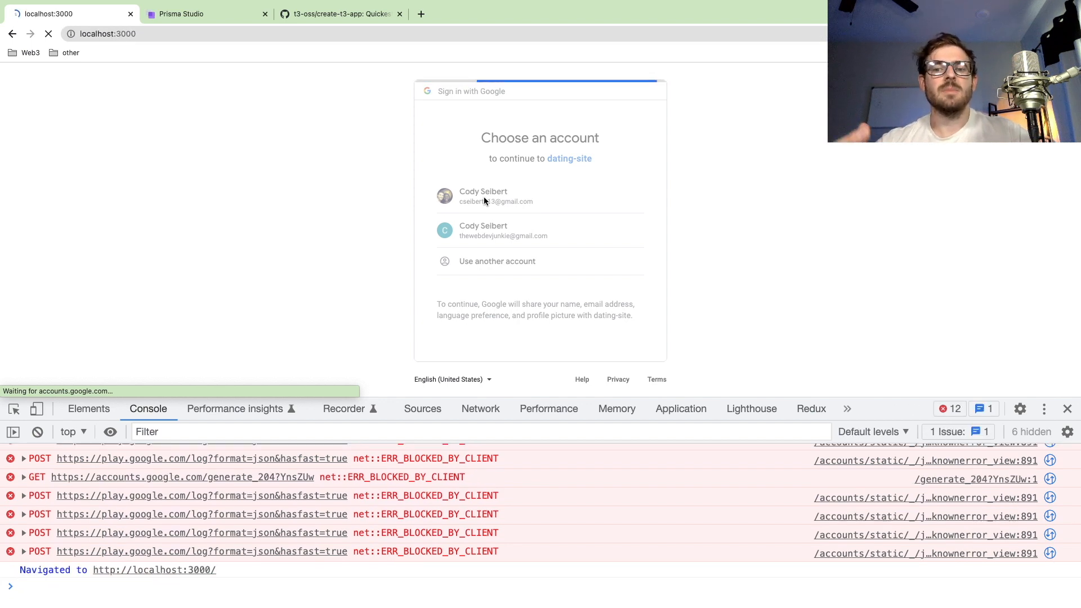
left_click(484, 196)
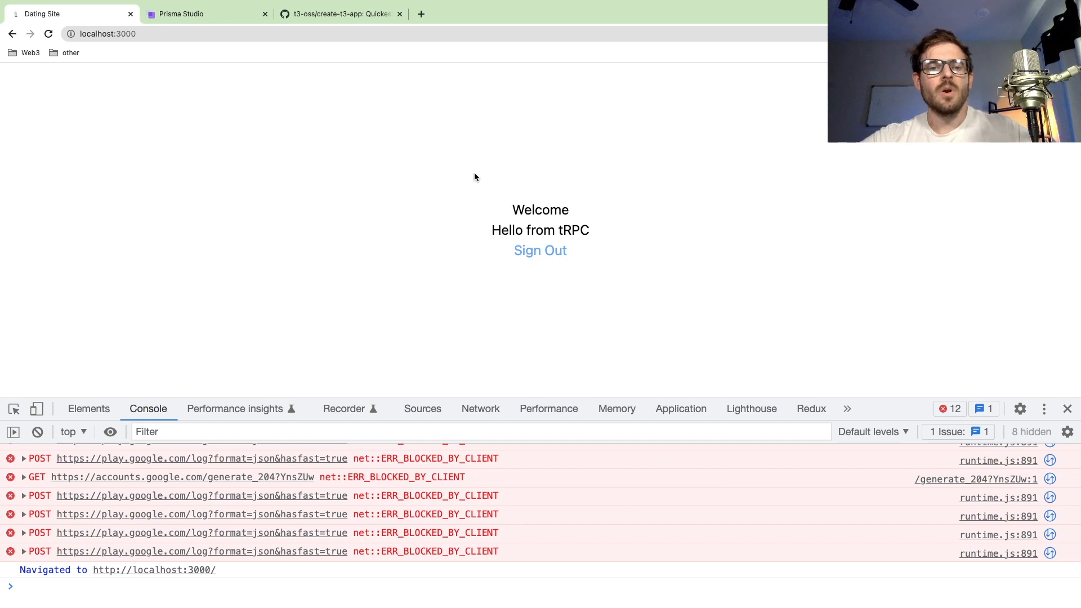
mouse_move(592, 250)
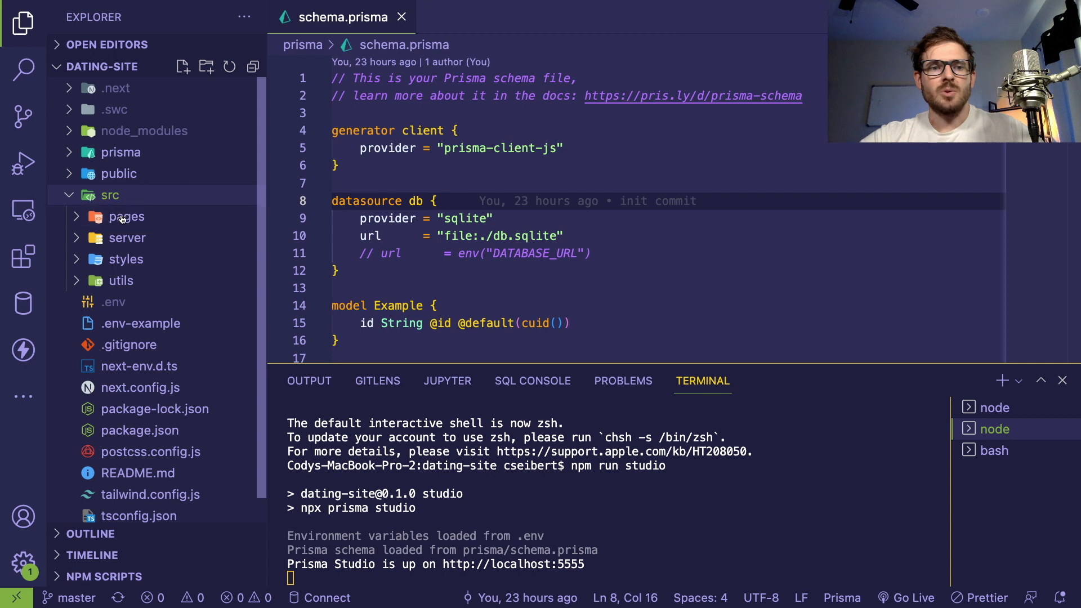
left_click(126, 216)
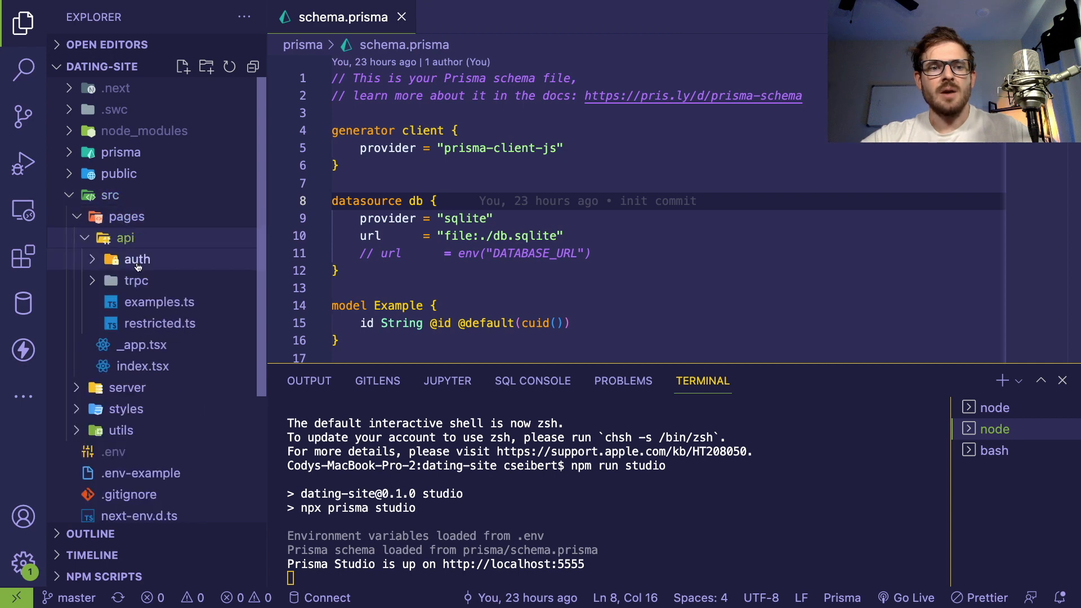
left_click(137, 259)
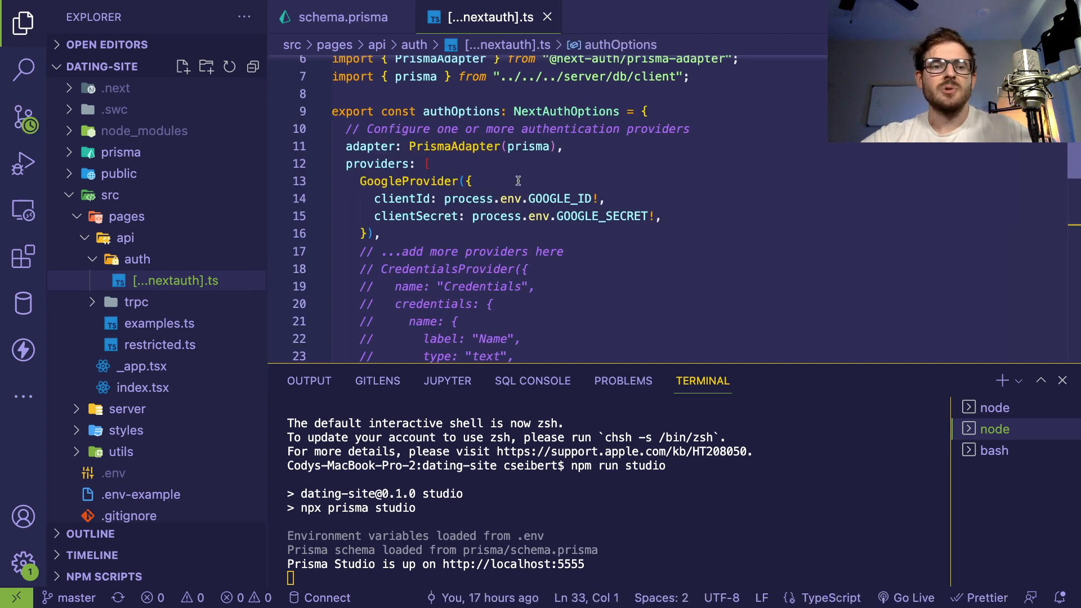
scroll("down", 3)
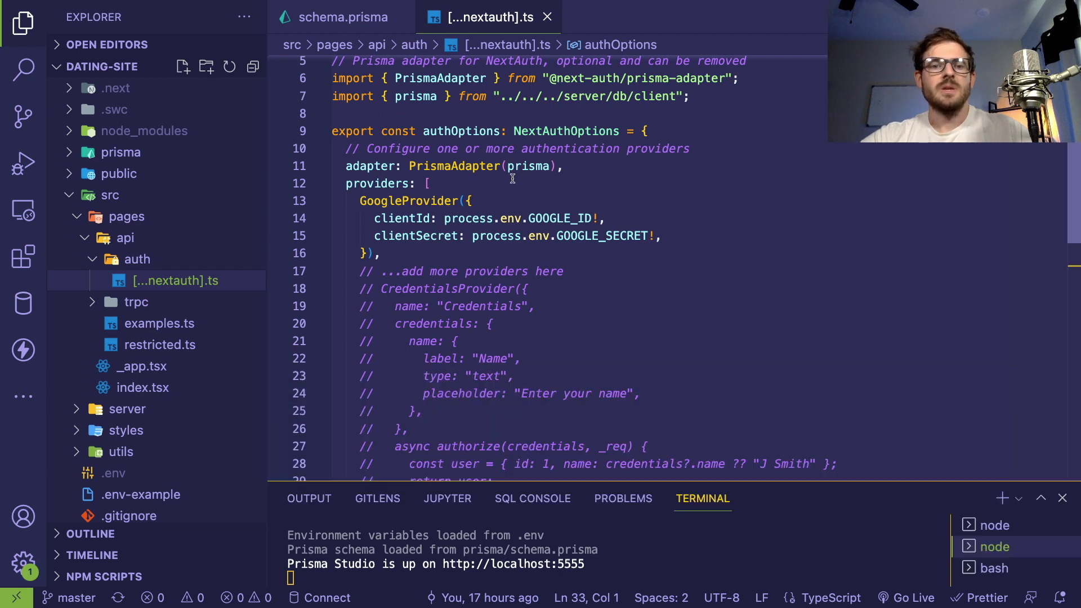
left_click(428, 184)
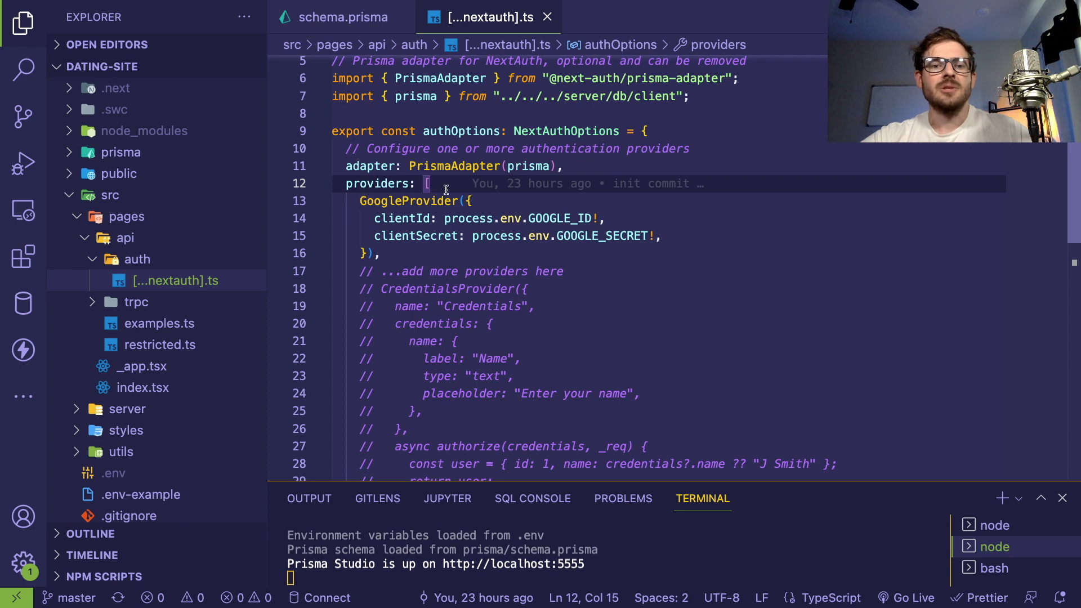
mouse_move(395, 254)
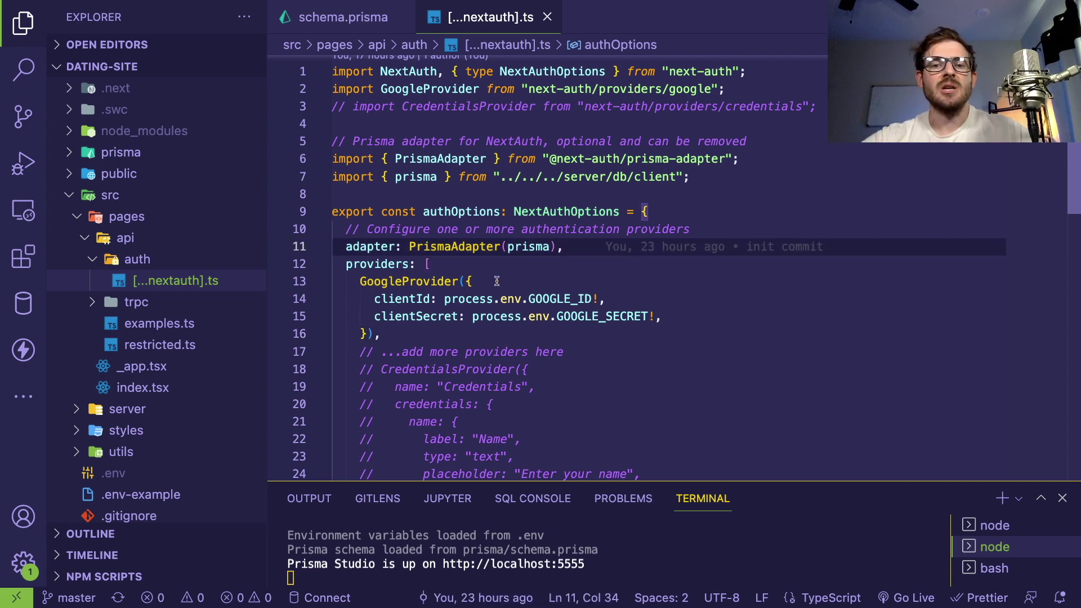
left_click(428, 264)
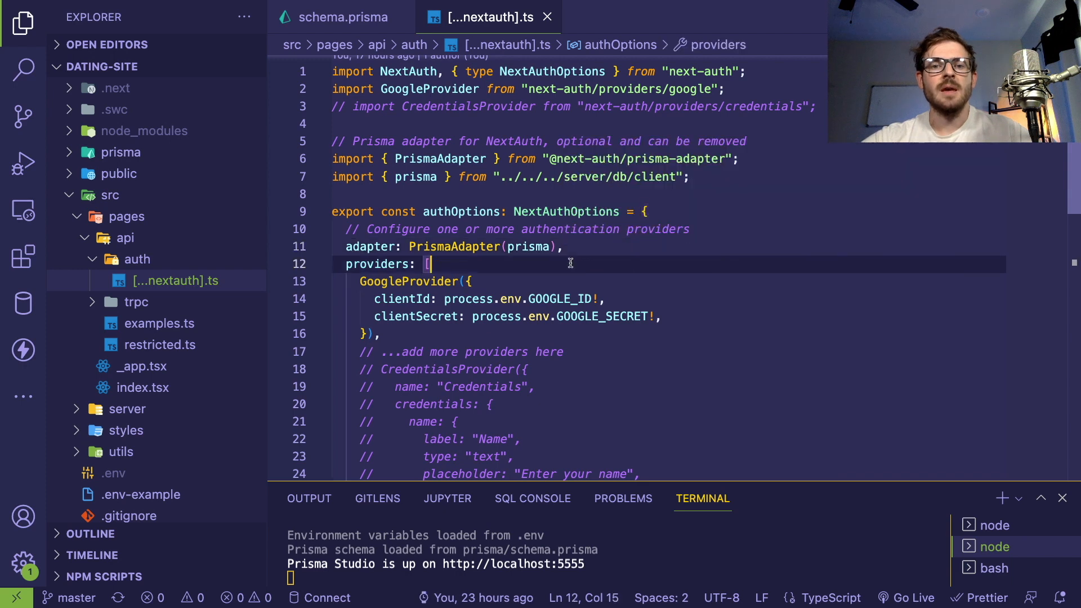
scroll("down", 3)
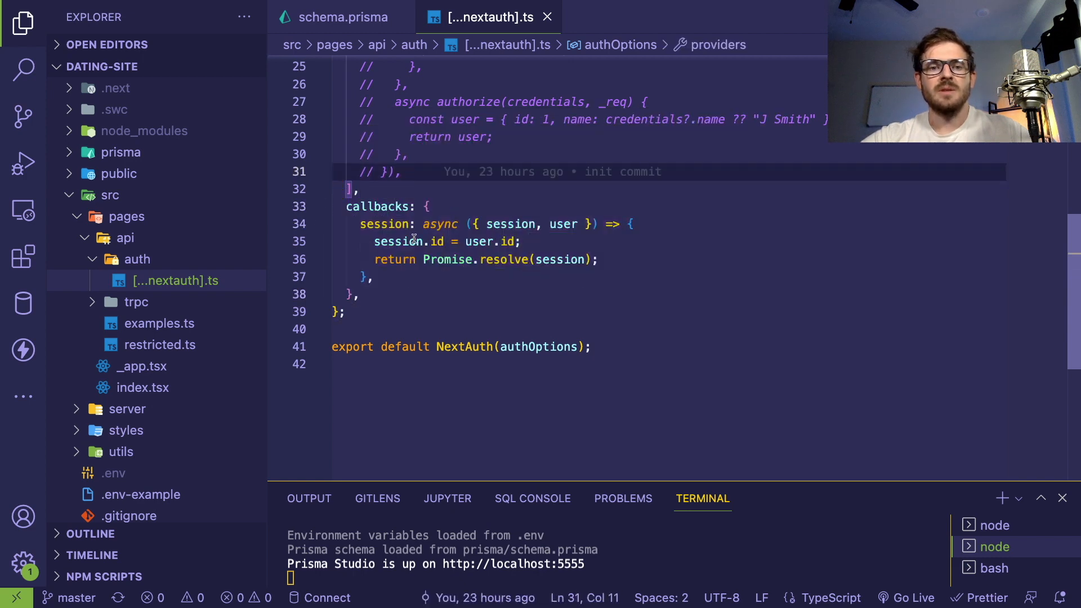
double_click(437, 241)
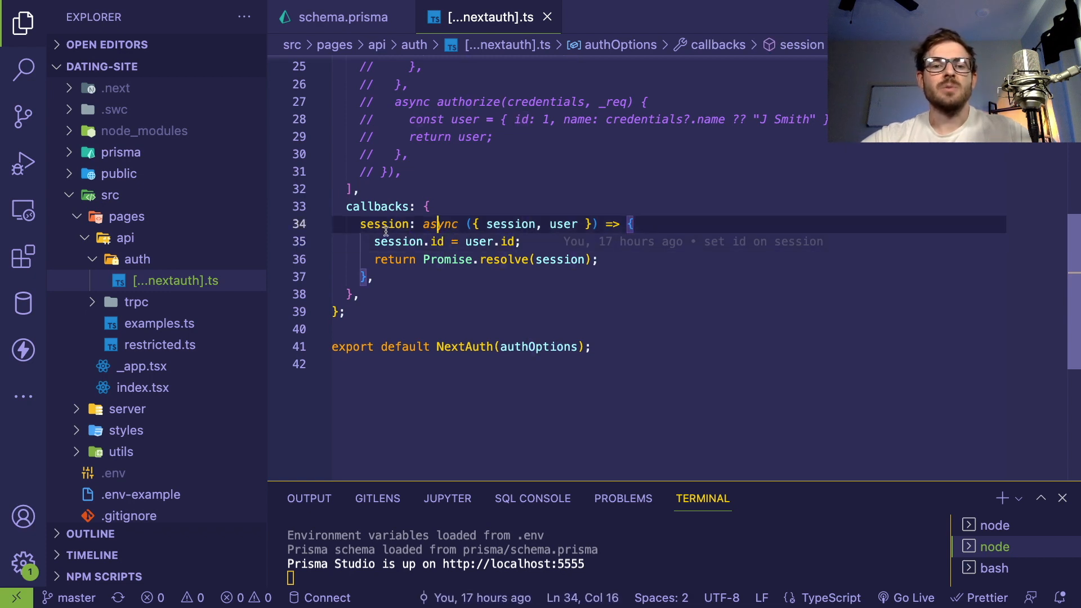
left_click(522, 241)
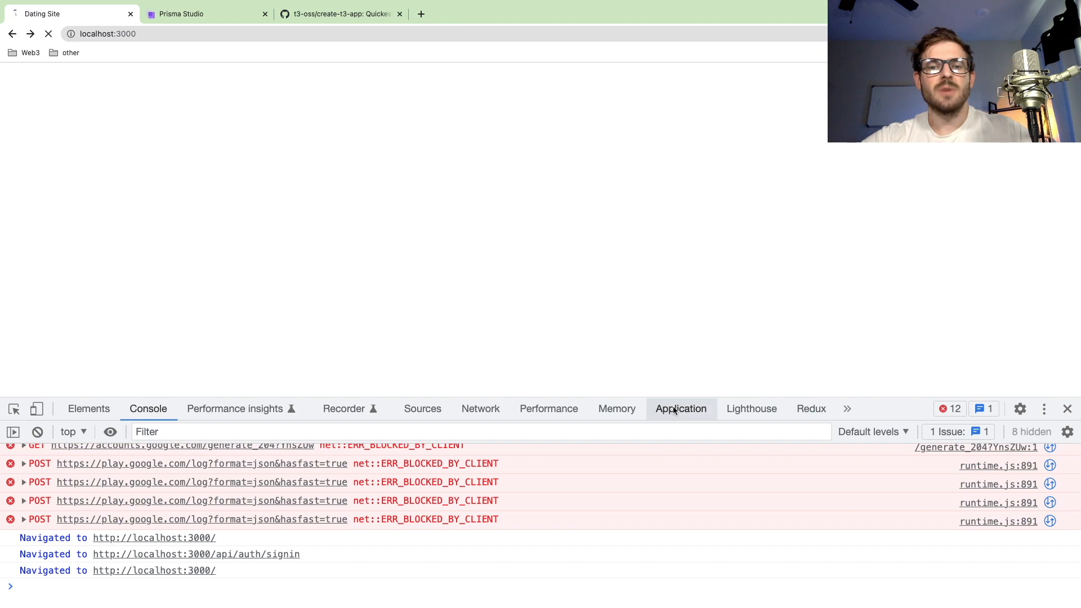
Inspect the next-auth.session-token cookie under localhost:3000 in the DevTools Application panel.
left_click(681, 409)
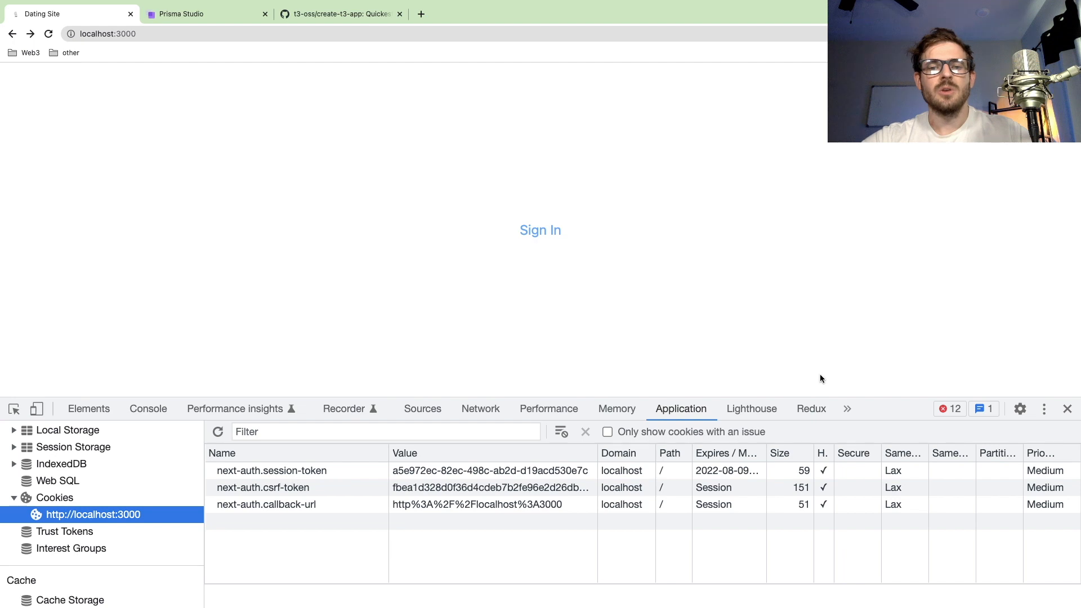
left_click(540, 230)
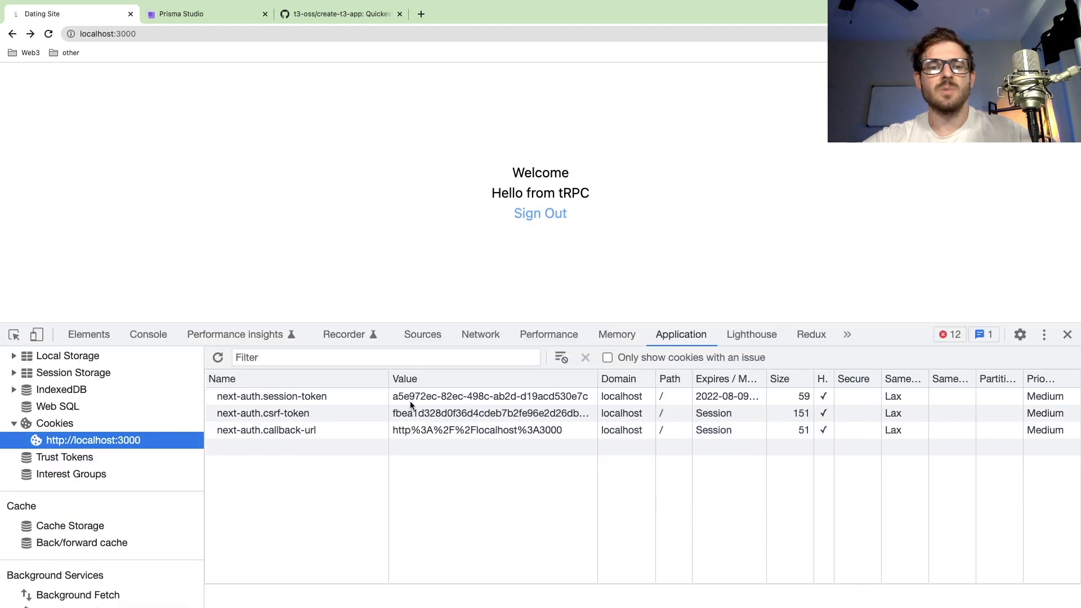
left_click(277, 397)
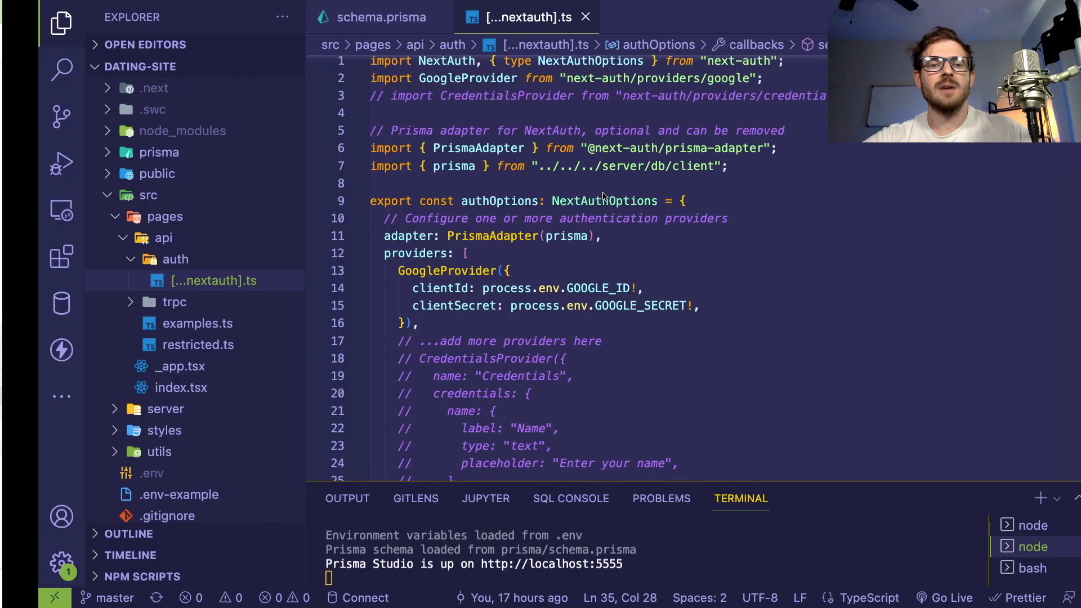
Dismiss Quick Open and tidy the Explorer by collapsing and re-expanding src and pages.
key("Ctrl+P")
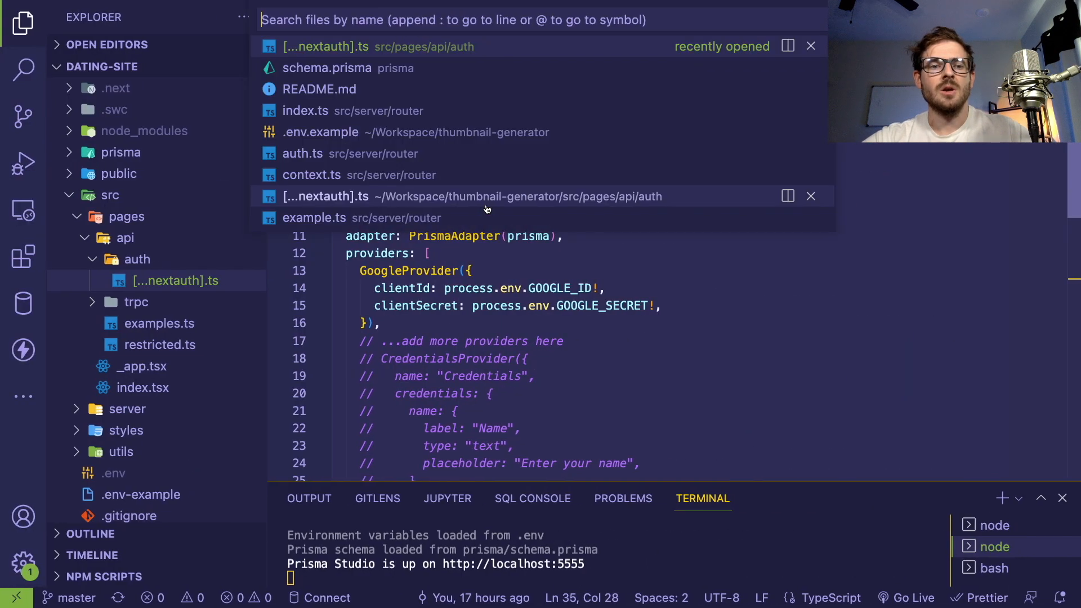
left_click(317, 47)
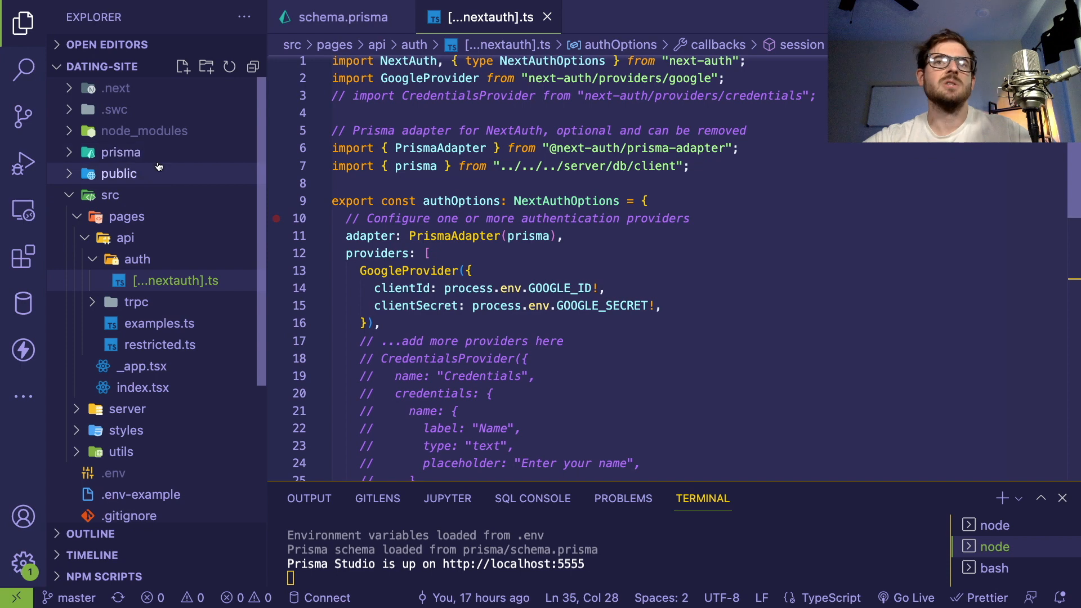
left_click(110, 195)
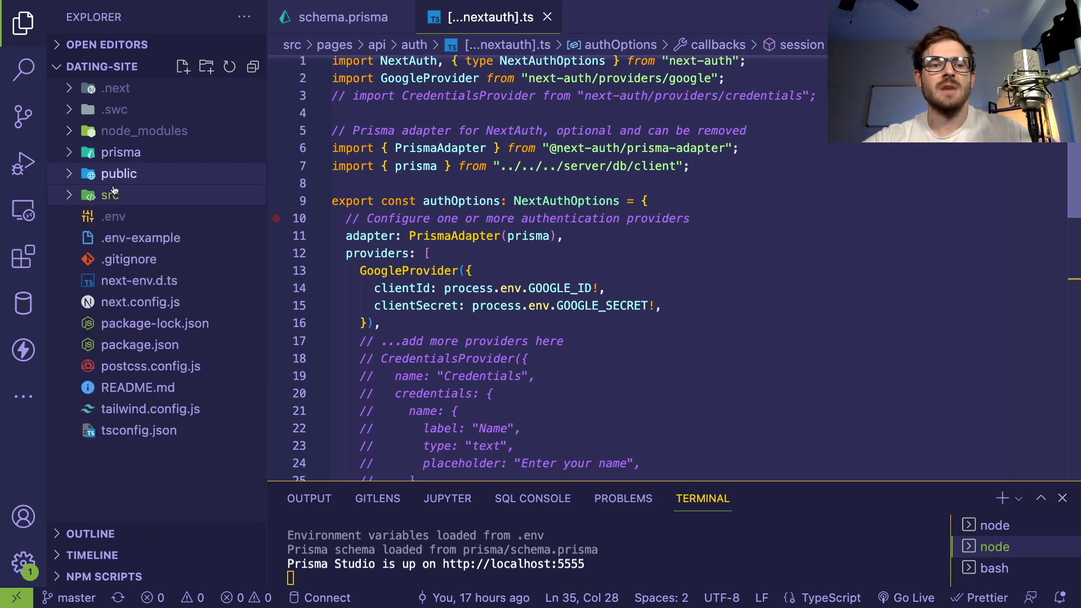
left_click(110, 195)
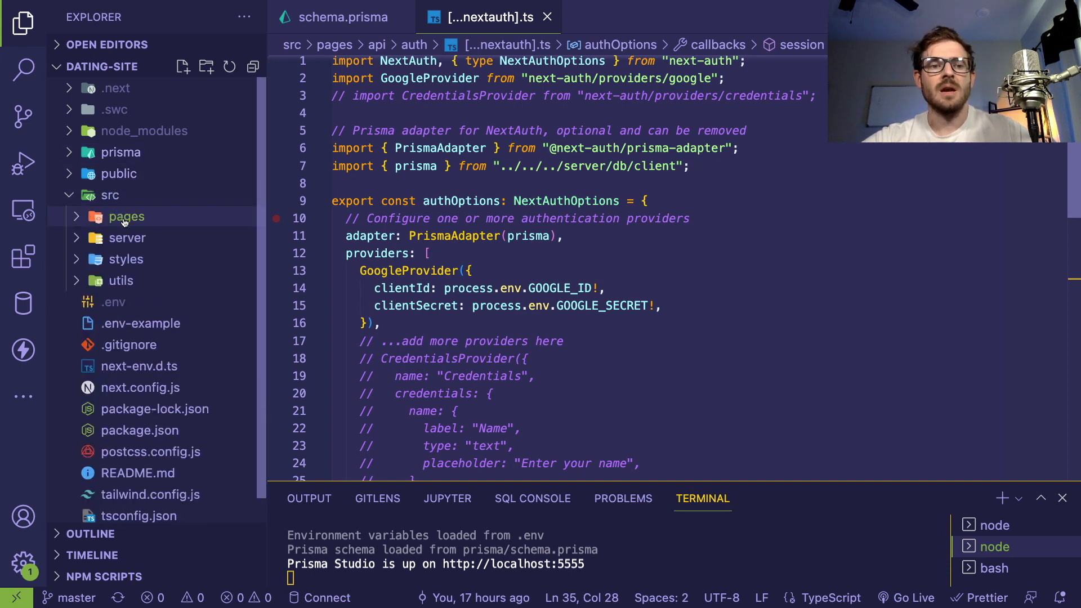
left_click(126, 216)
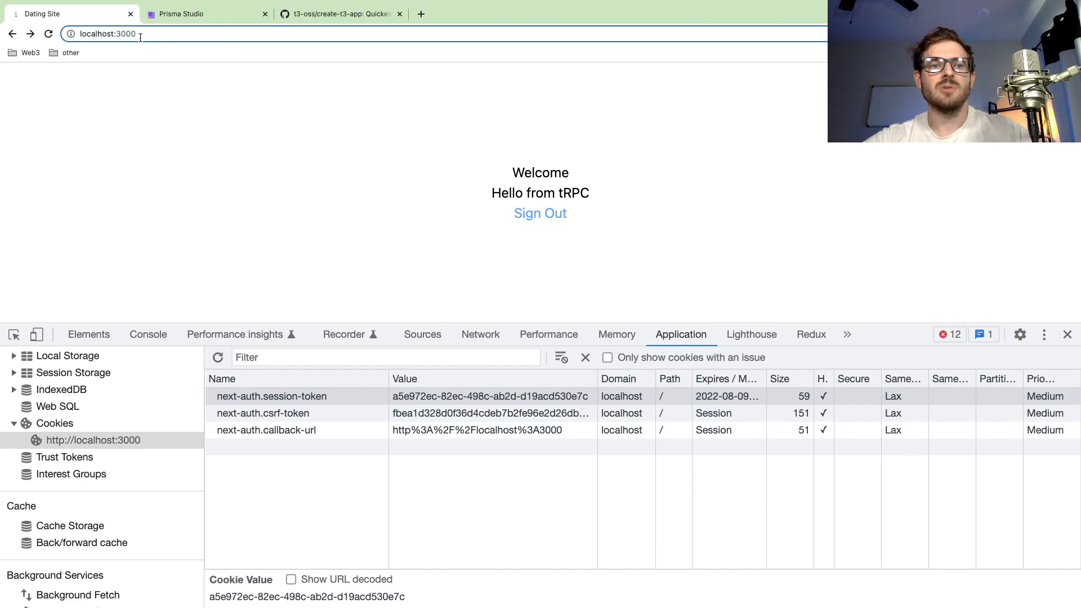
Check the User record in Prisma Studio, then return to the Dating Site tab.
left_click(182, 13)
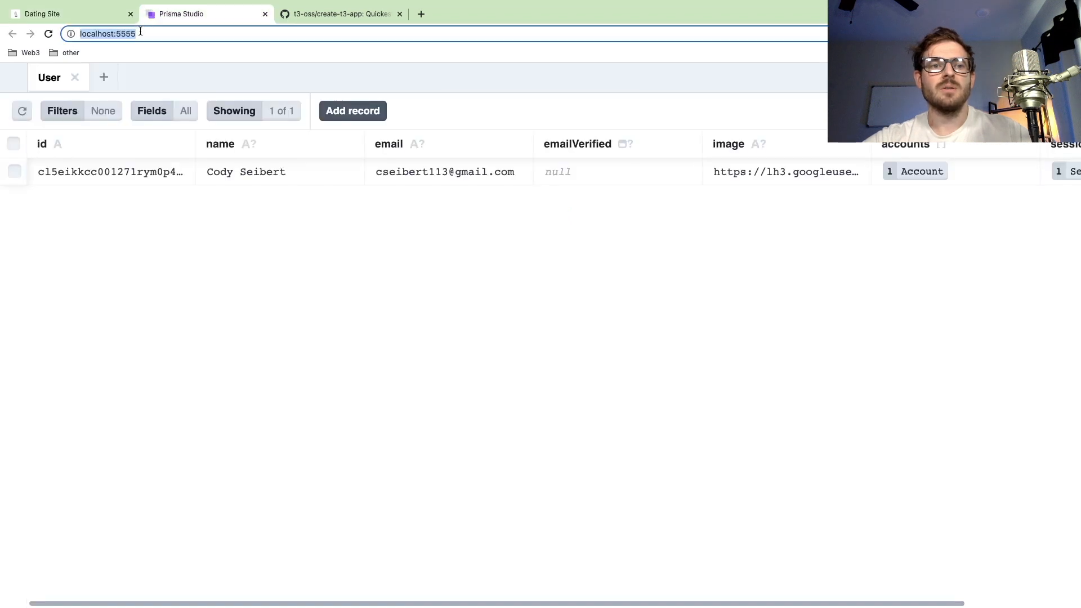
left_click(45, 15)
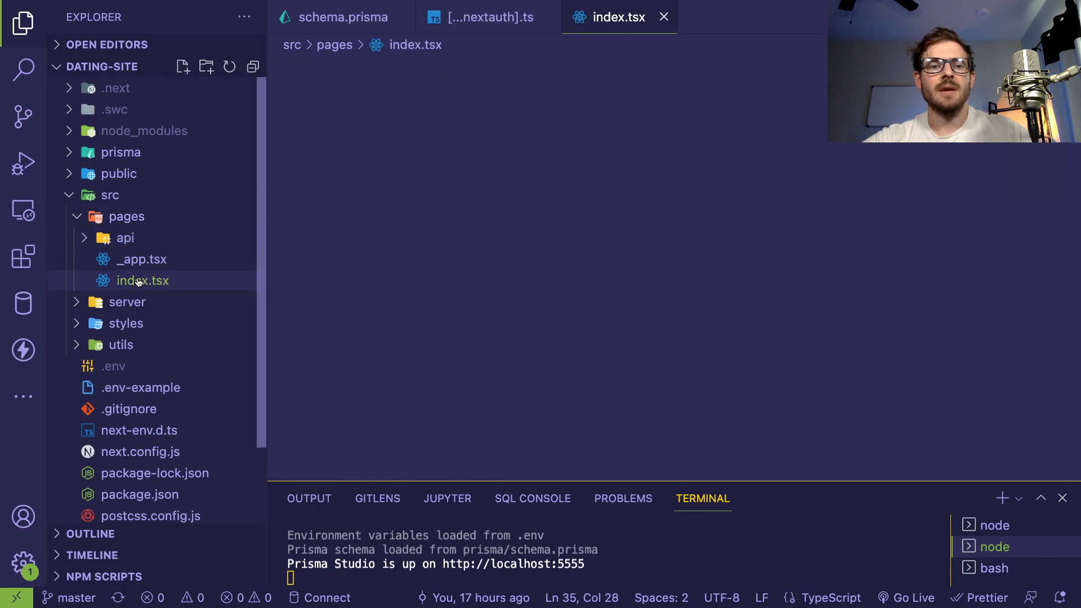
Bring up the home page index.tsx and read its tRPC hello query.
left_click(143, 281)
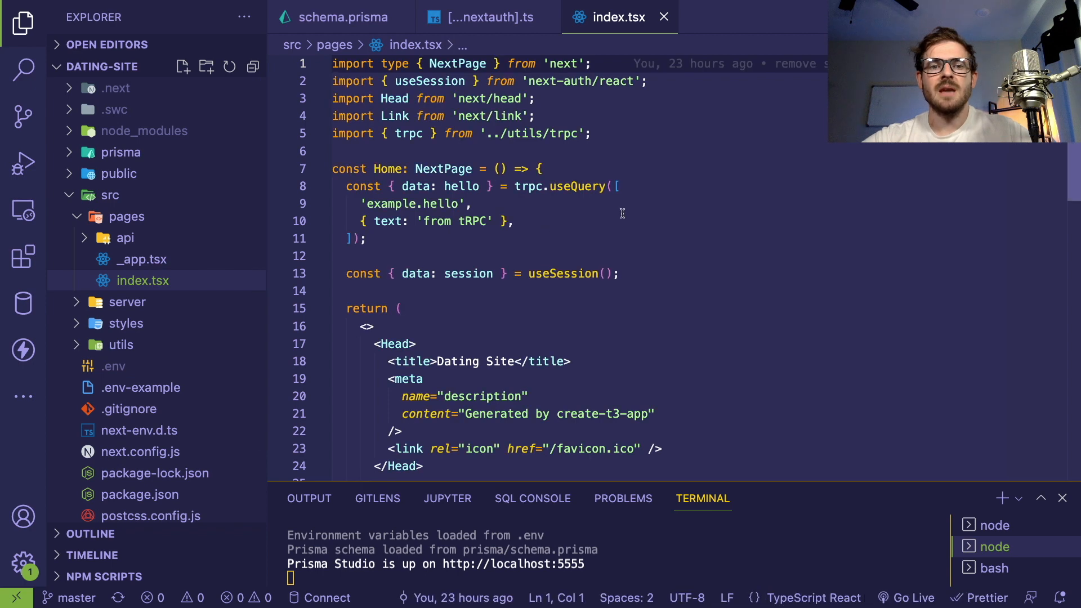
scroll("down", 3)
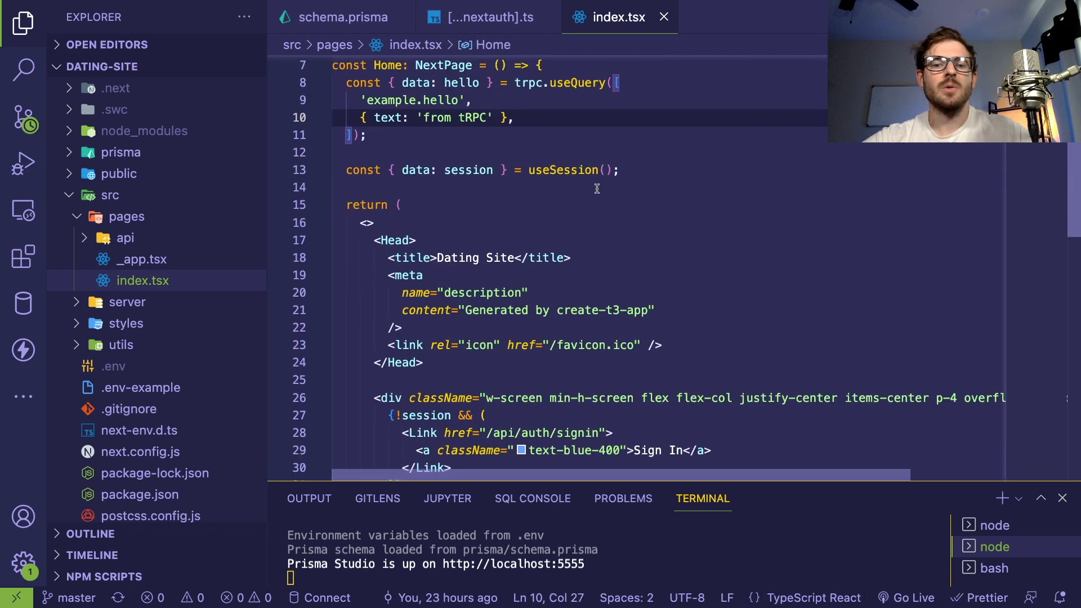
scroll("down", 3)
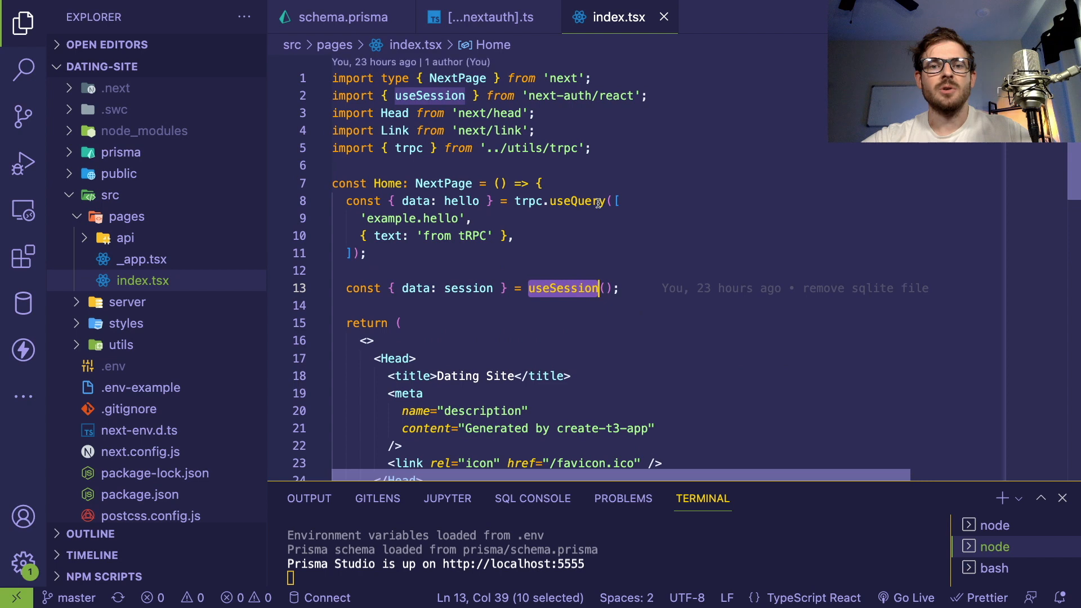
mouse_move(582, 95)
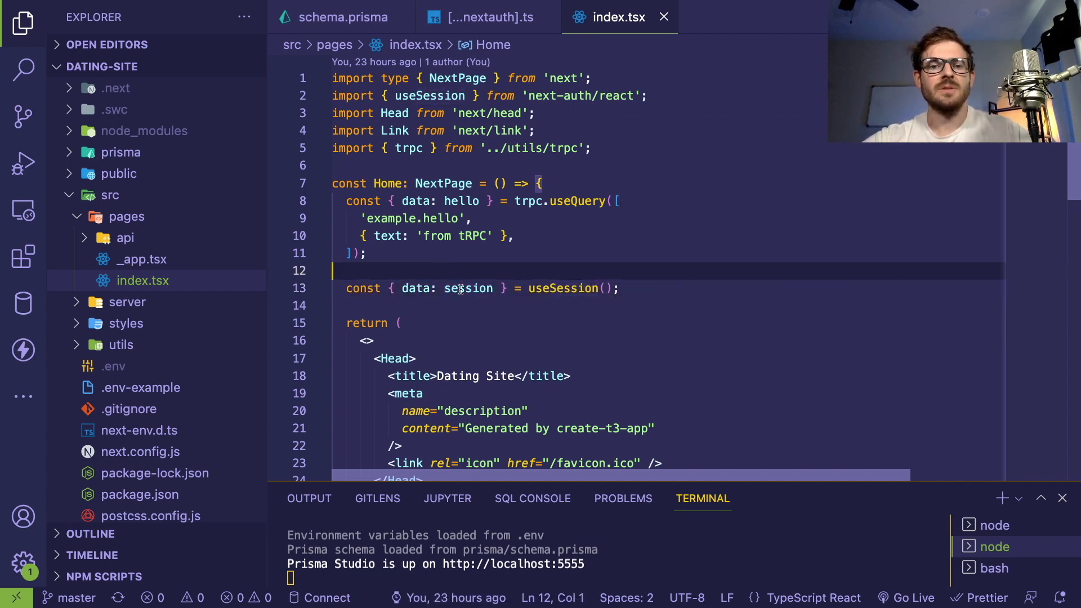
Trace the useSession data/session variable into the Sign In / Sign Out rendering.
left_click_drag(389, 288, 504, 289)
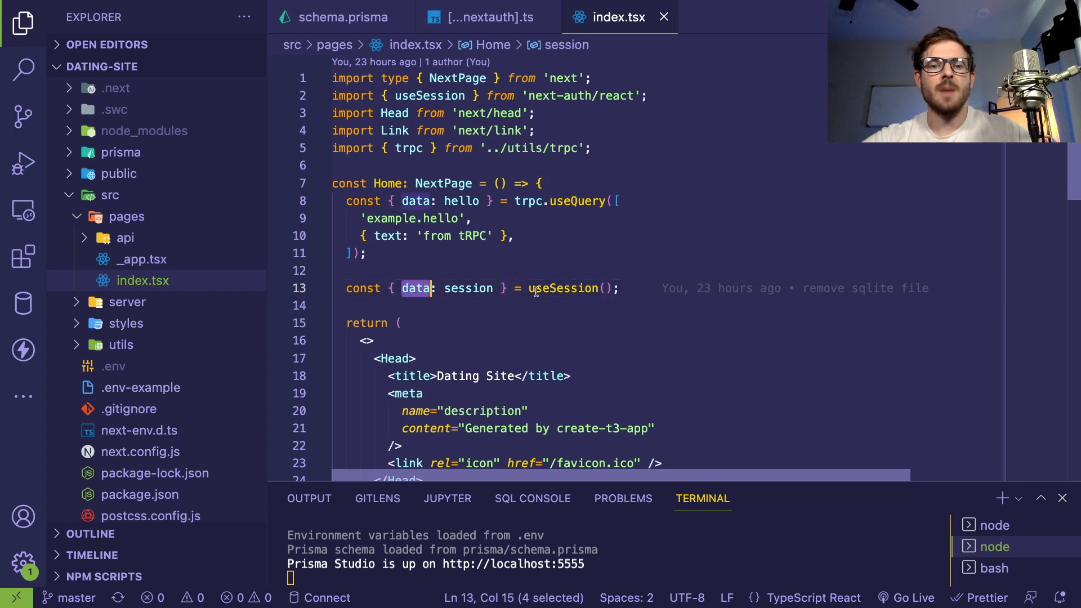
left_click(450, 288)
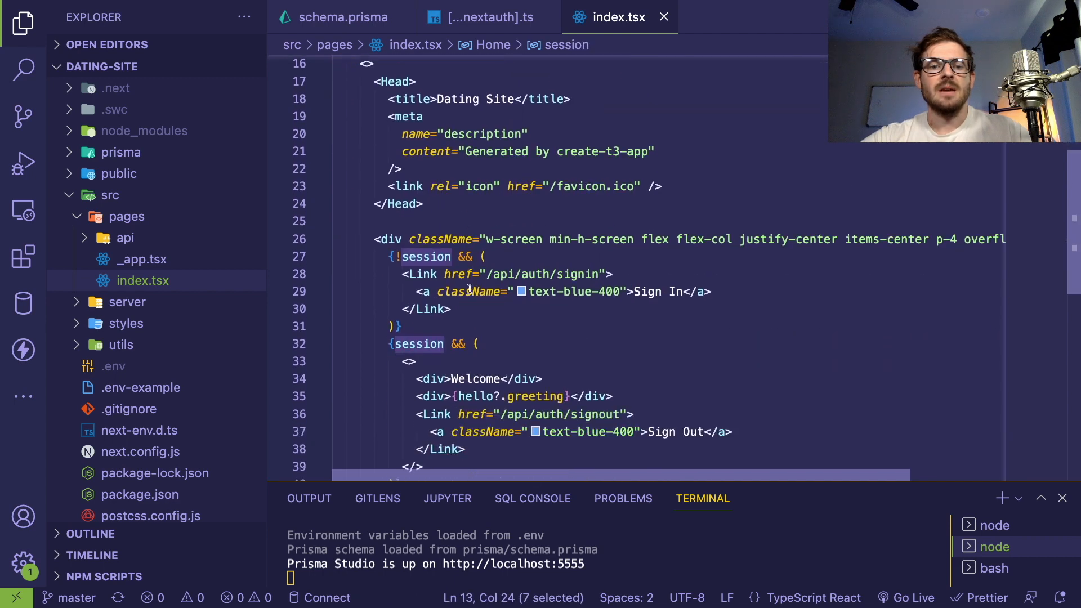
scroll("down", 3)
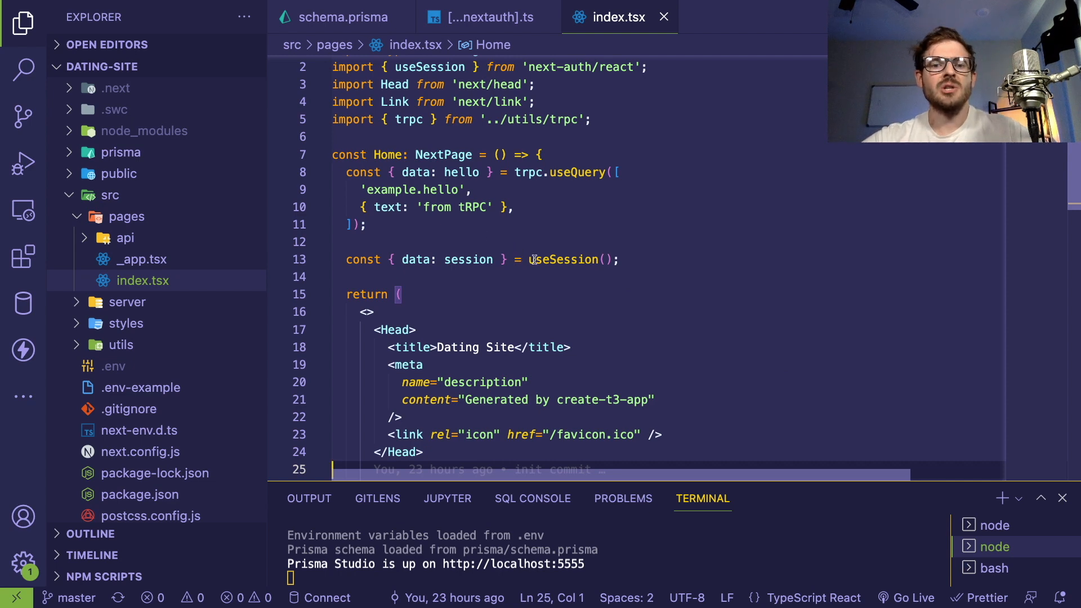
double_click(563, 259)
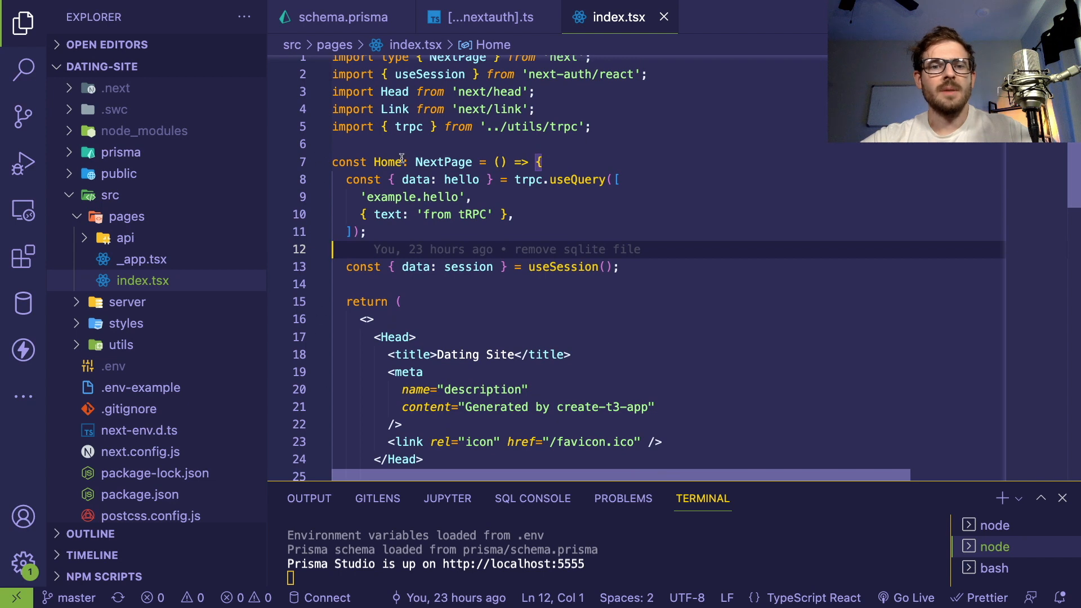
mouse_move(566, 186)
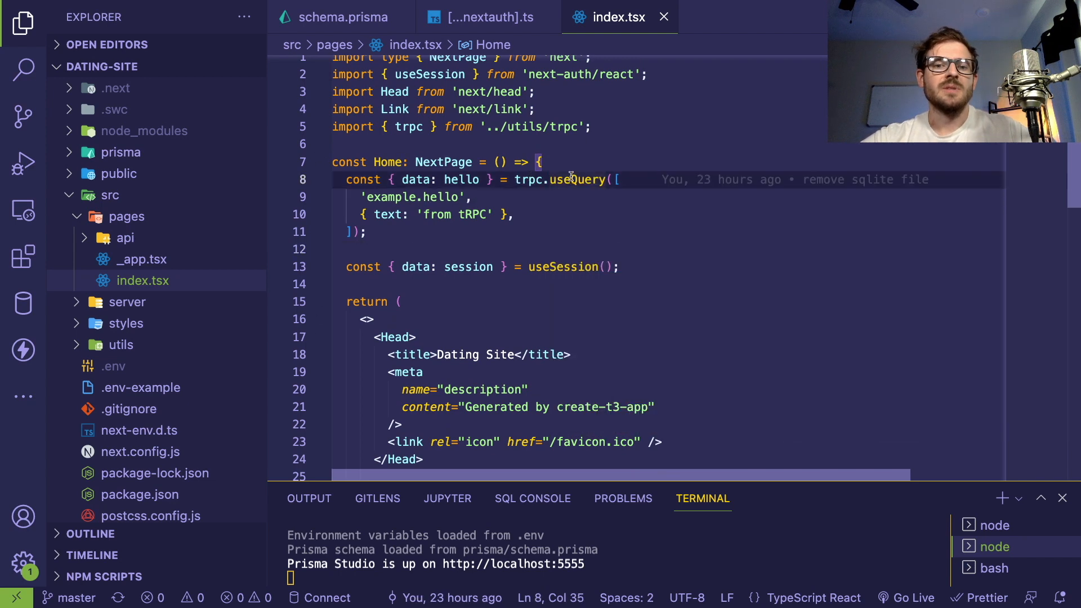
double_click(529, 179)
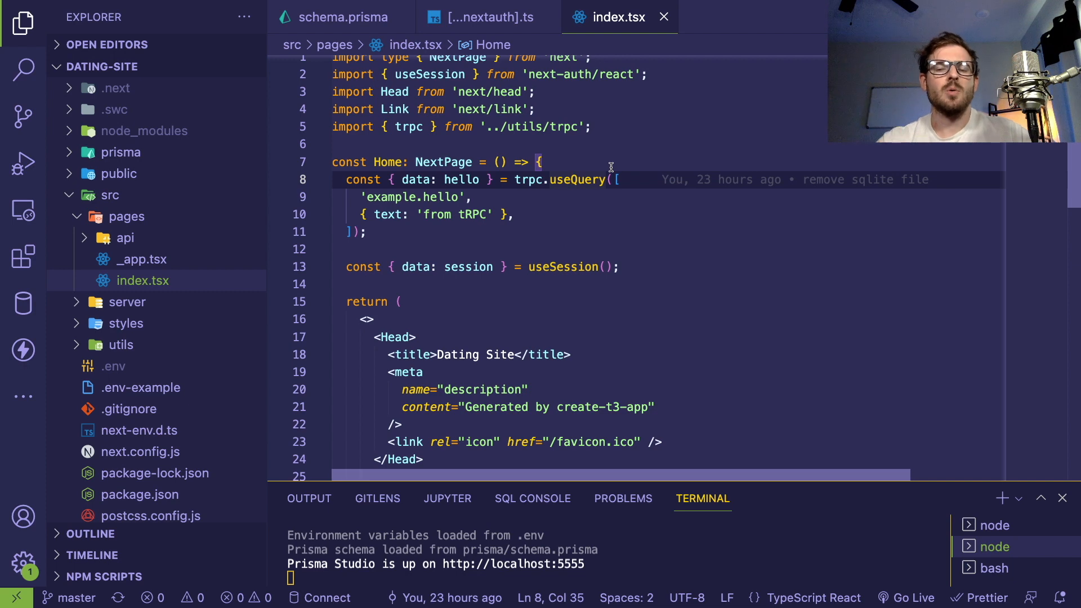
mouse_move(581, 180)
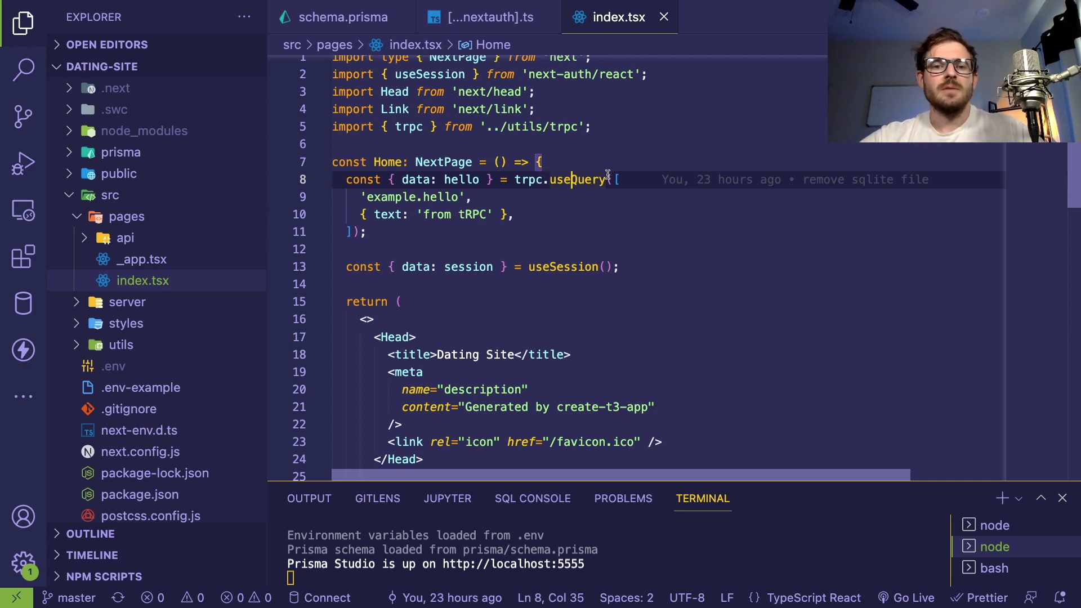
left_click(360, 198)
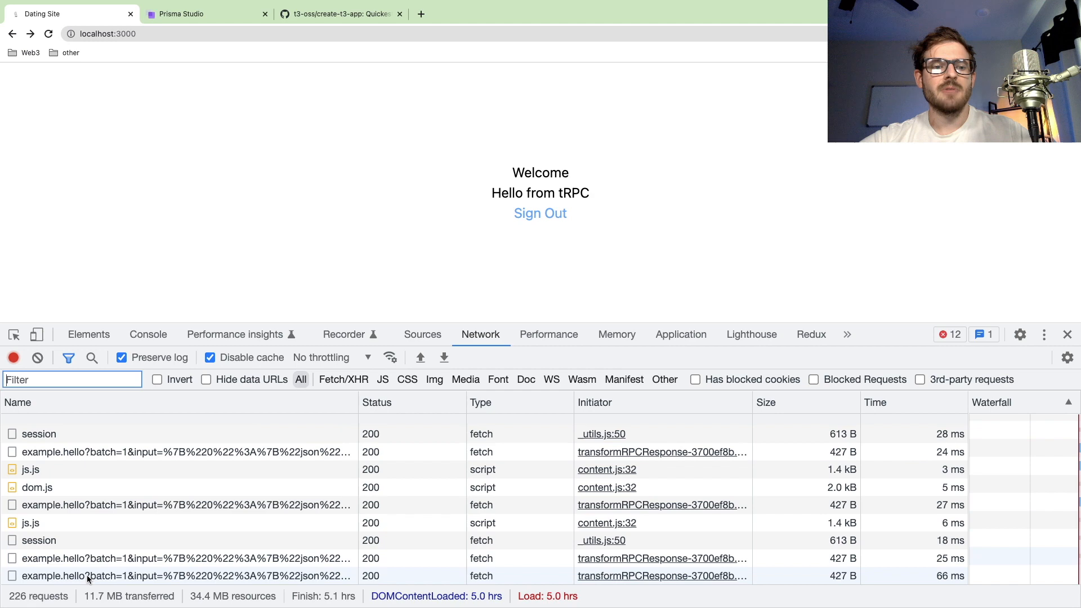
Inspect the example.hello request's headers, raw response and parsed preview.
left_click(86, 576)
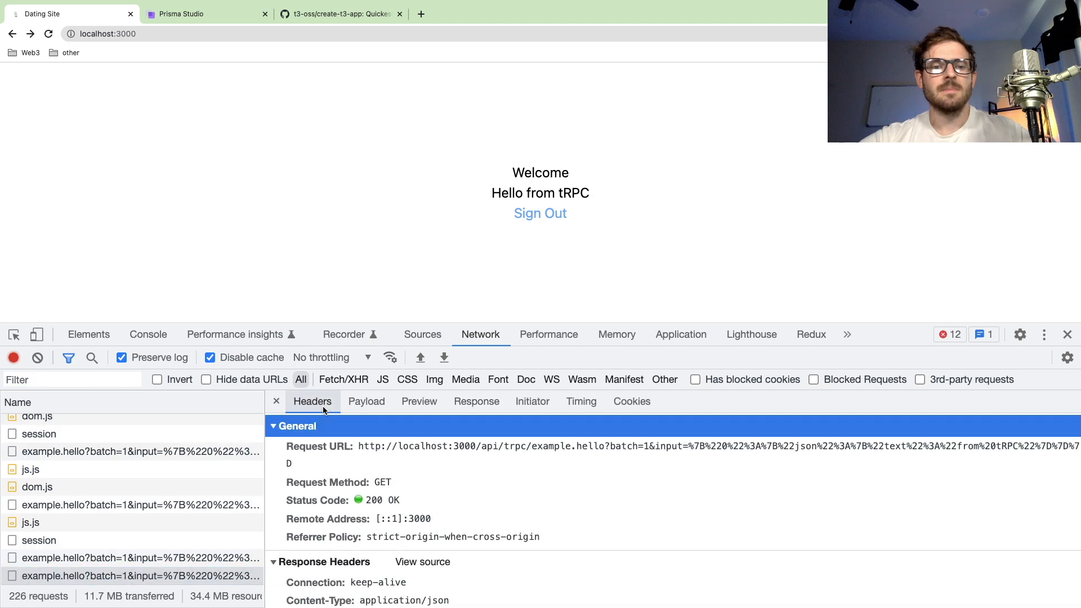
mouse_move(530, 453)
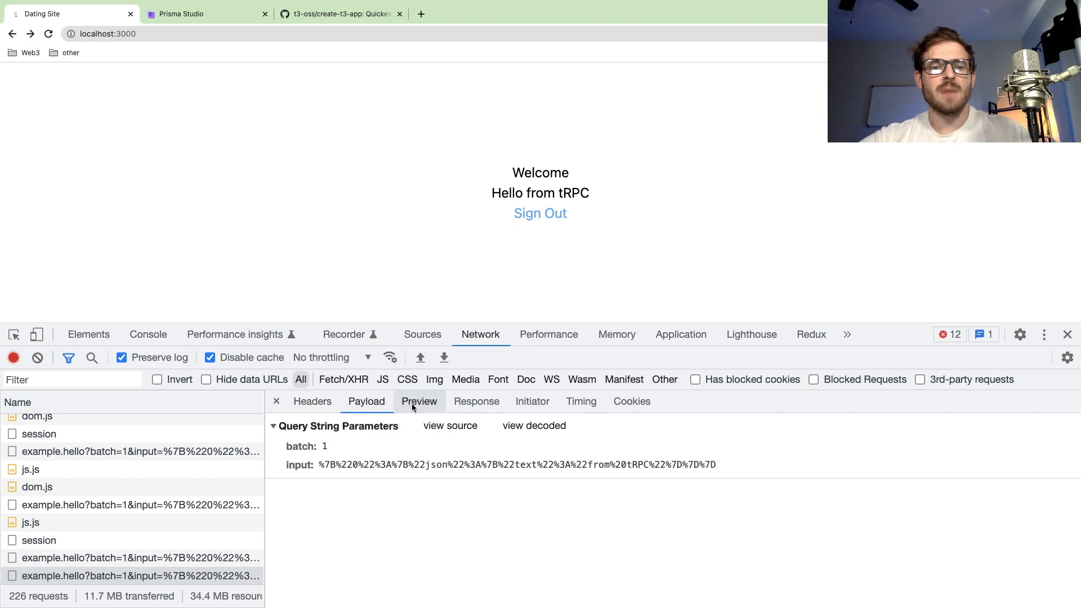
left_click(477, 401)
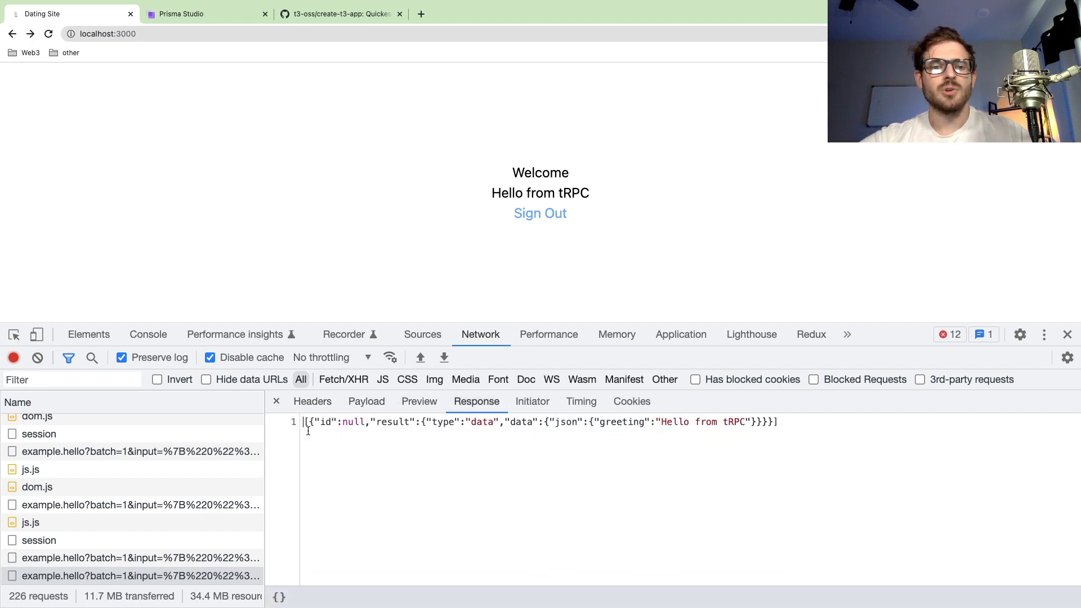
left_click(419, 401)
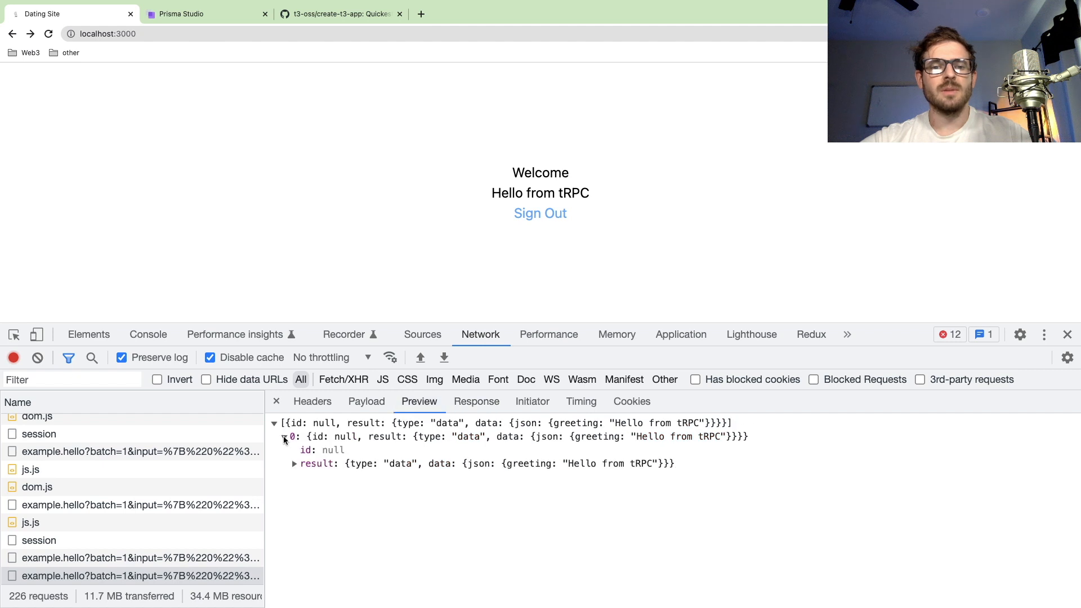
Expand result > data > json to the greeting "Hello from tRPC", then collapse it.
left_click(295, 464)
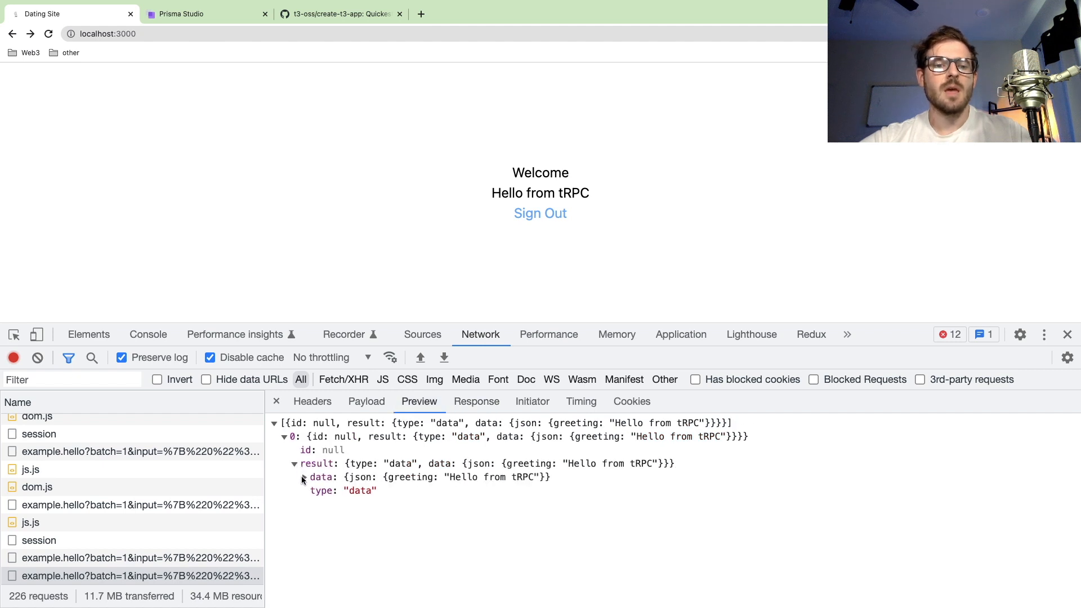
left_click(302, 477)
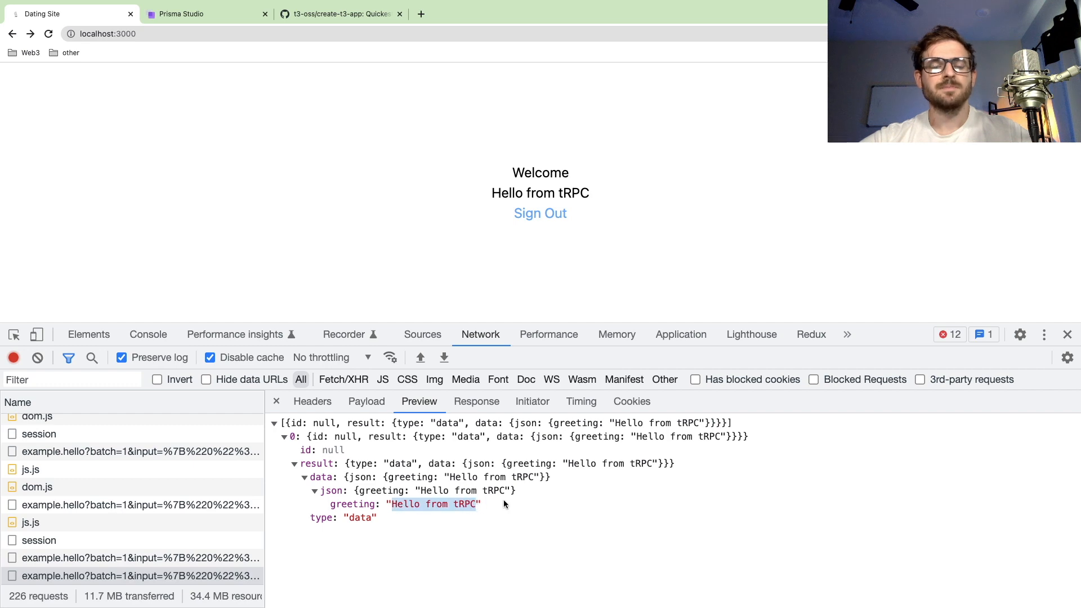
left_click(295, 464)
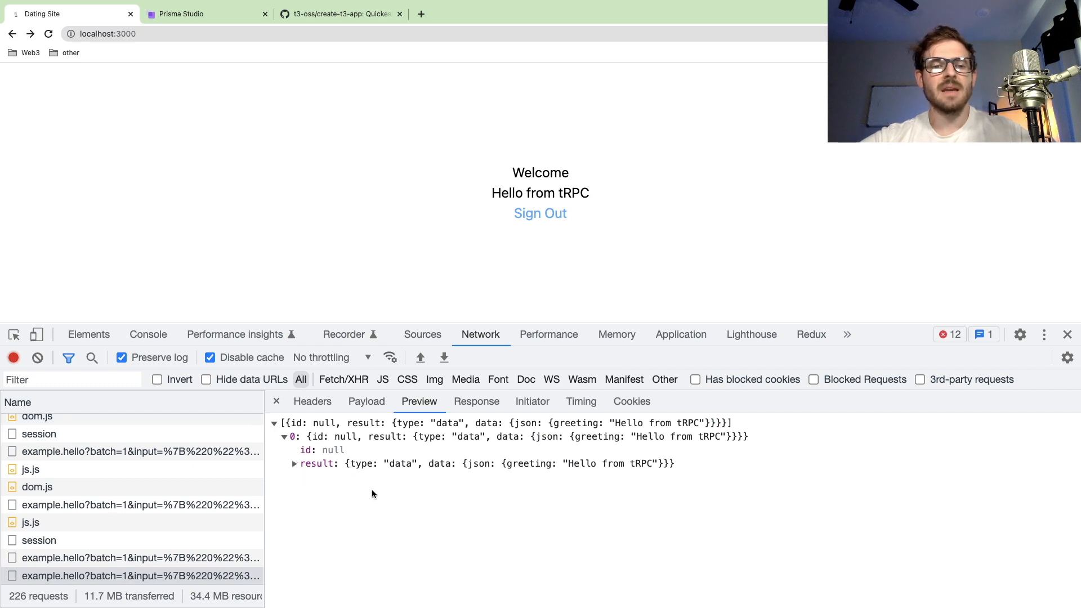
left_click(295, 464)
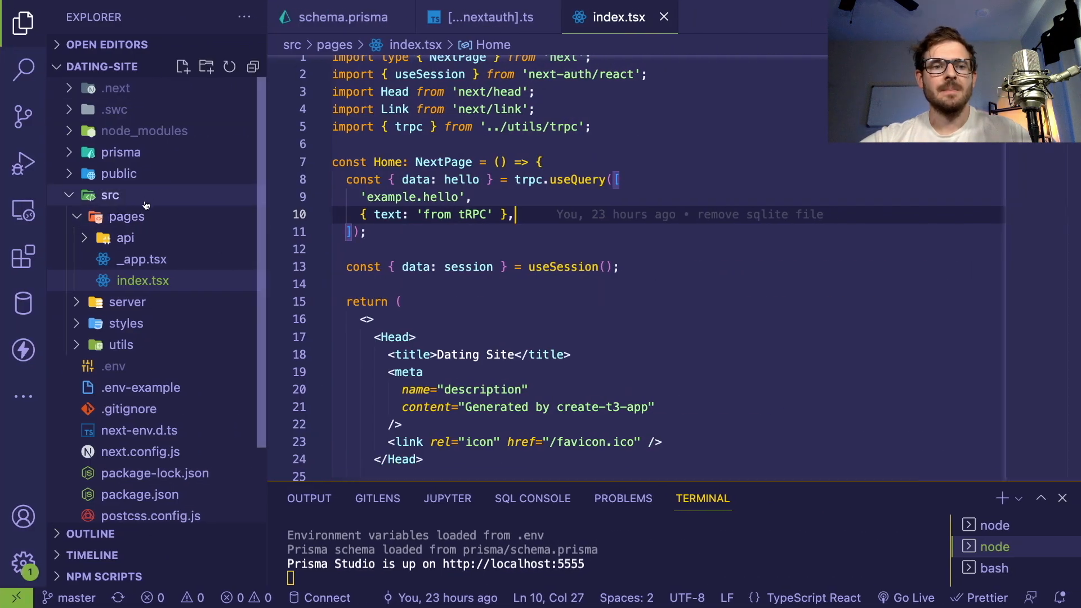
Reveal server/router in the Explorer and view index.ts's createRouter usage.
left_click(127, 216)
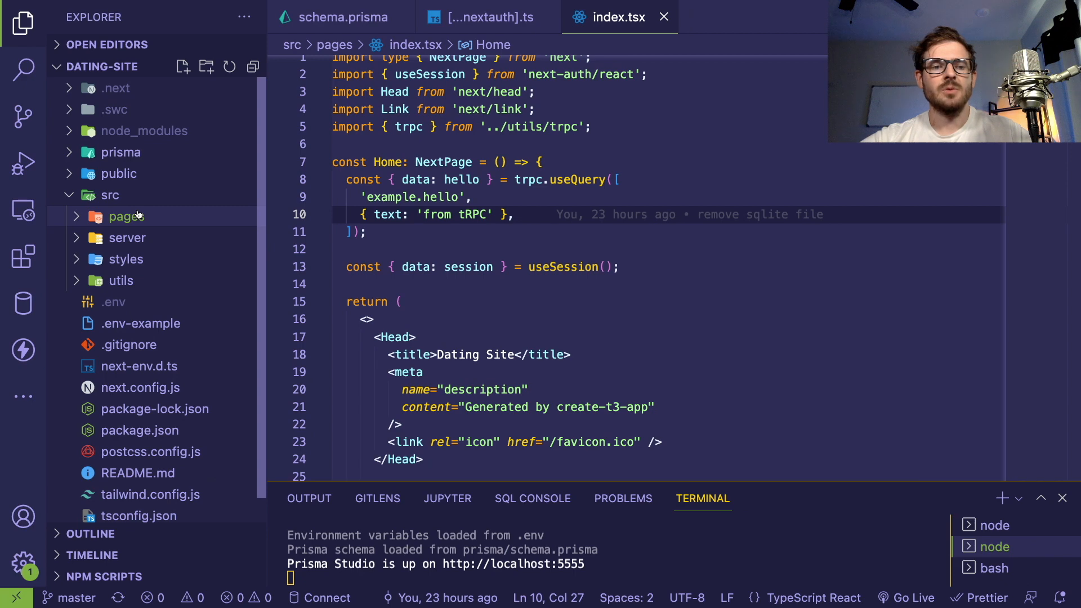
left_click(126, 239)
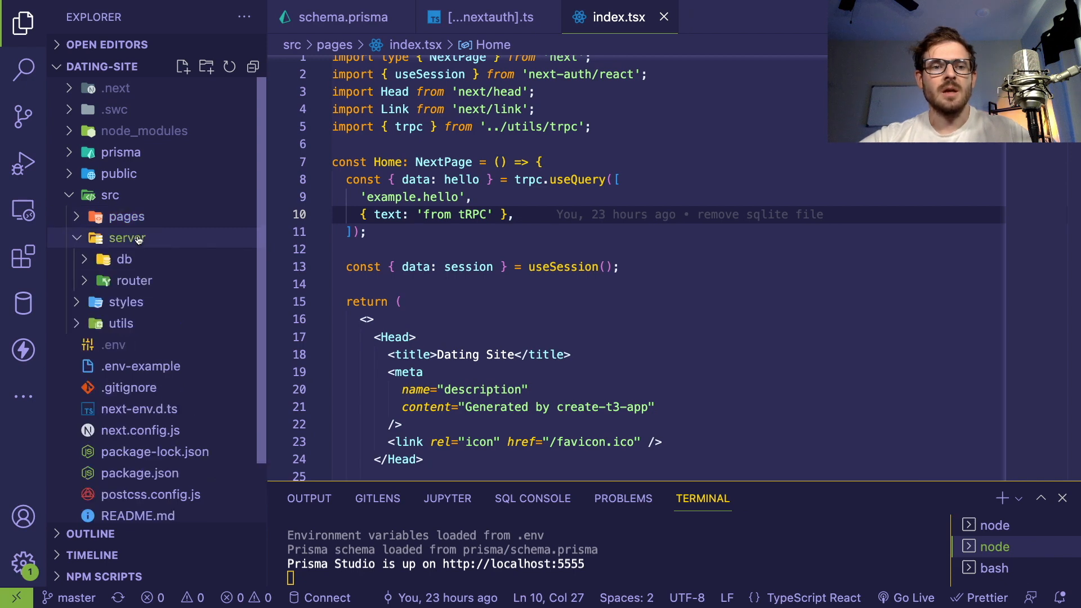
left_click(134, 281)
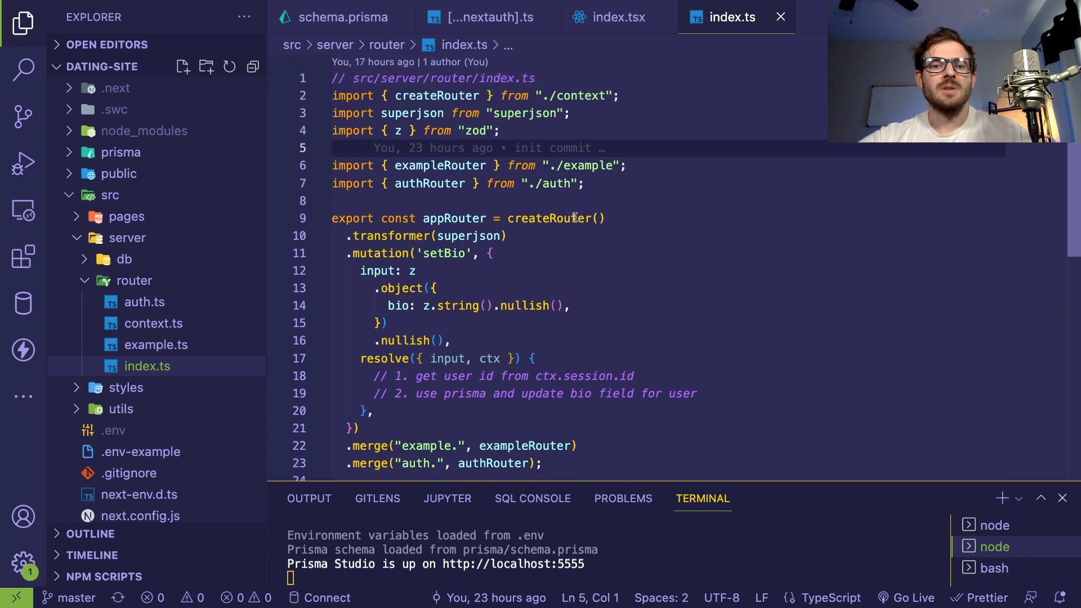
double_click(550, 218)
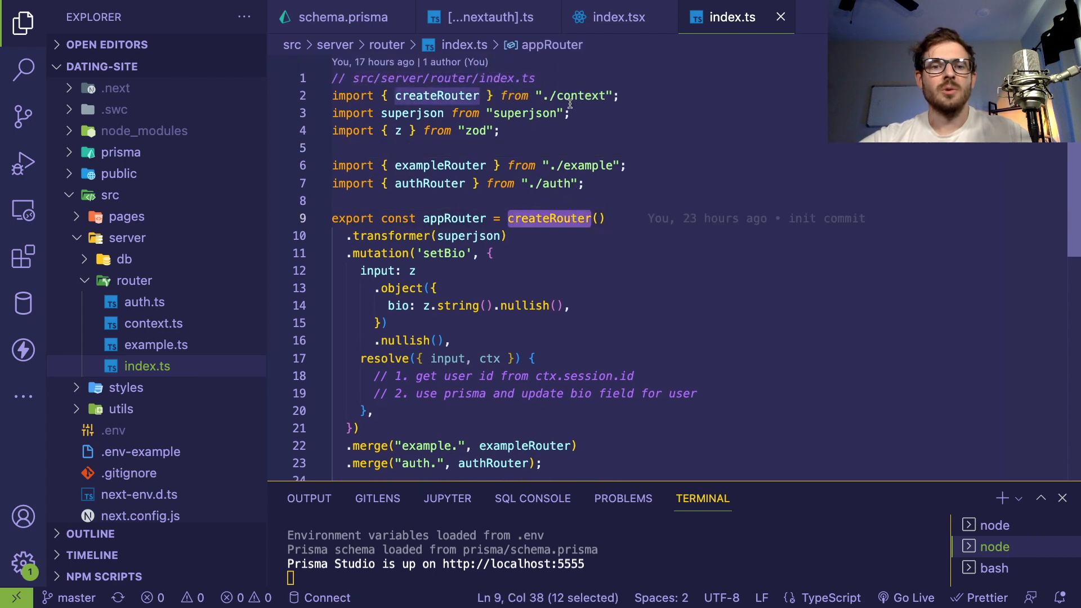
Review the setBio mutation and the example. / auth. merges, then go to example.ts.
scroll("down", 3)
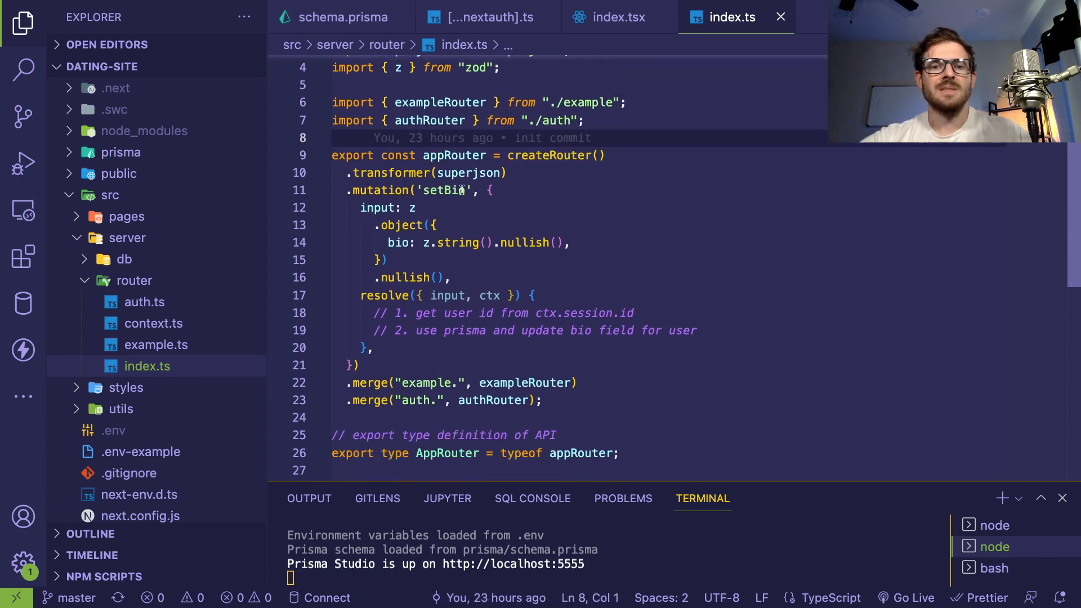
scroll("down", 3)
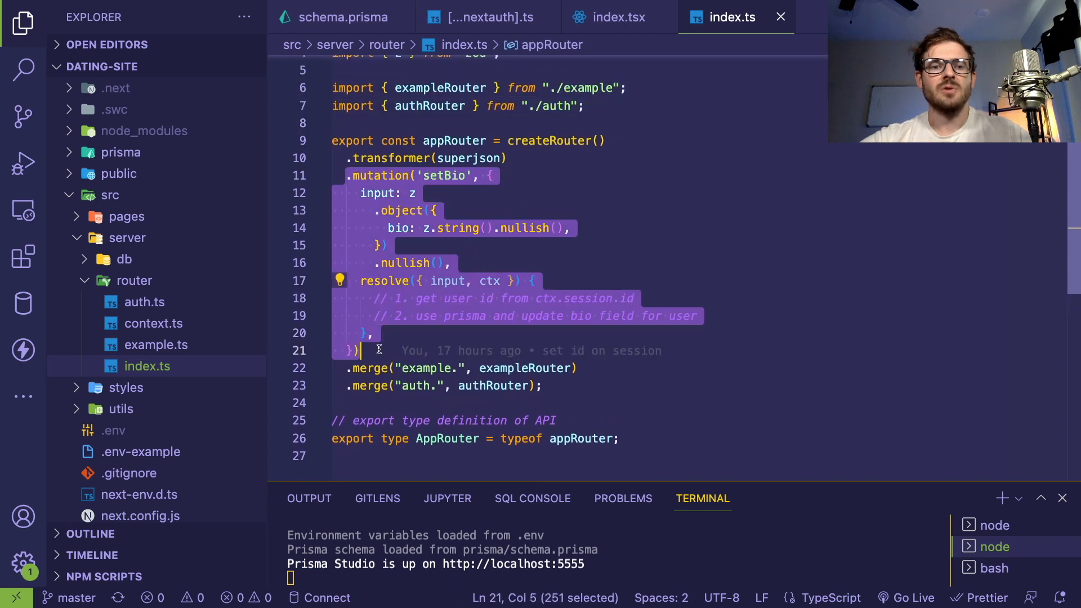
mouse_move(468, 157)
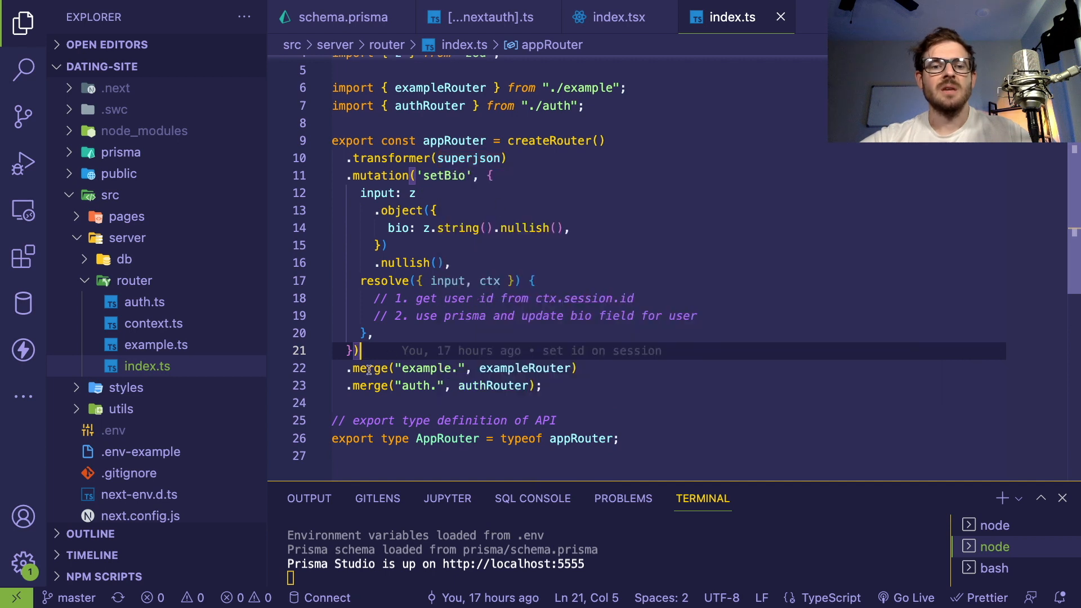
double_click(425, 368)
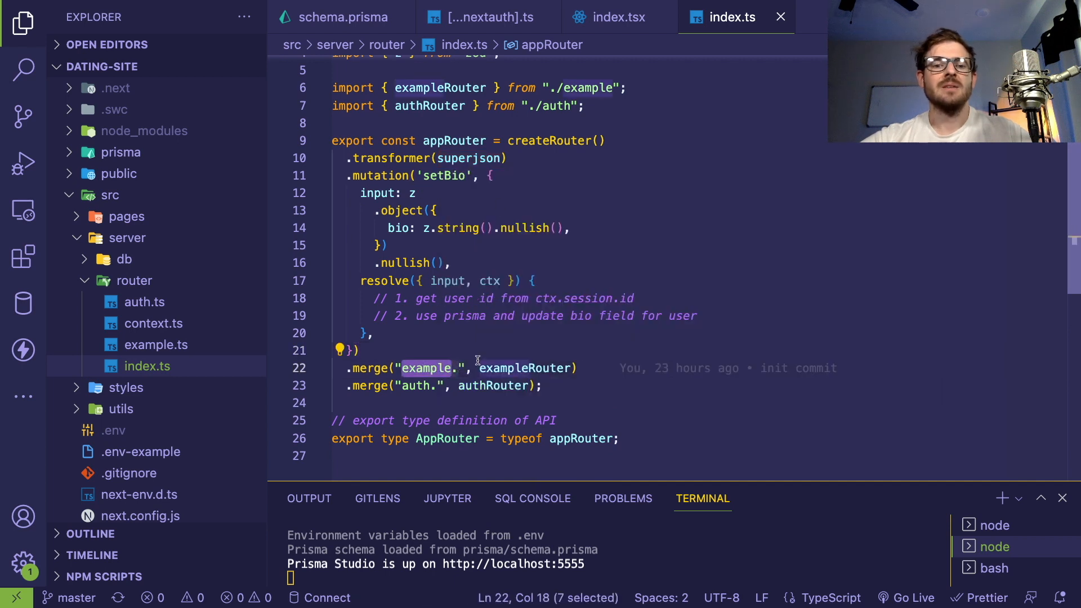
left_click(505, 369)
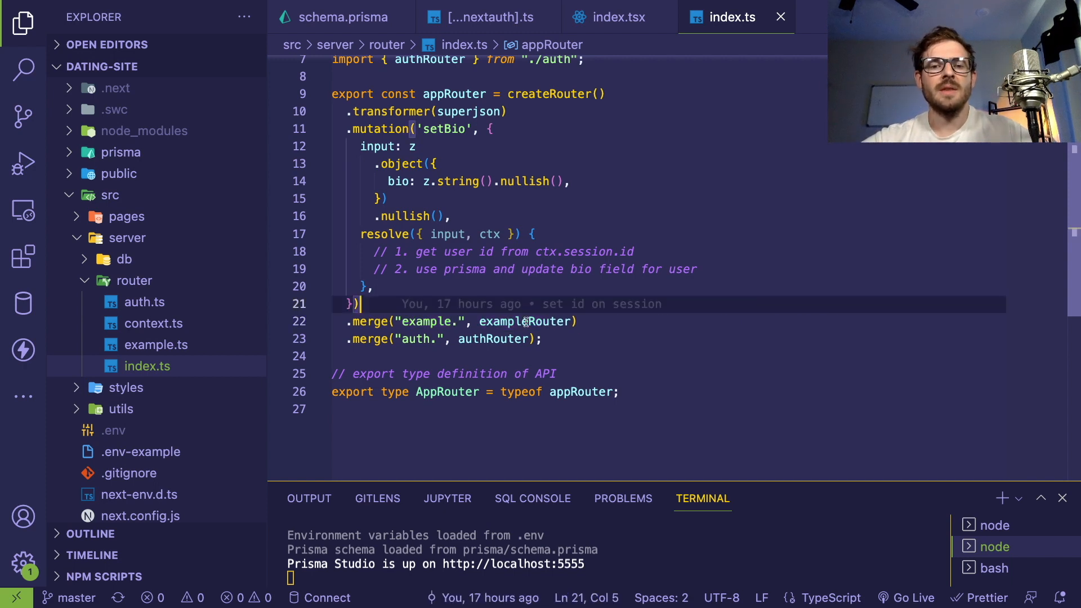
left_click(155, 345)
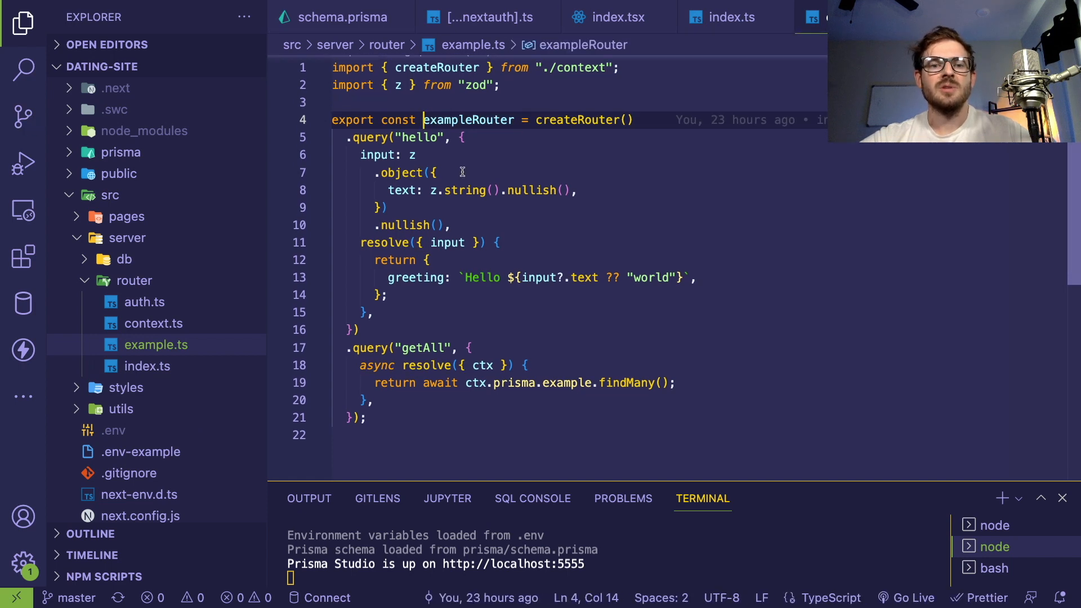
double_click(421, 137)
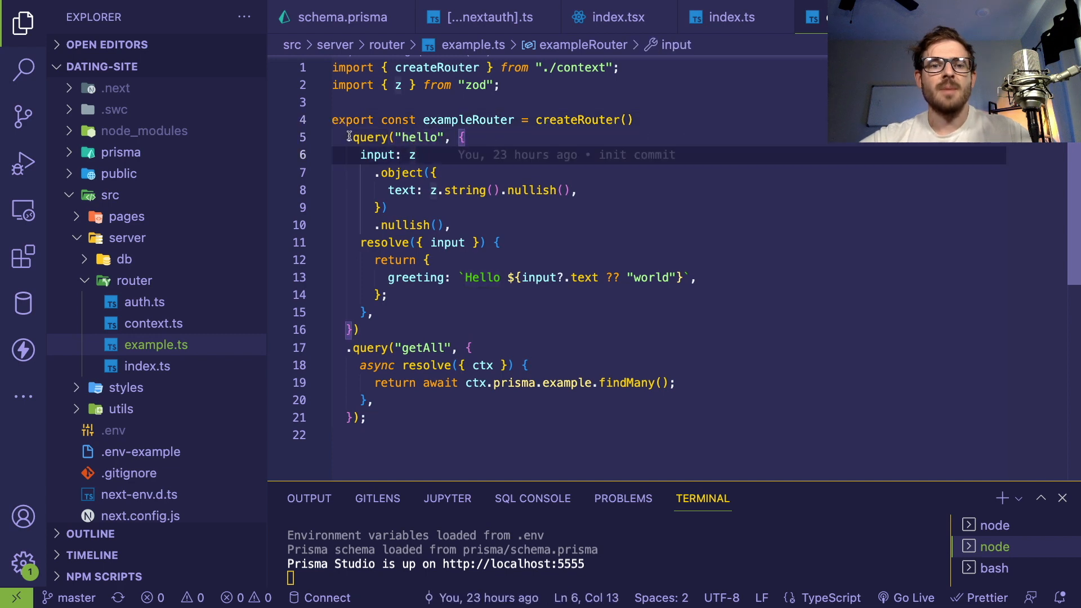
left_click_drag(347, 137, 376, 330)
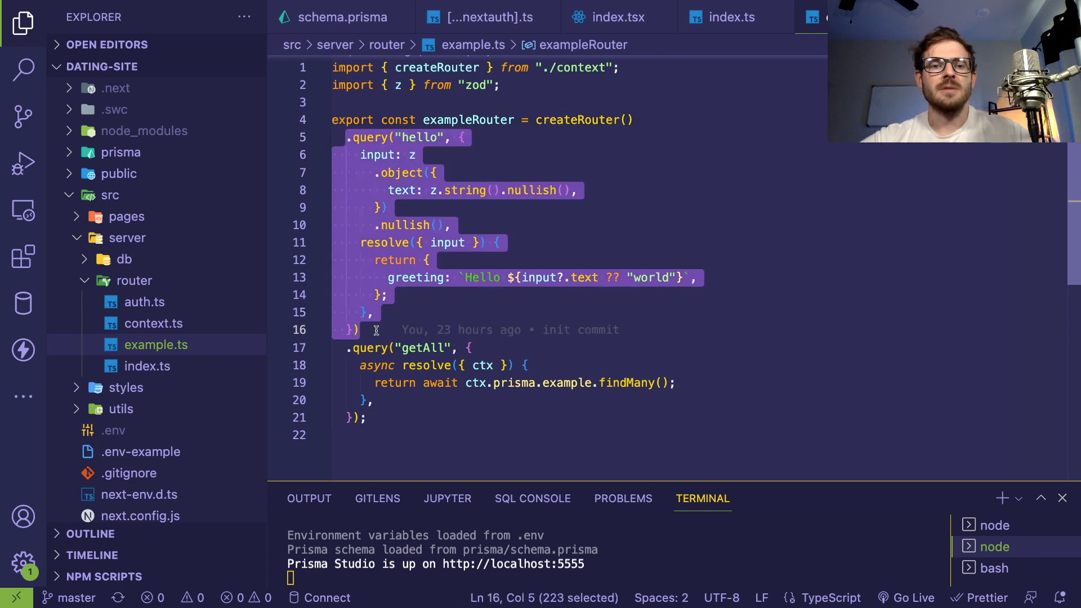
double_click(372, 138)
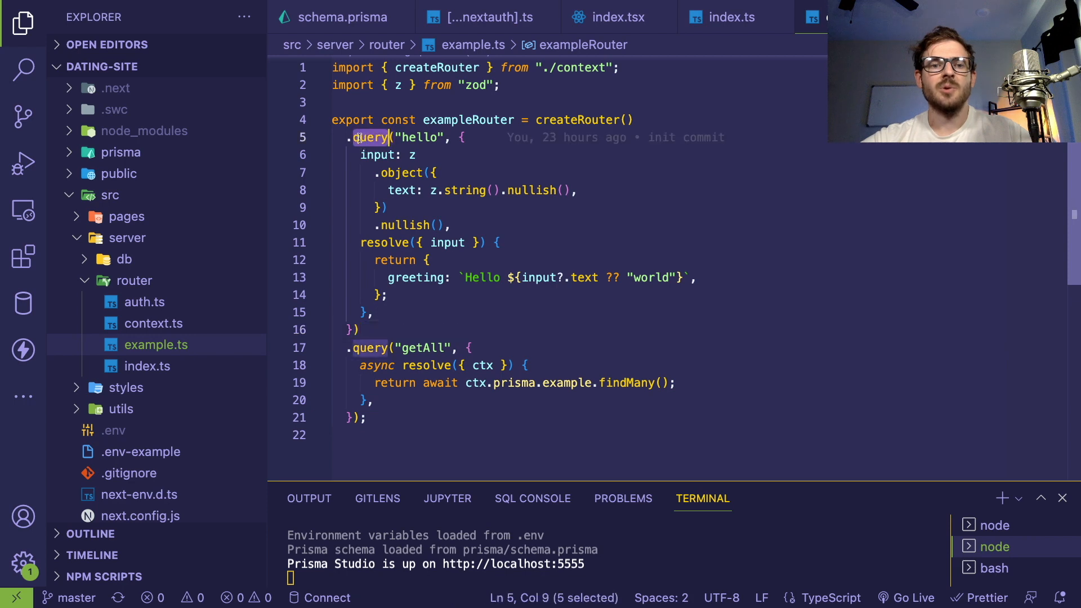
double_click(419, 138)
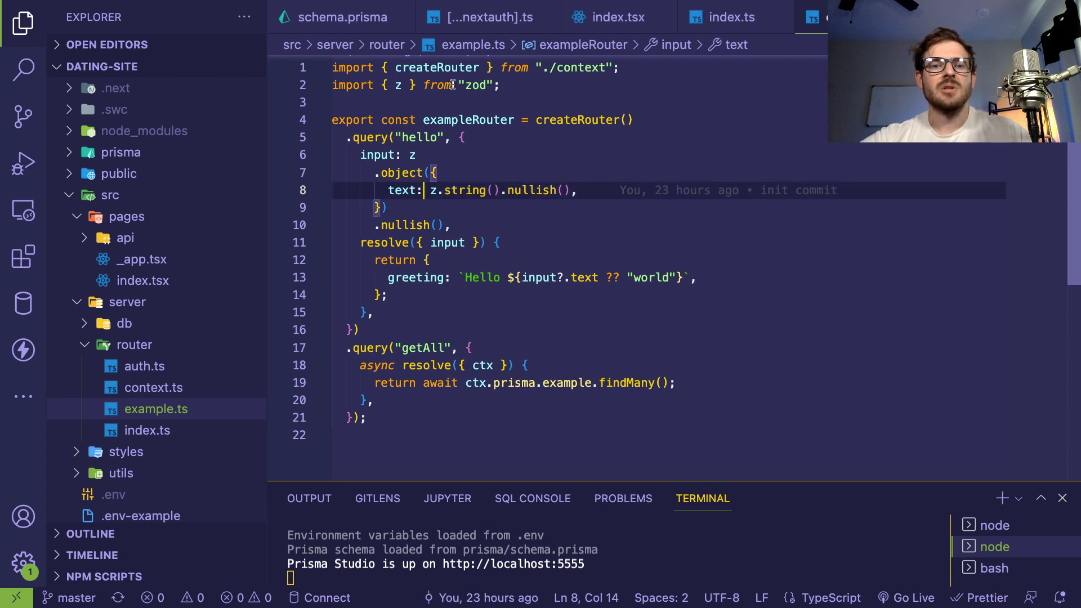
double_click(475, 85)
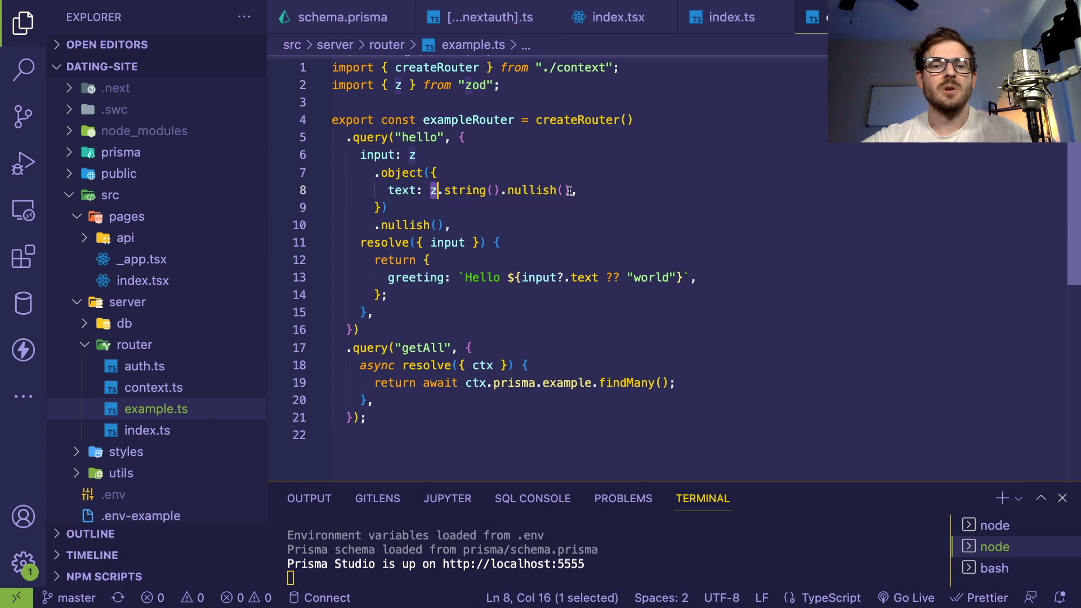
double_click(402, 190)
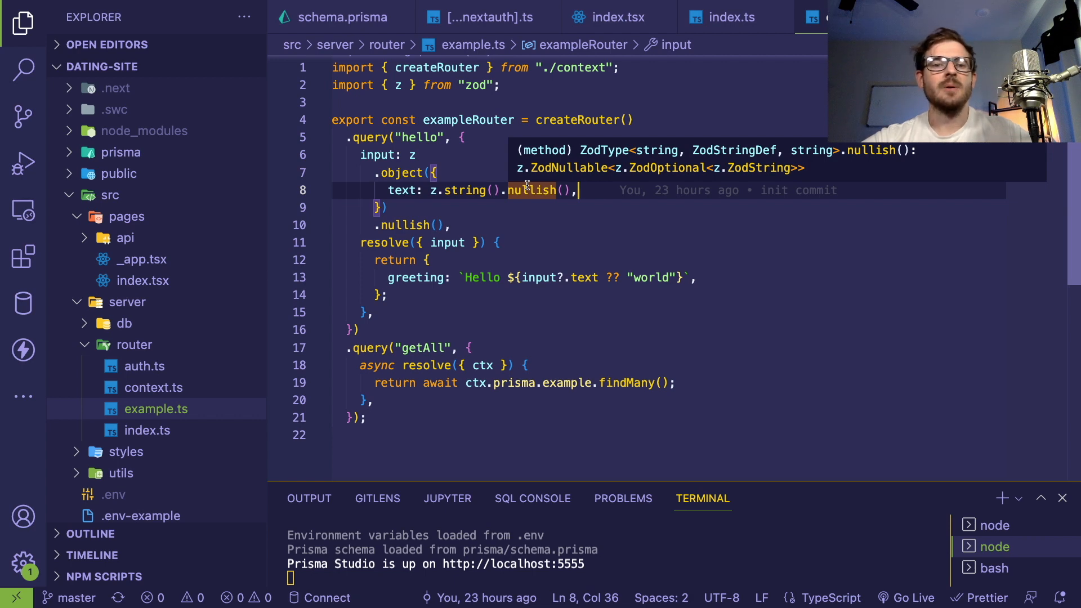
left_click(451, 224)
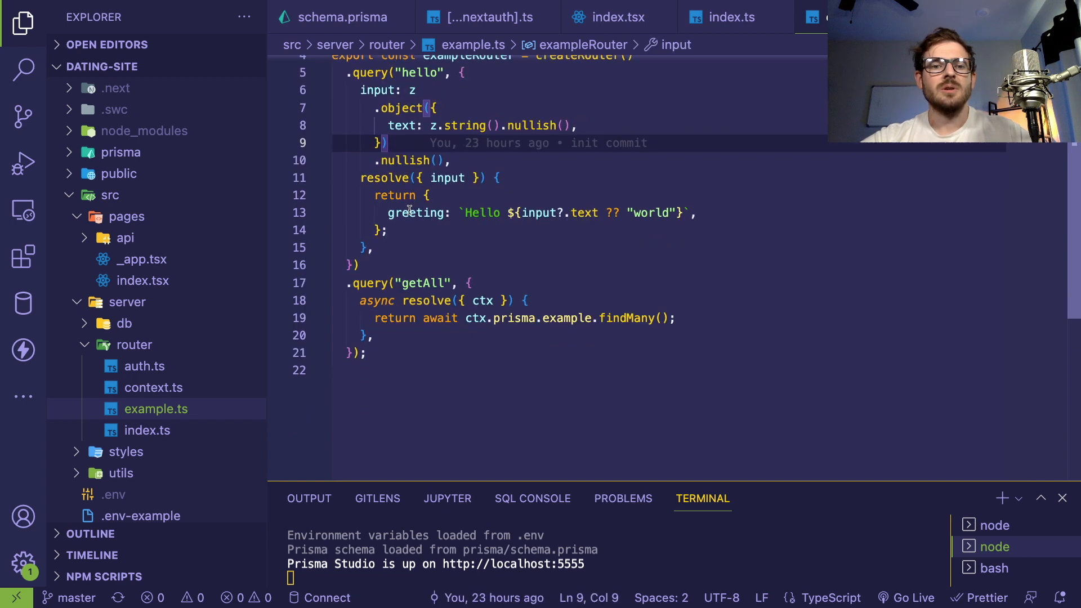
left_click_drag(361, 178, 386, 247)
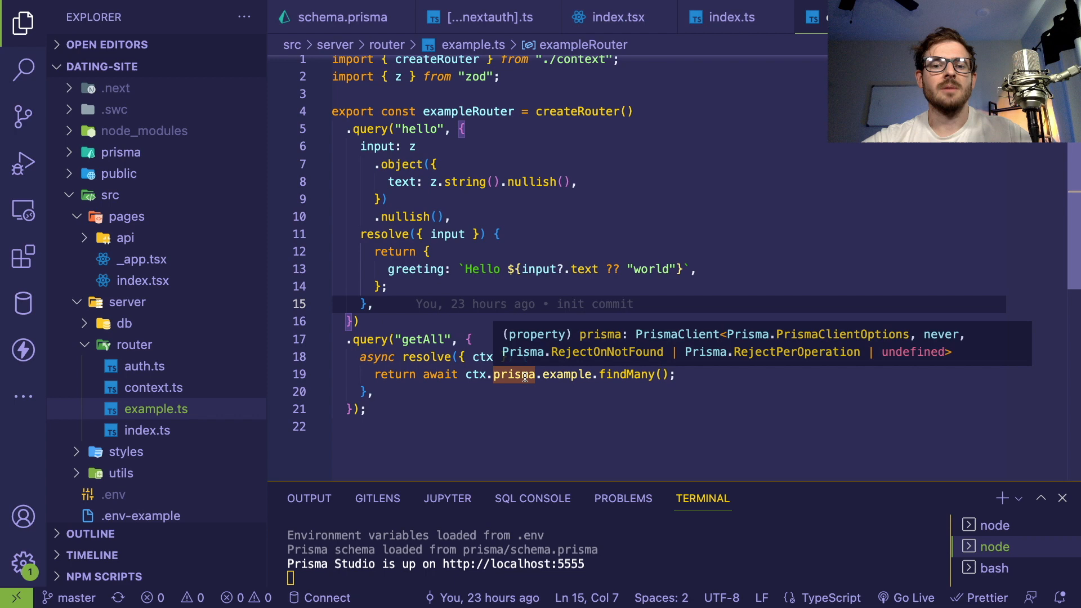
mouse_move(484, 382)
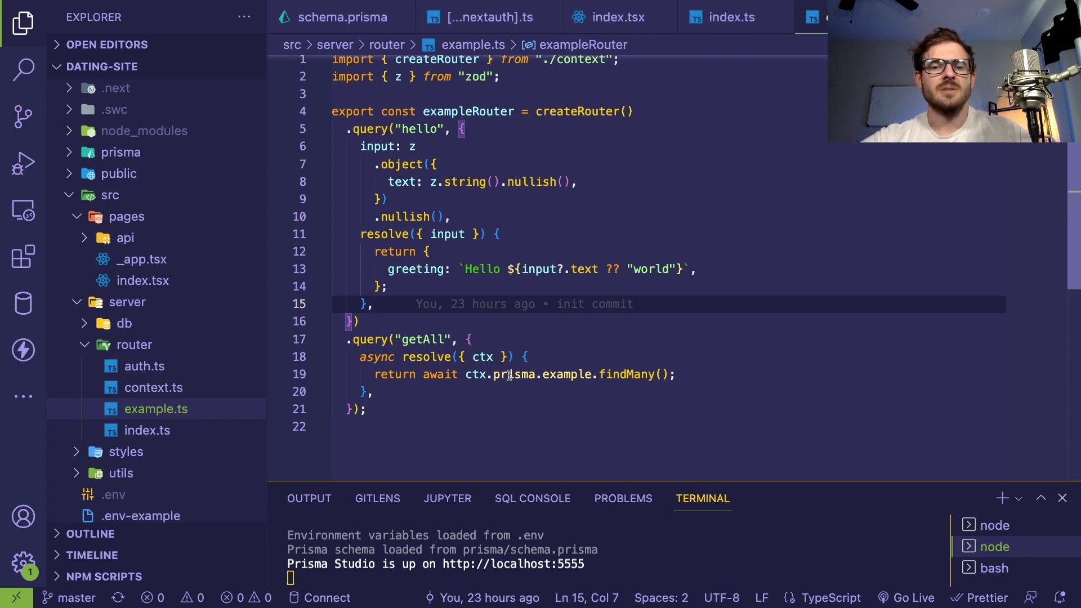
double_click(514, 375)
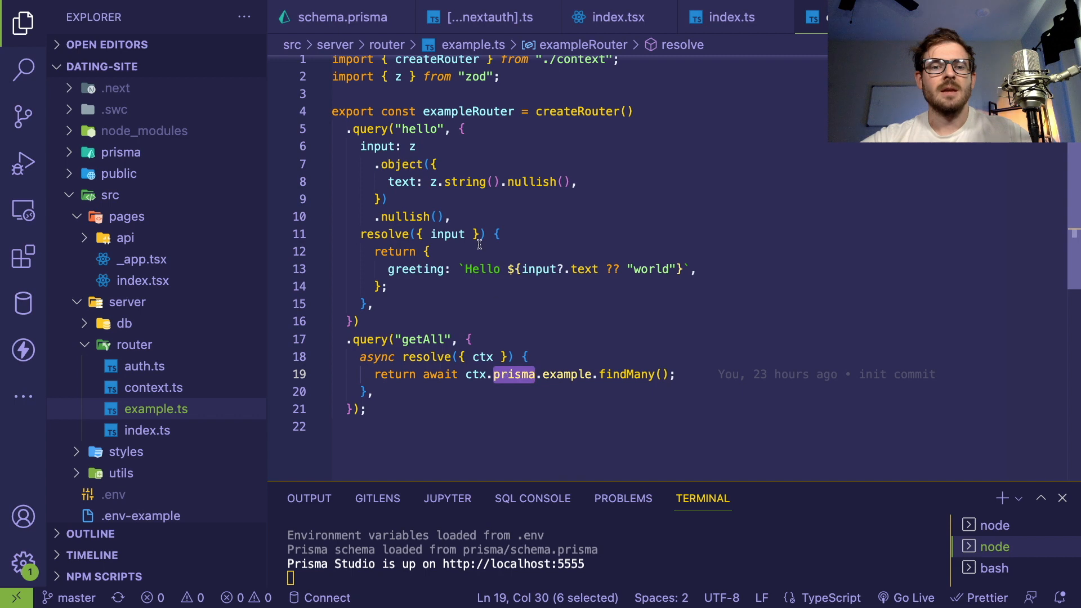
type(", ctx")
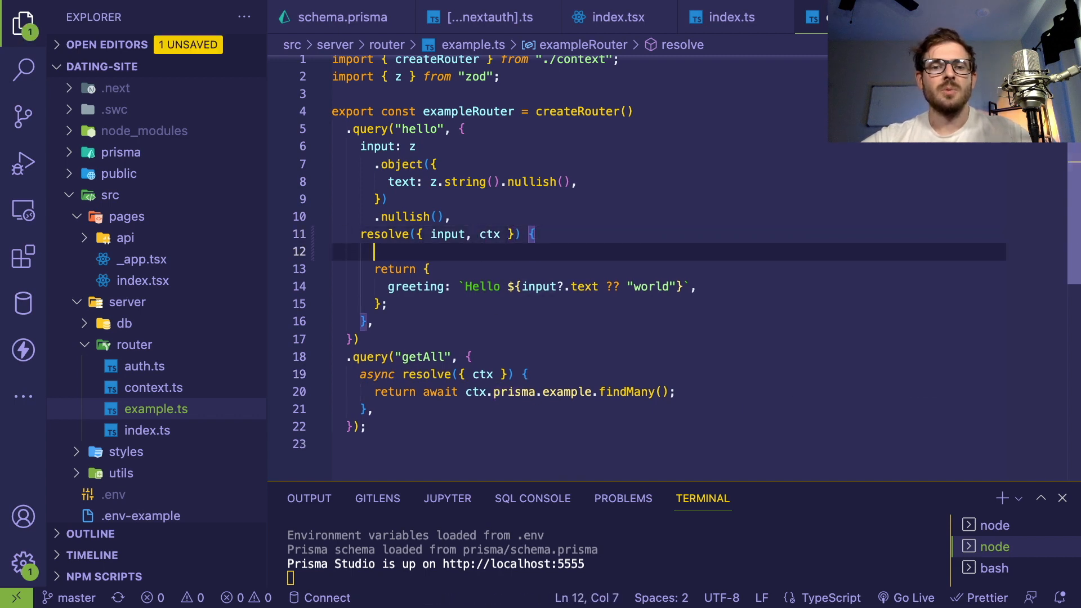
type("ctx.")
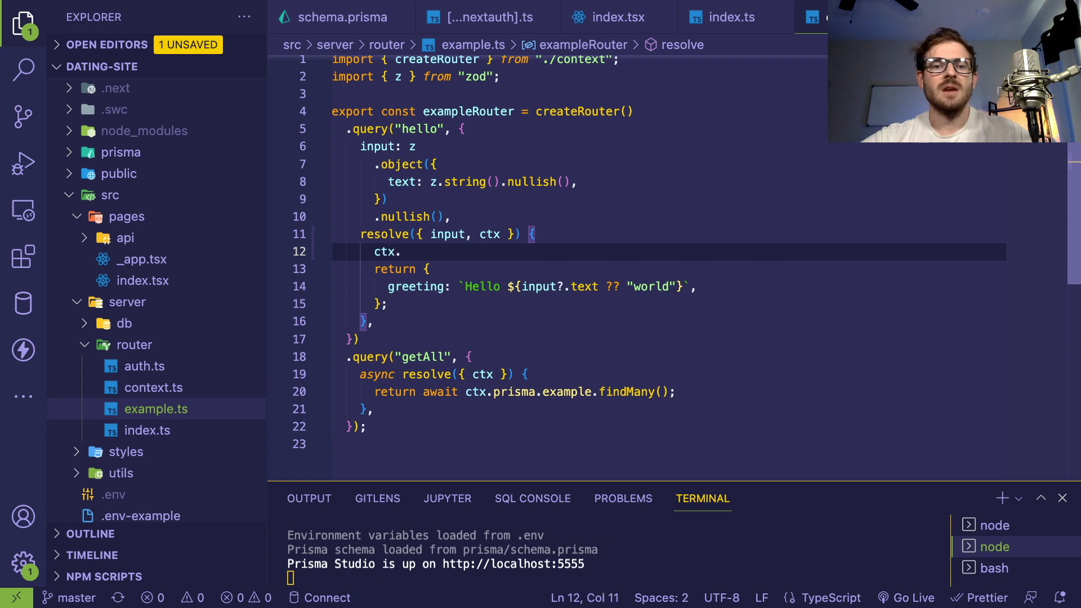
type("prisma")
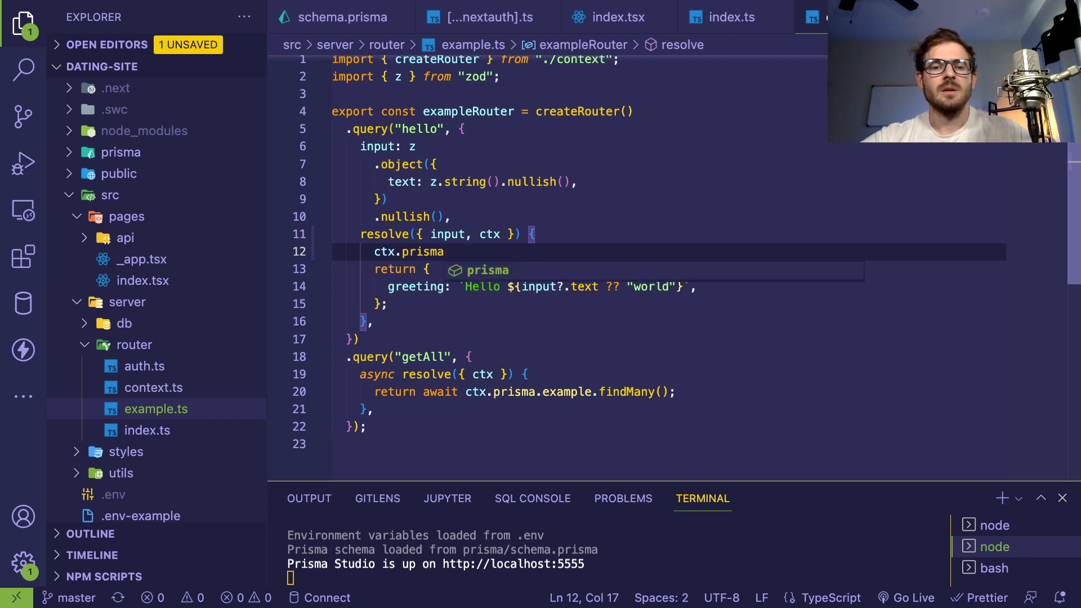
type(".e")
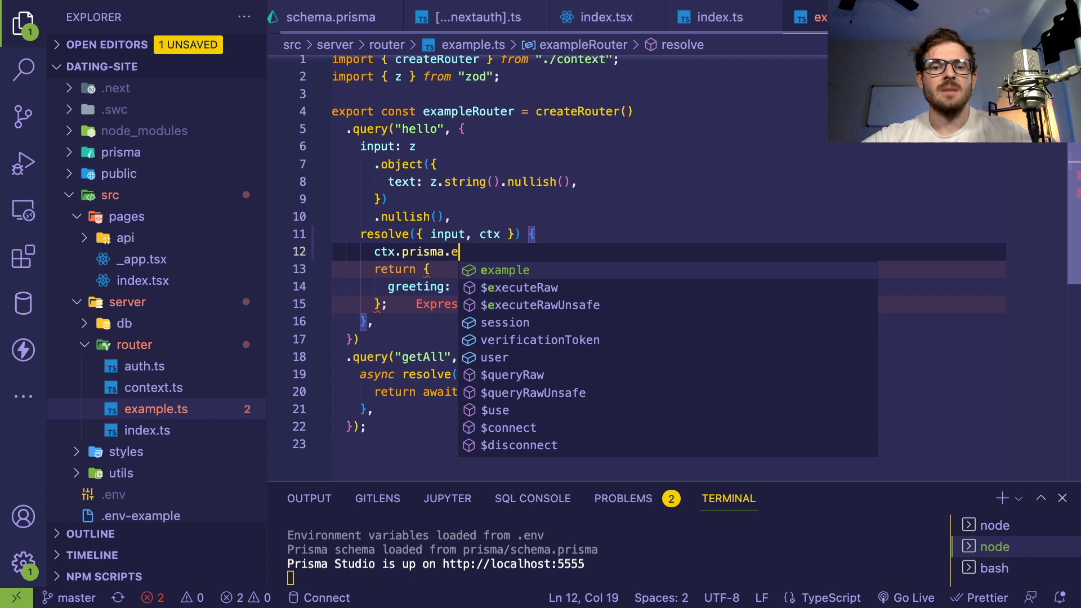
key("Backspace")
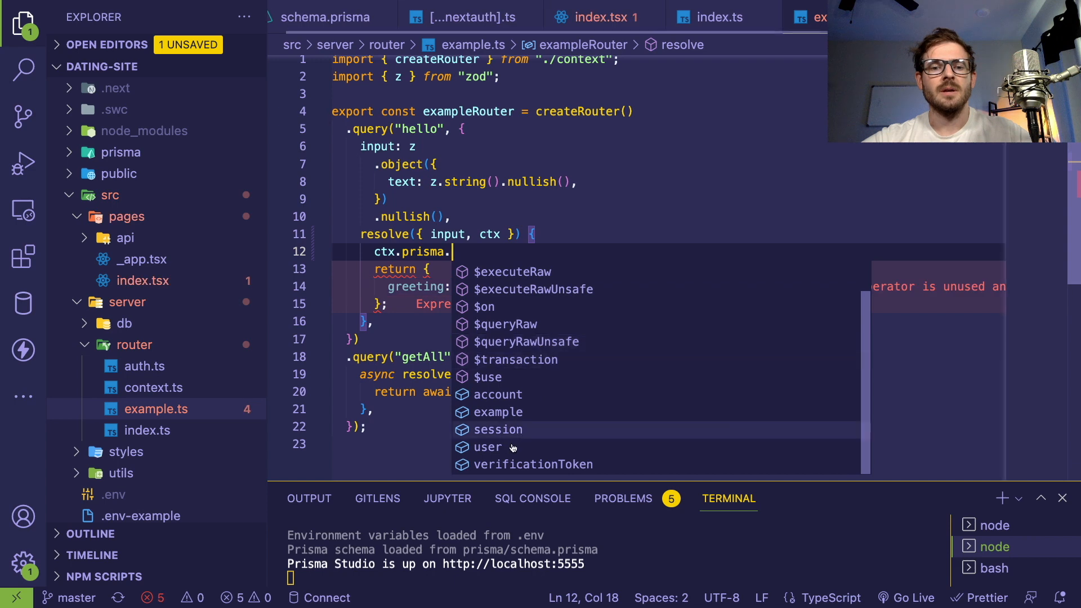
left_click(488, 447)
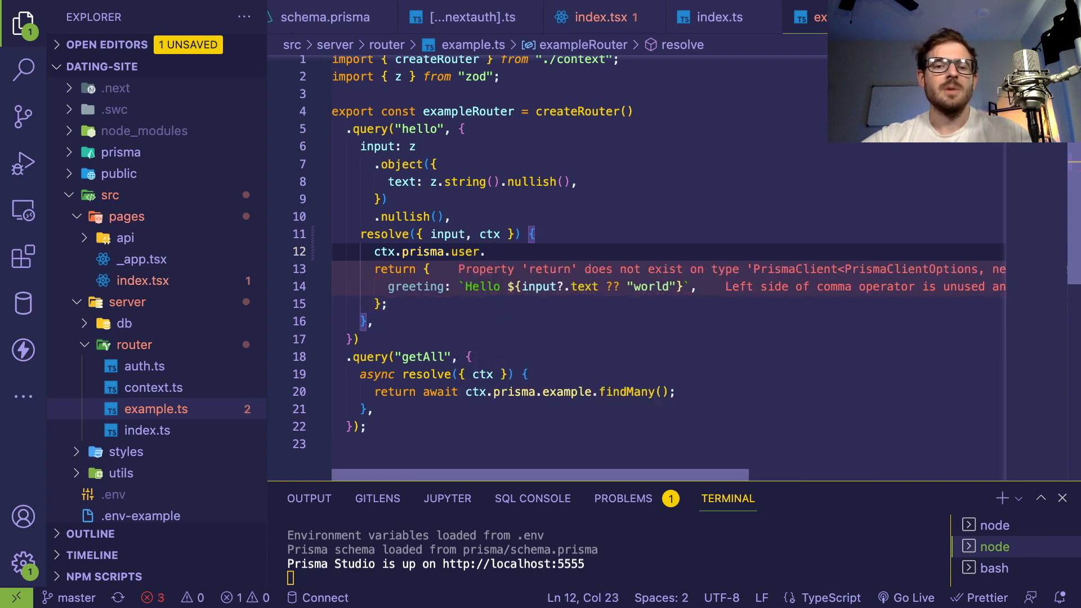
type(".findMany()")
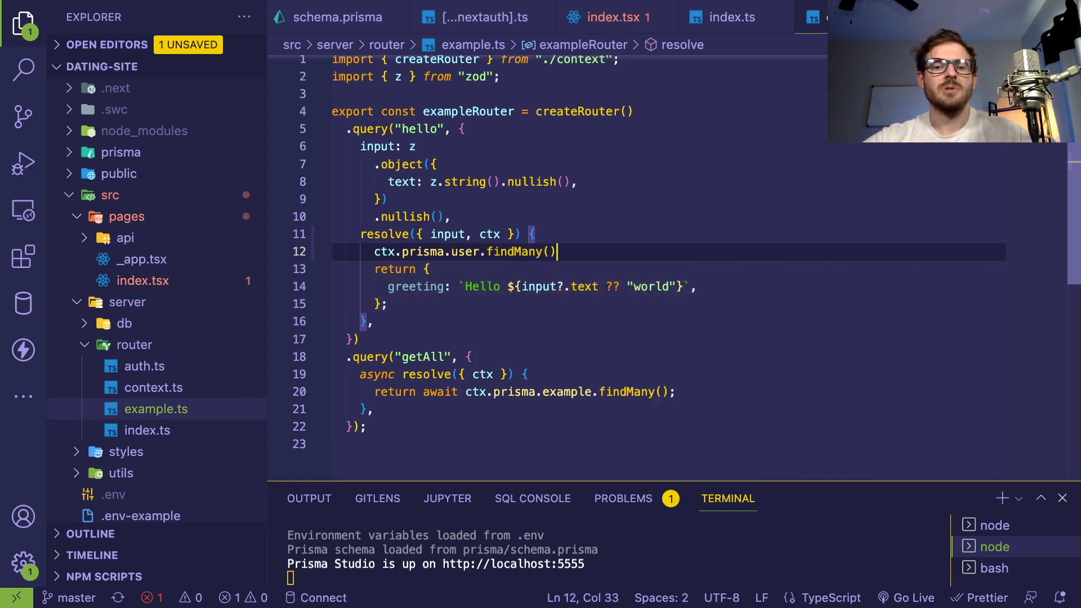
type("return")
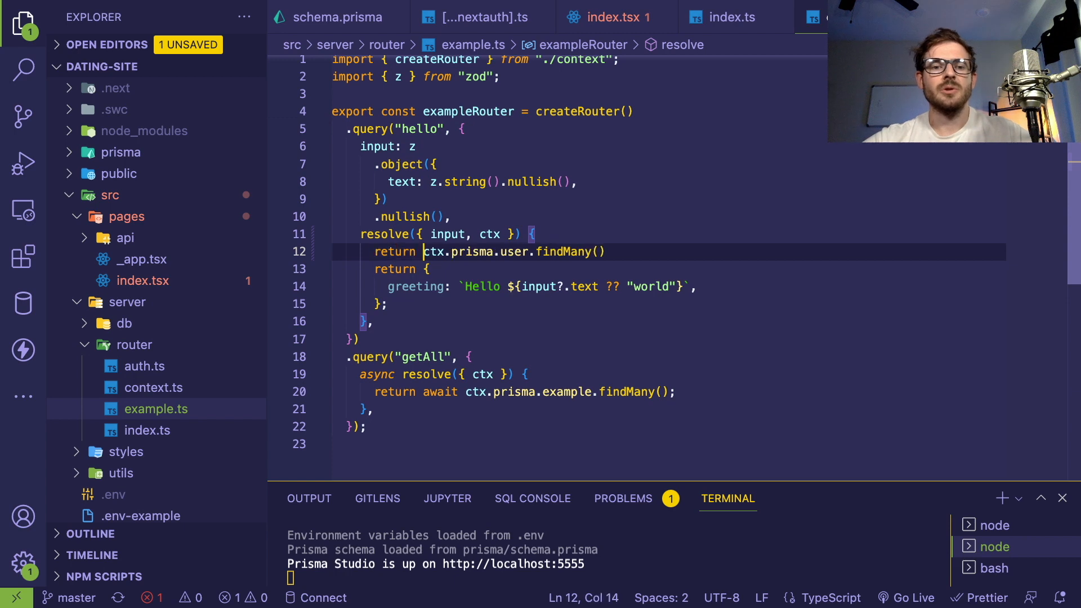
left_click_drag(425, 251, 431, 269)
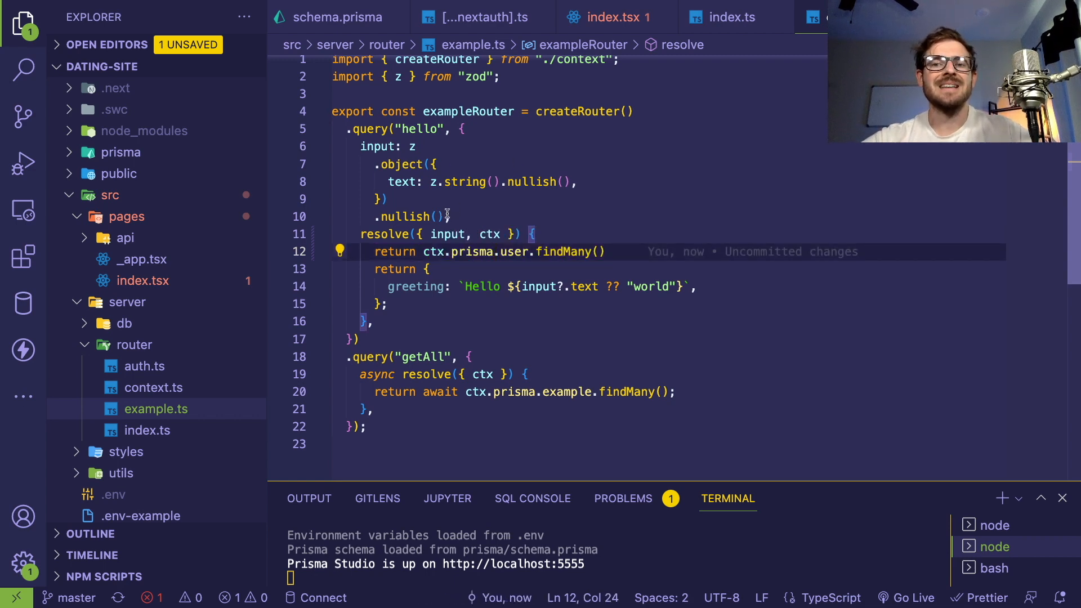
double_click(370, 128)
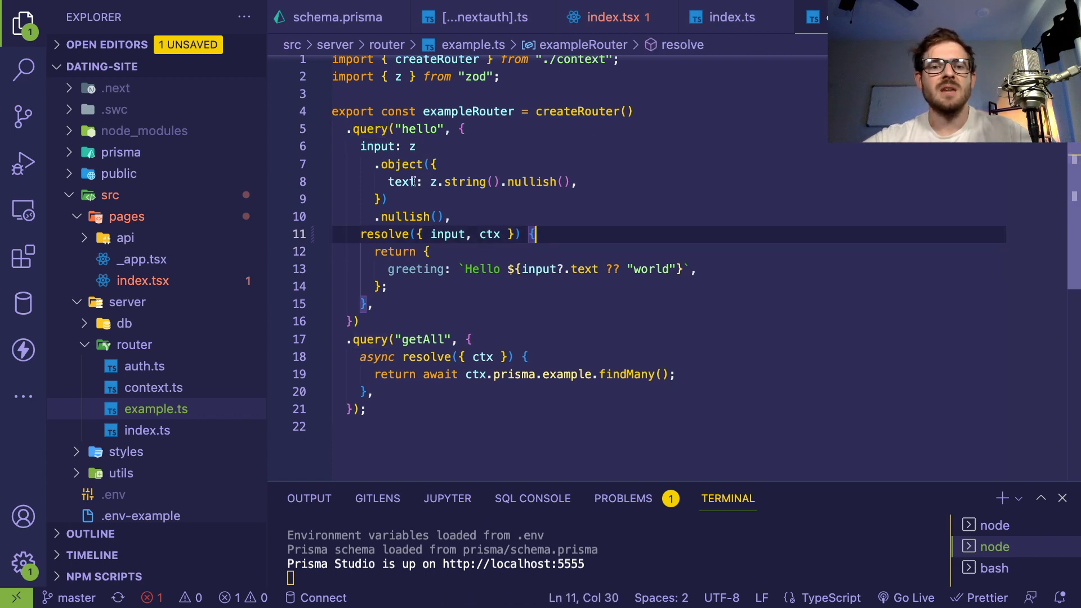
Return to index.tsx and find where hello?.greeting is rendered for signed-in users.
left_click(482, 269)
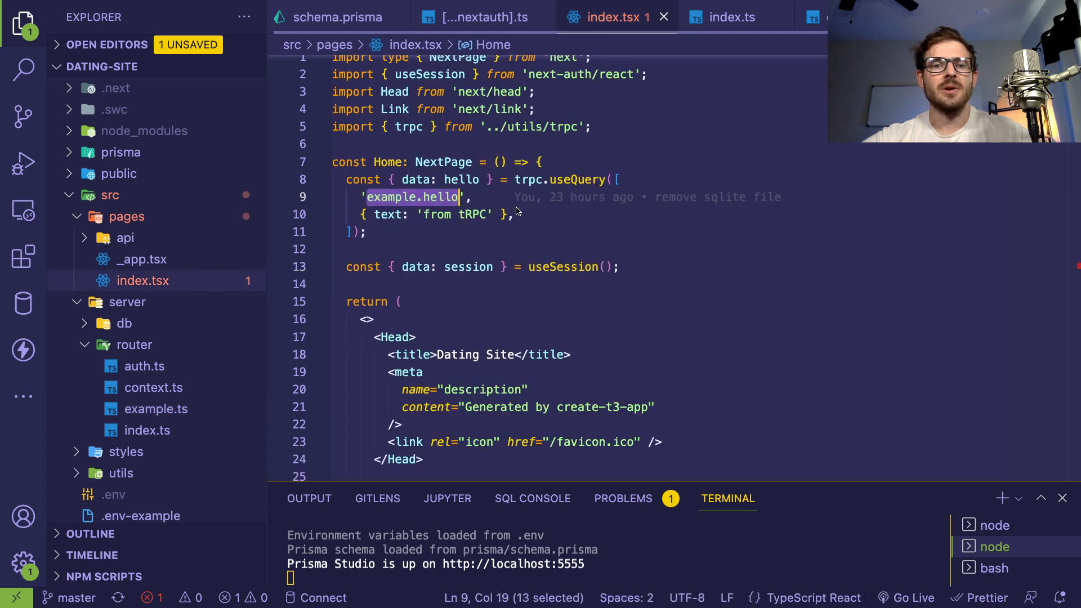
scroll("down", 3)
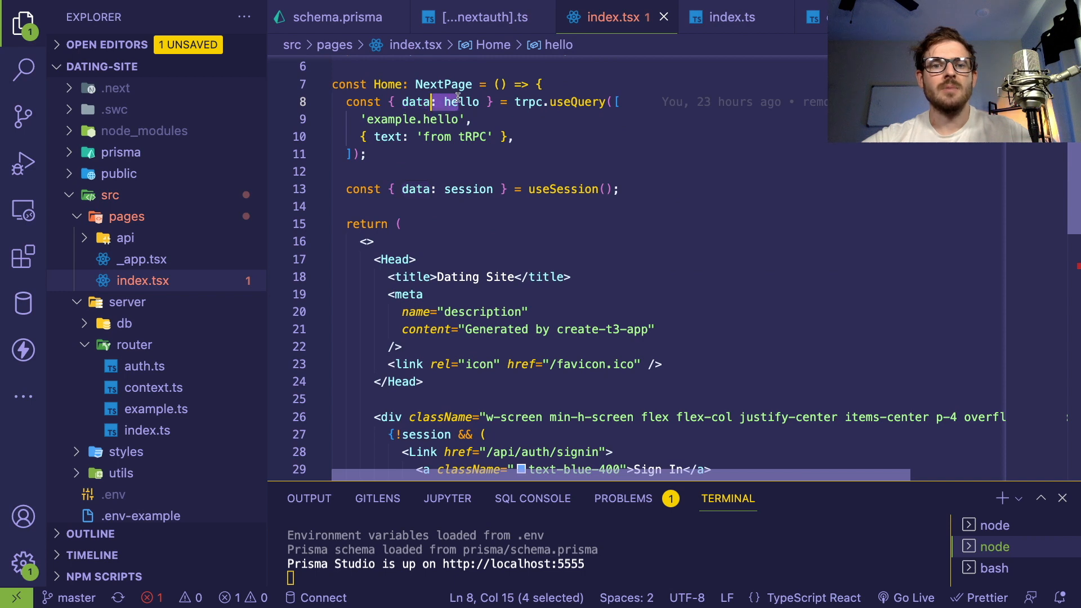
scroll("down", 3)
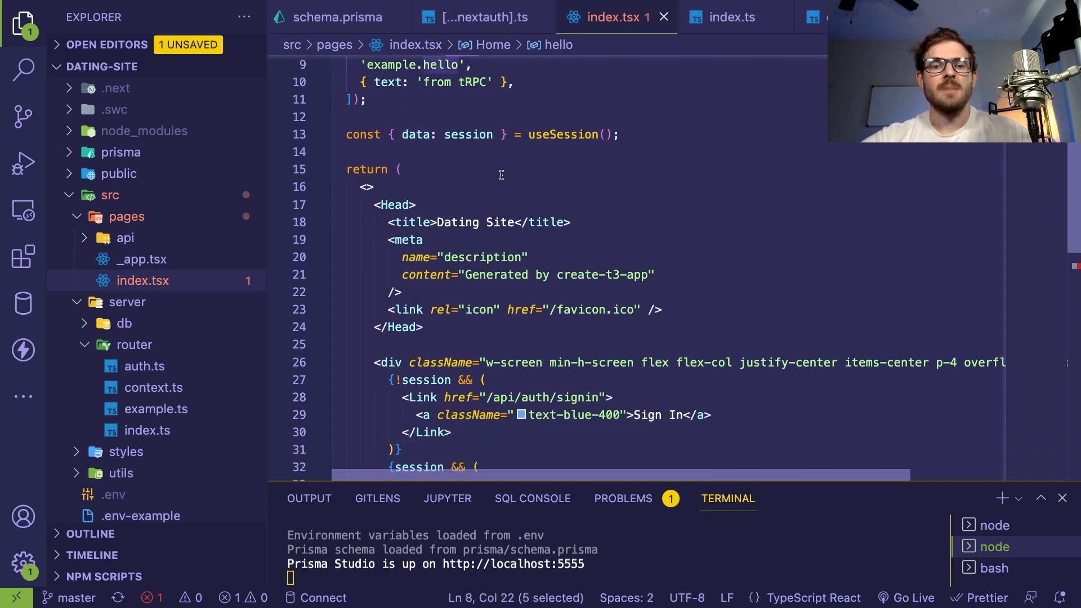
scroll("down", 3)
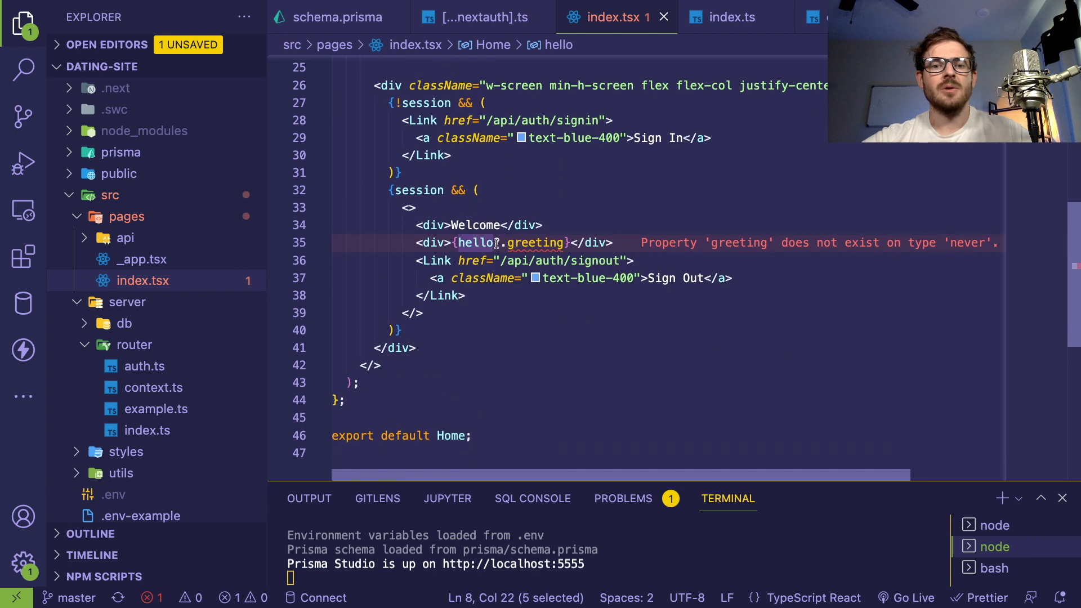
mouse_move(536, 243)
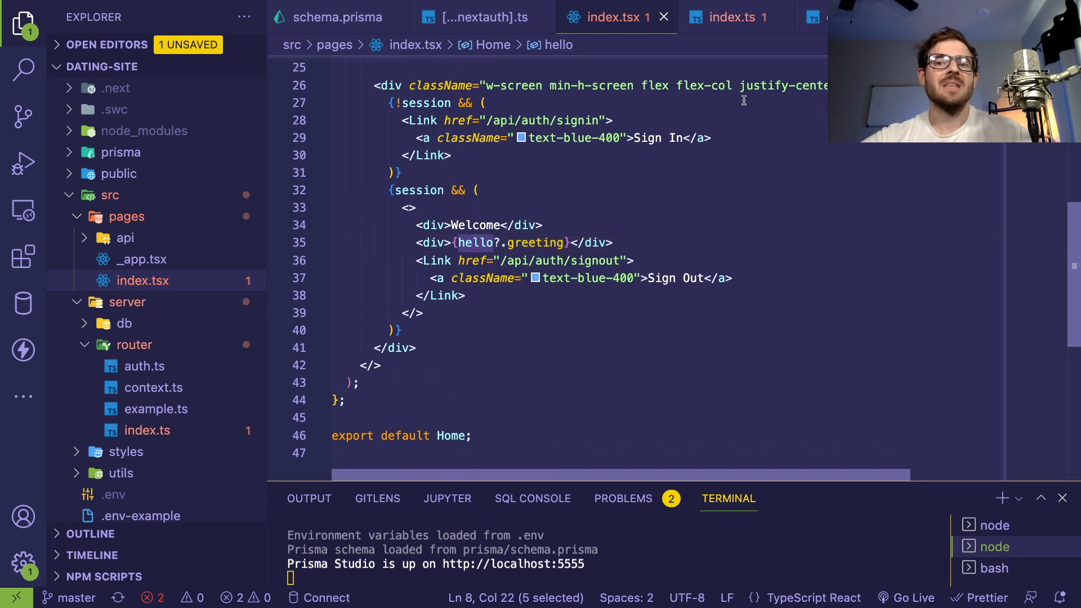
Compare against the hello resolver in example.ts and come back to index.tsx.
left_click(155, 409)
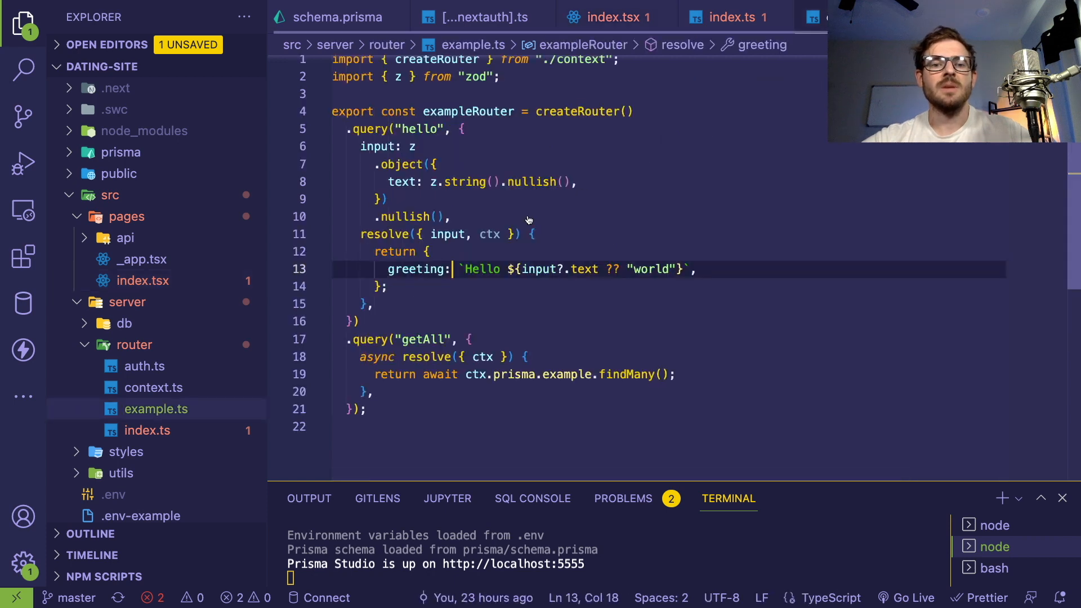
left_click(613, 18)
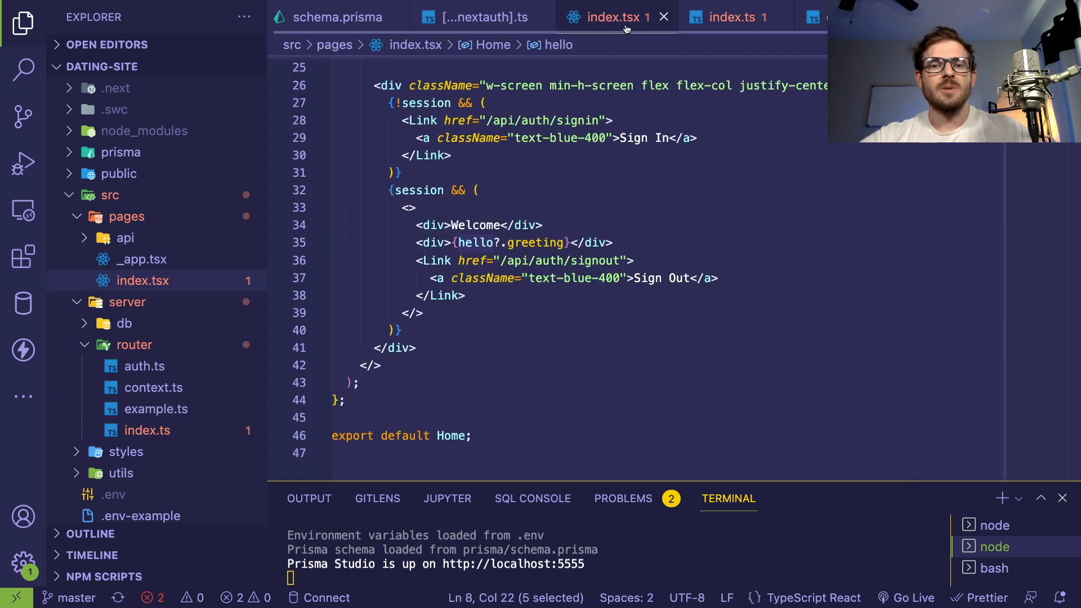
left_click(592, 150)
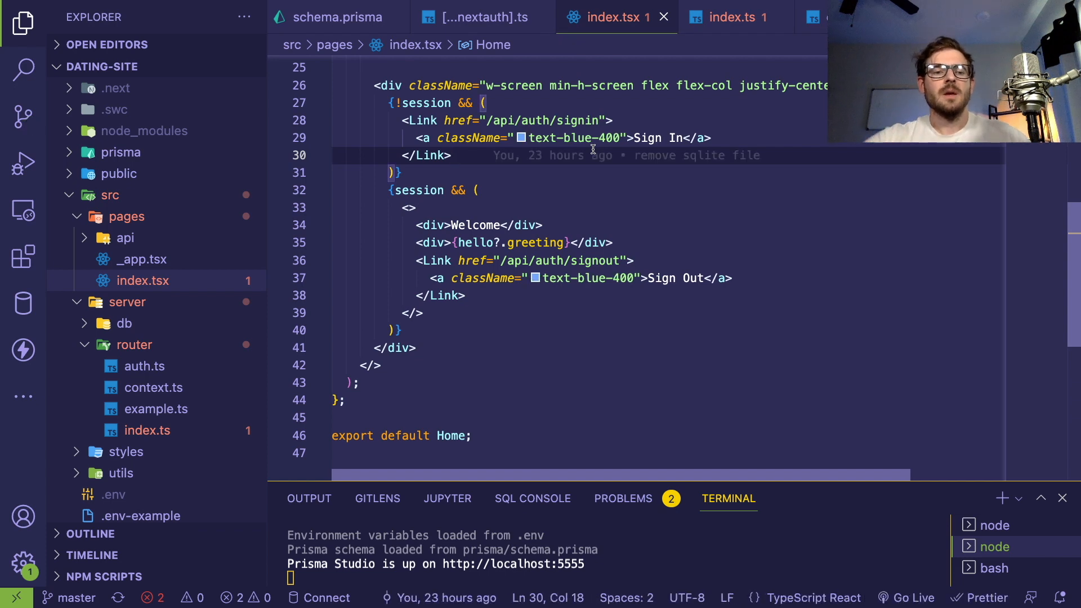
Review context.ts's req, res, session and prisma, then the setBio resolver's input and ctx.
left_click(153, 388)
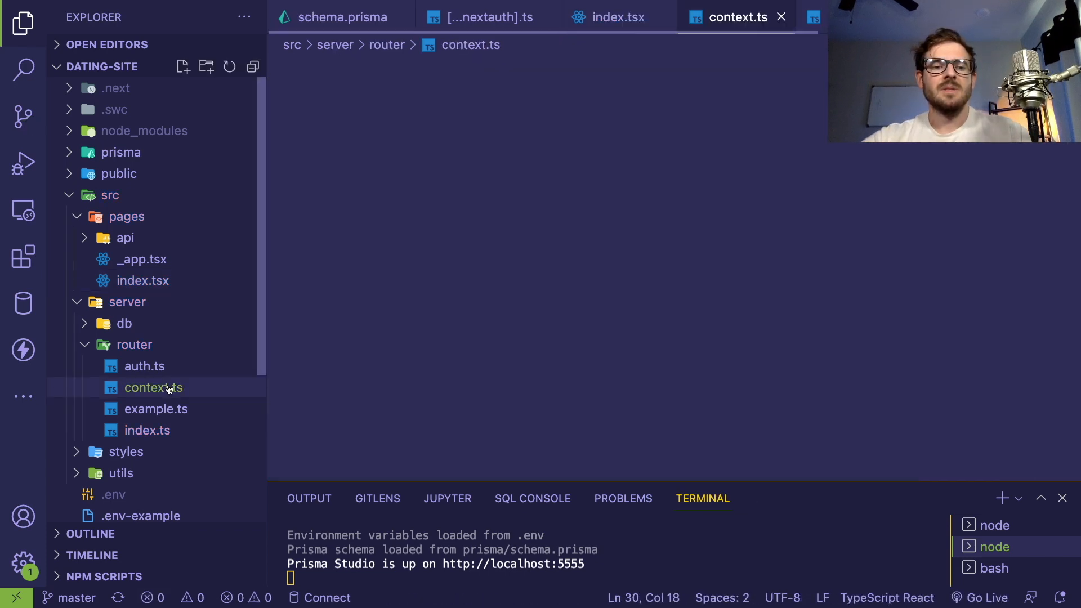
left_click(153, 387)
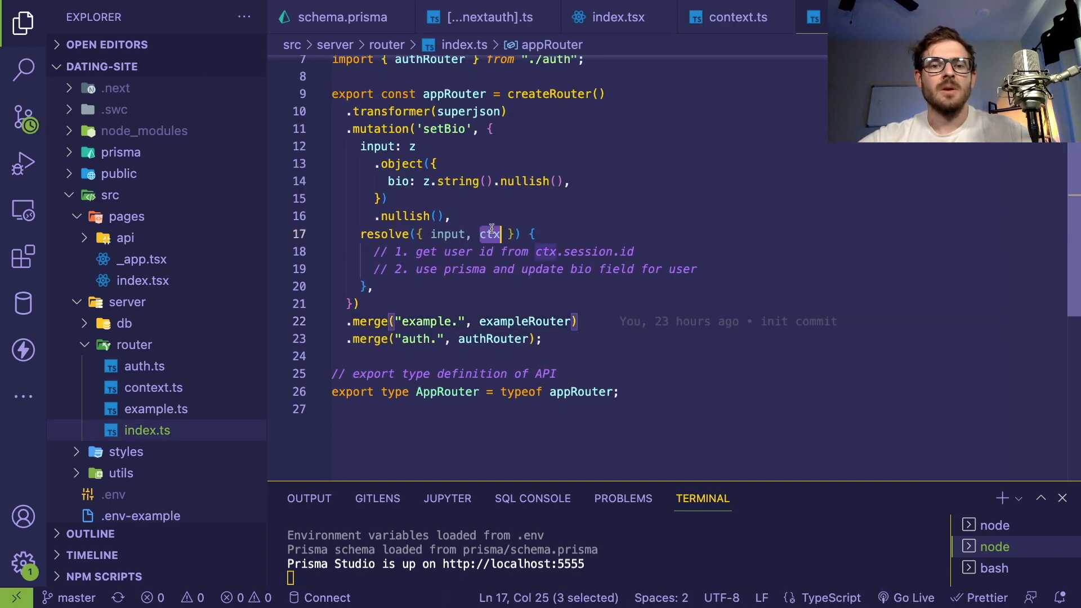
mouse_move(488, 234)
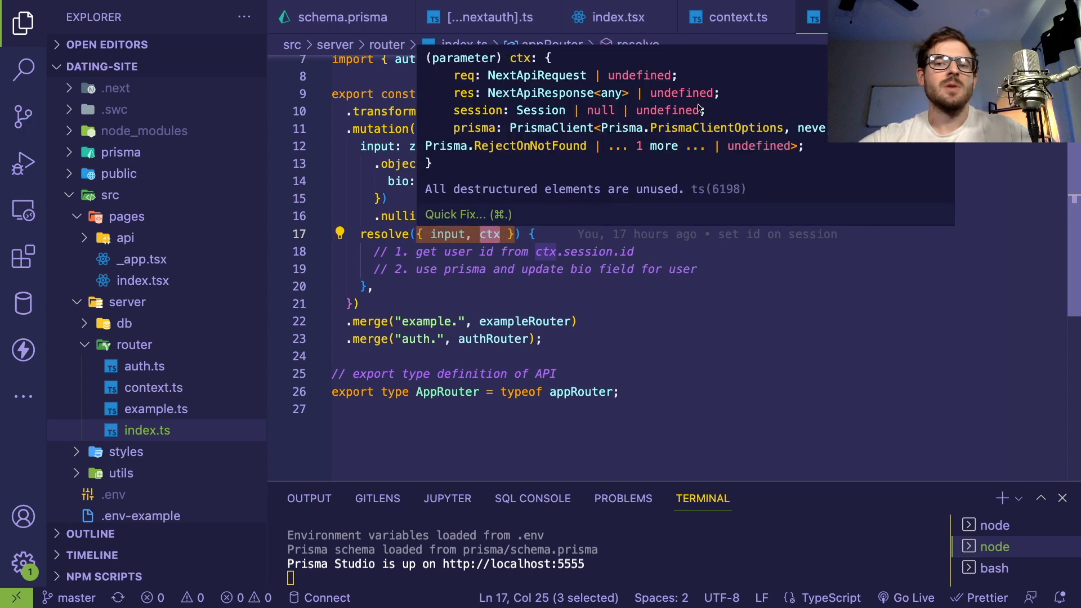
left_click(737, 18)
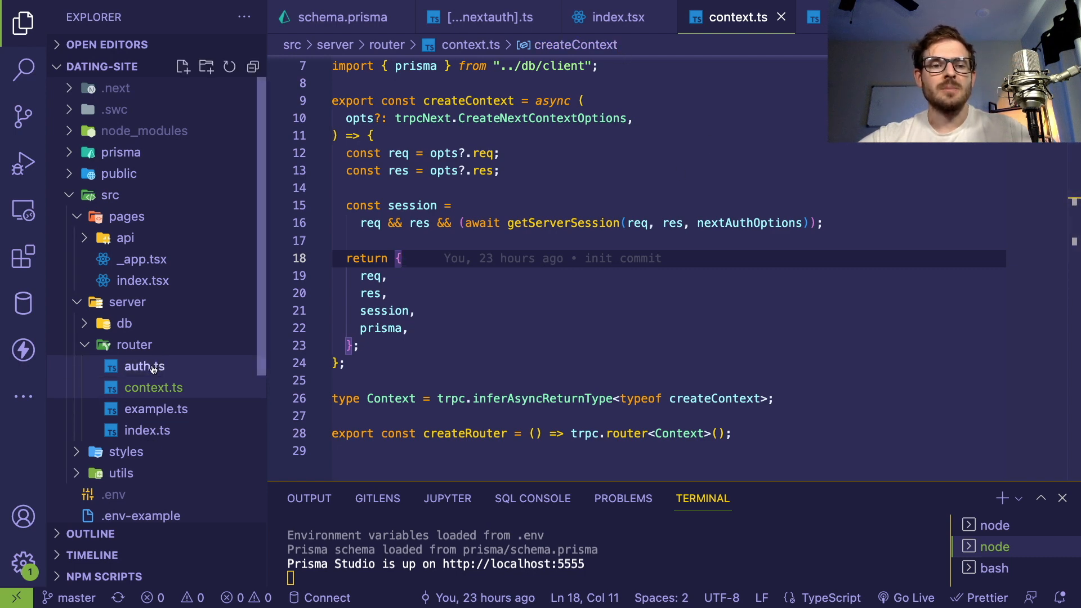
left_click(144, 366)
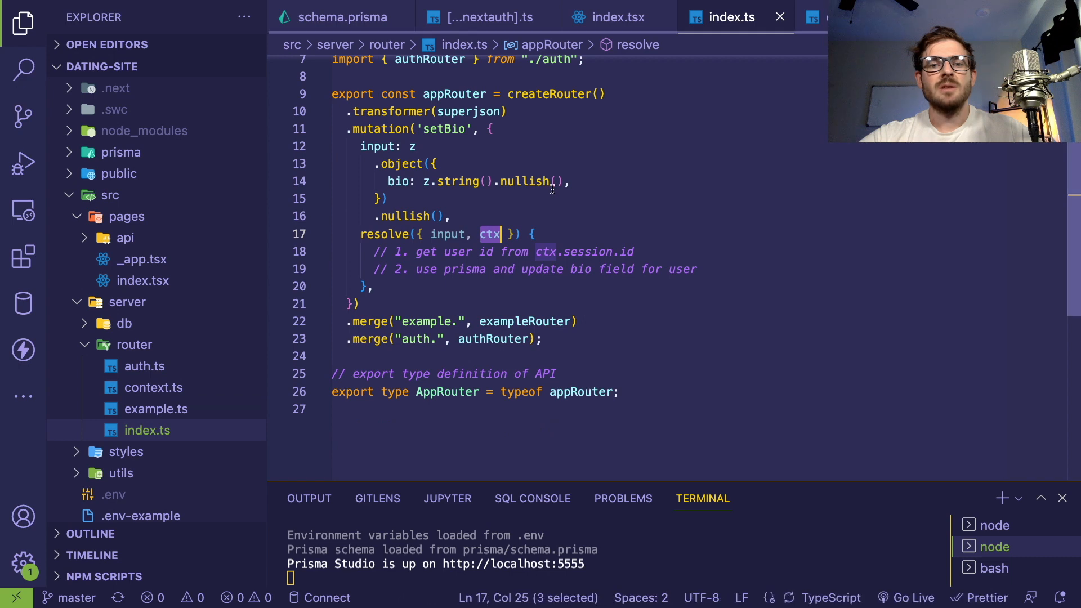
Try an options object with an onSuccess callback on the hello useQuery, then undo it.
left_click(618, 17)
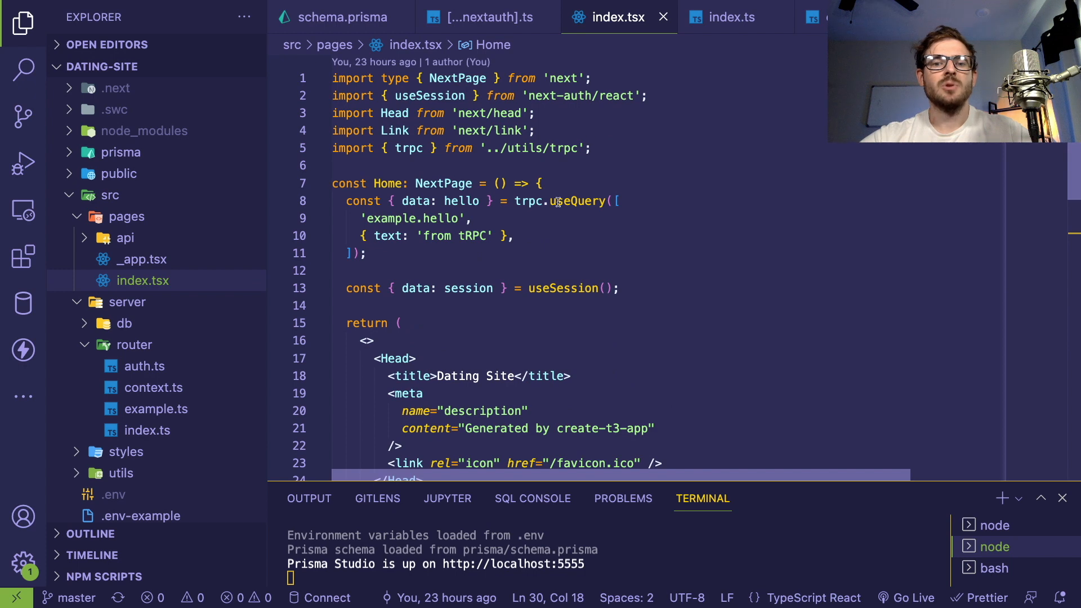
mouse_move(575, 201)
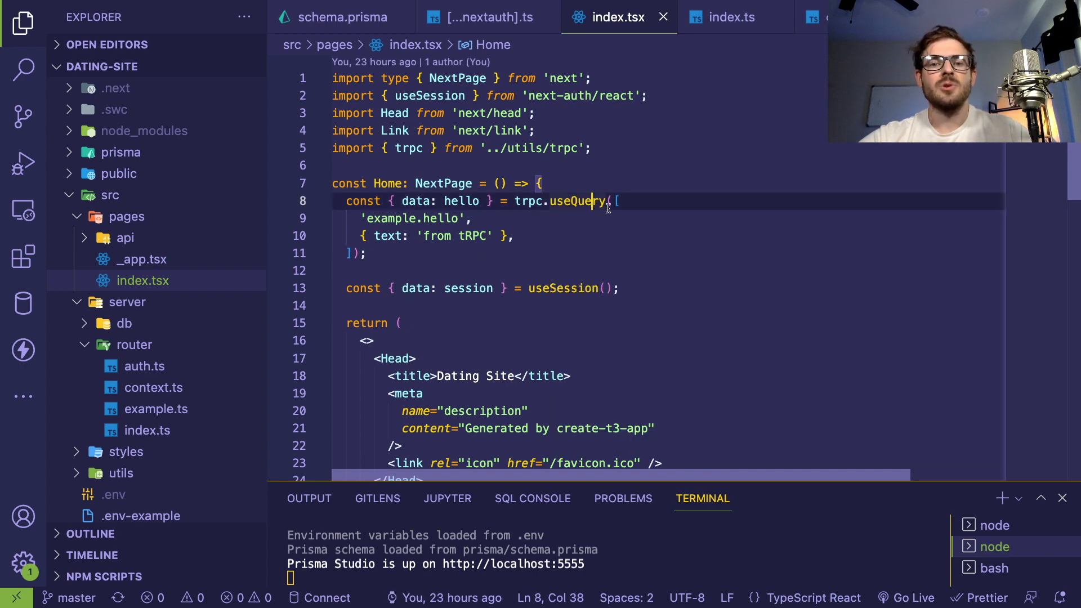
double_click(578, 200)
type(", {")
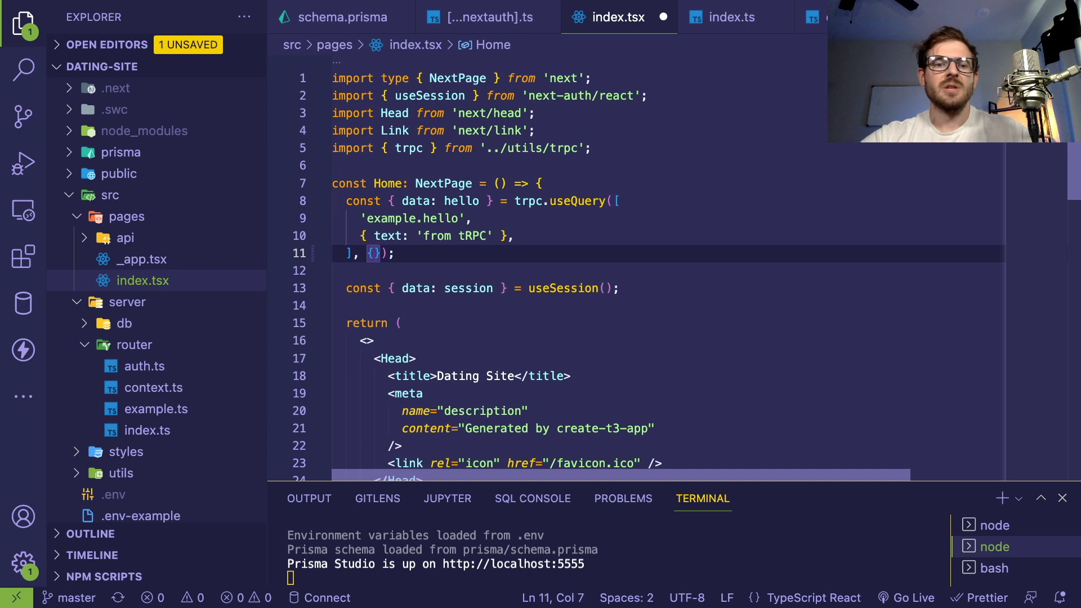
type("onSub")
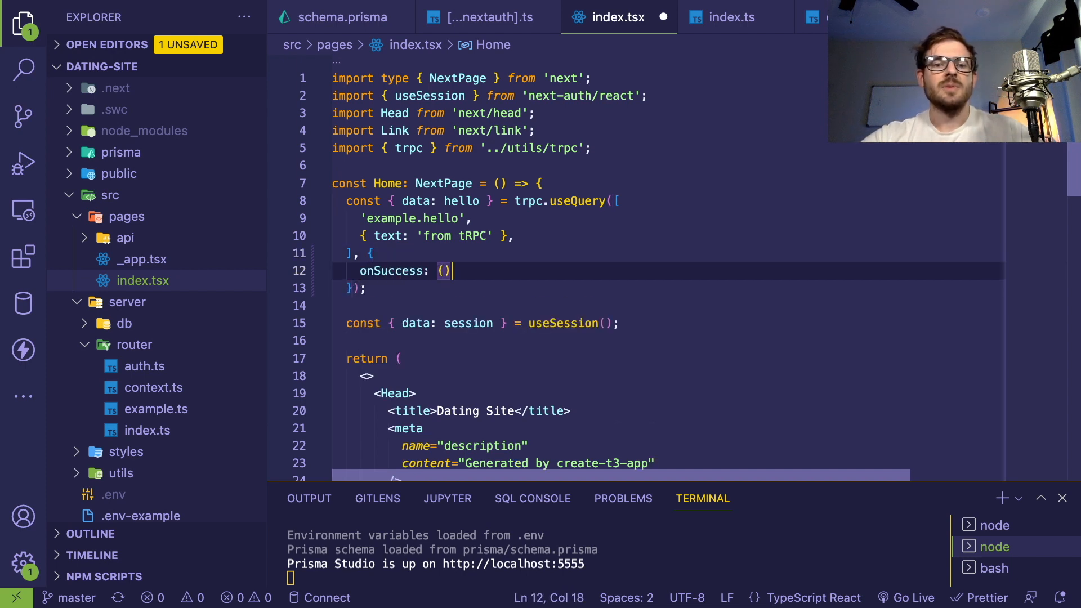
type("=> {")
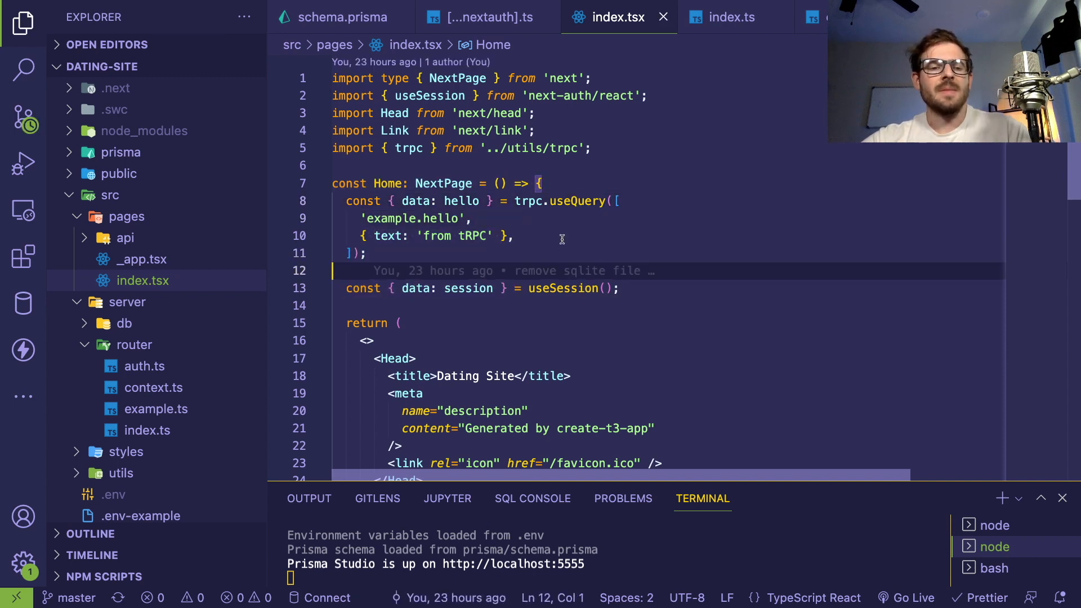
Check the running Dating Site at localhost:3000, trying /roulette and pricing URLs.
scroll("down", 3)
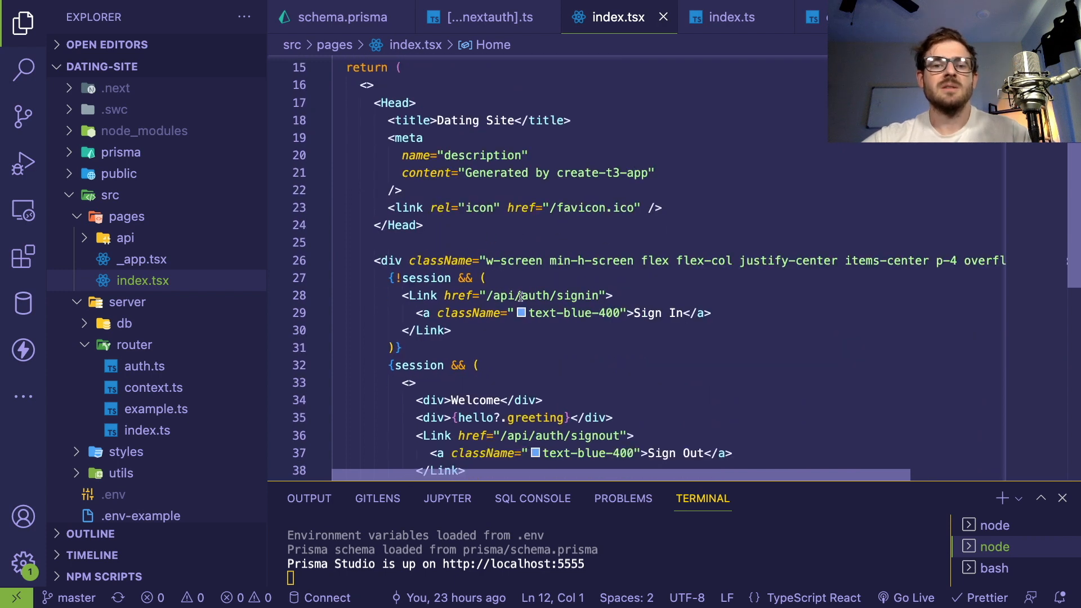
scroll("down", 3)
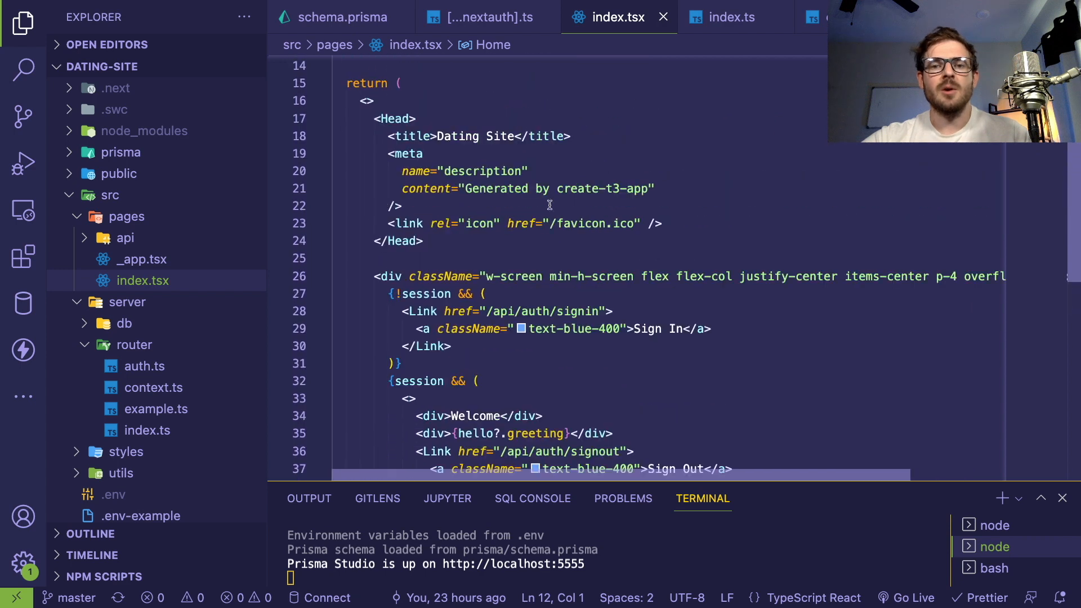
left_click_drag(489, 277, 572, 277)
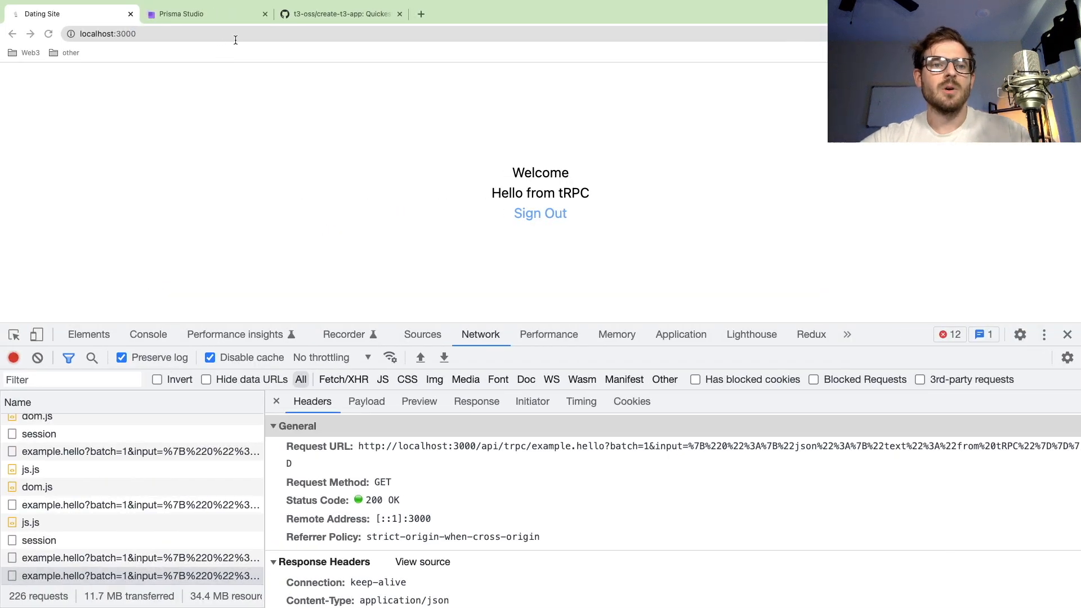
type("/roulette")
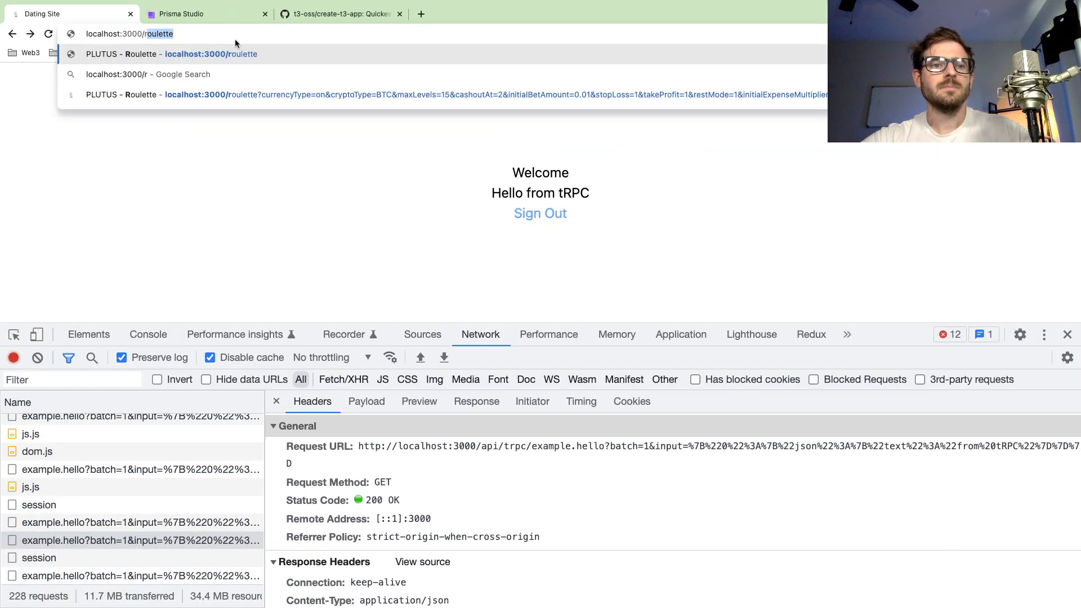
type("pricing")
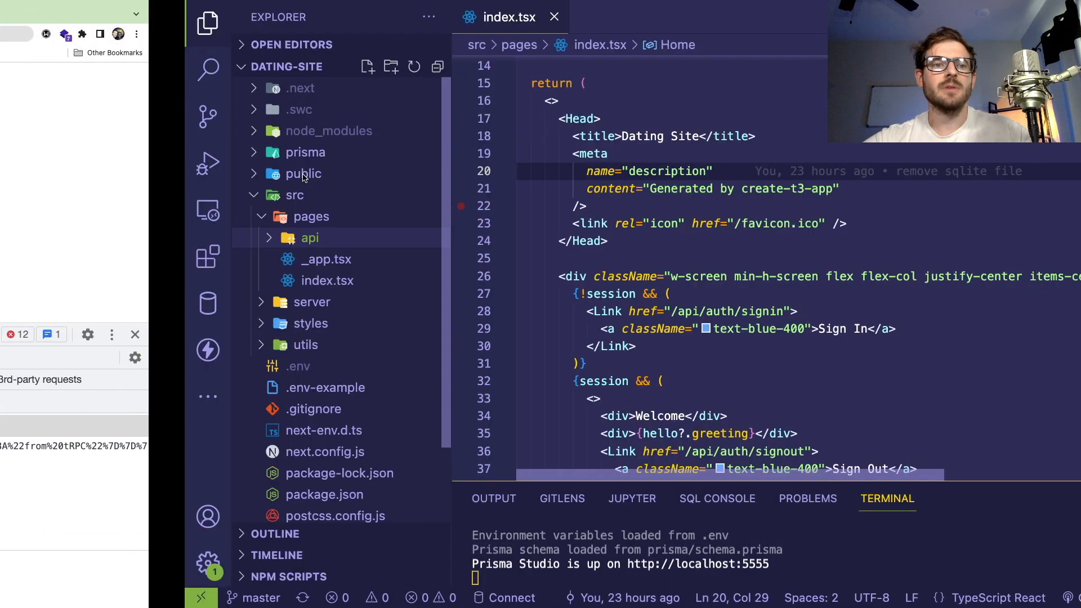
right_click(127, 216)
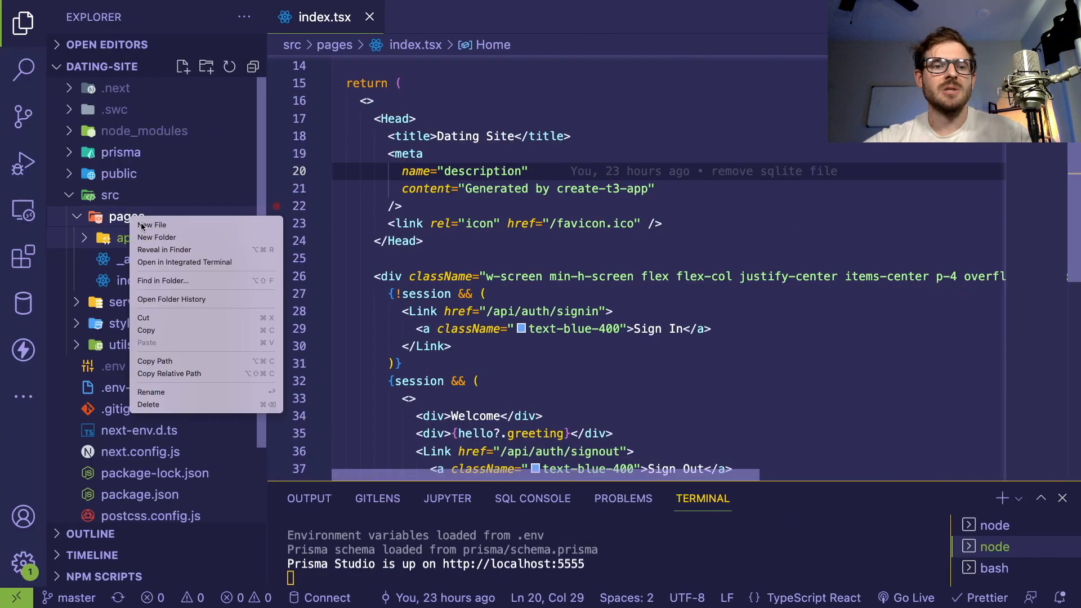
left_click(153, 224)
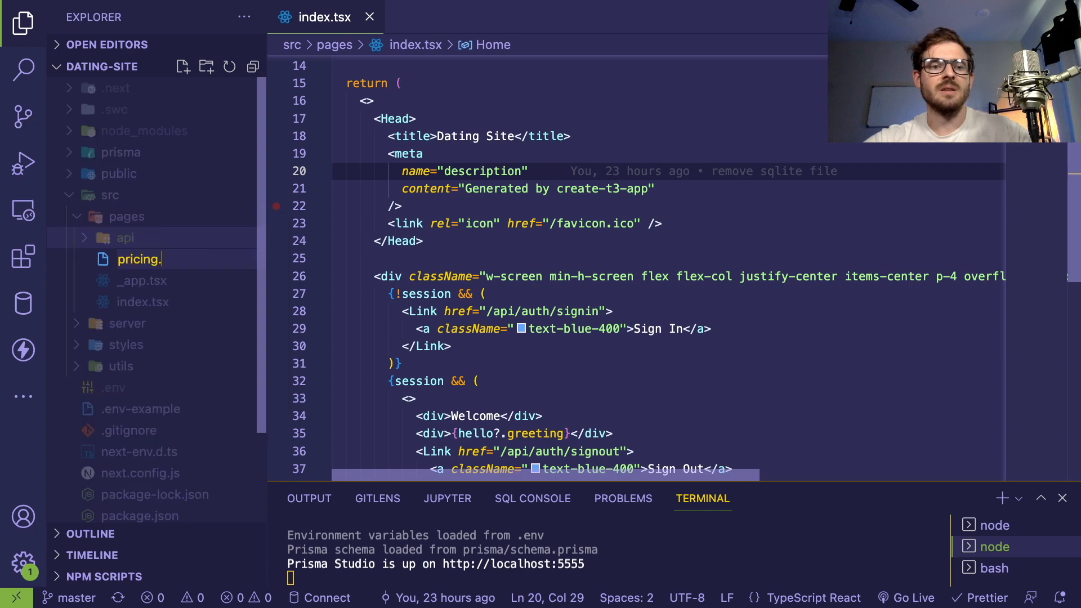
type("tsx")
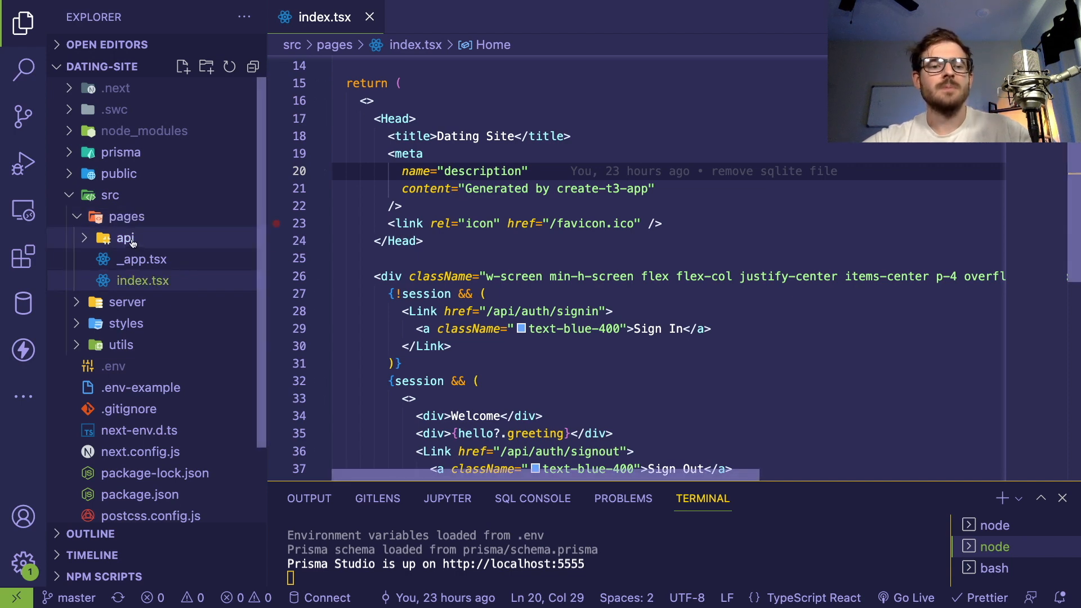
Peek at pages/api/[trpc].ts, close it, and expand server/router and utils to show trpc.ts.
left_click(126, 237)
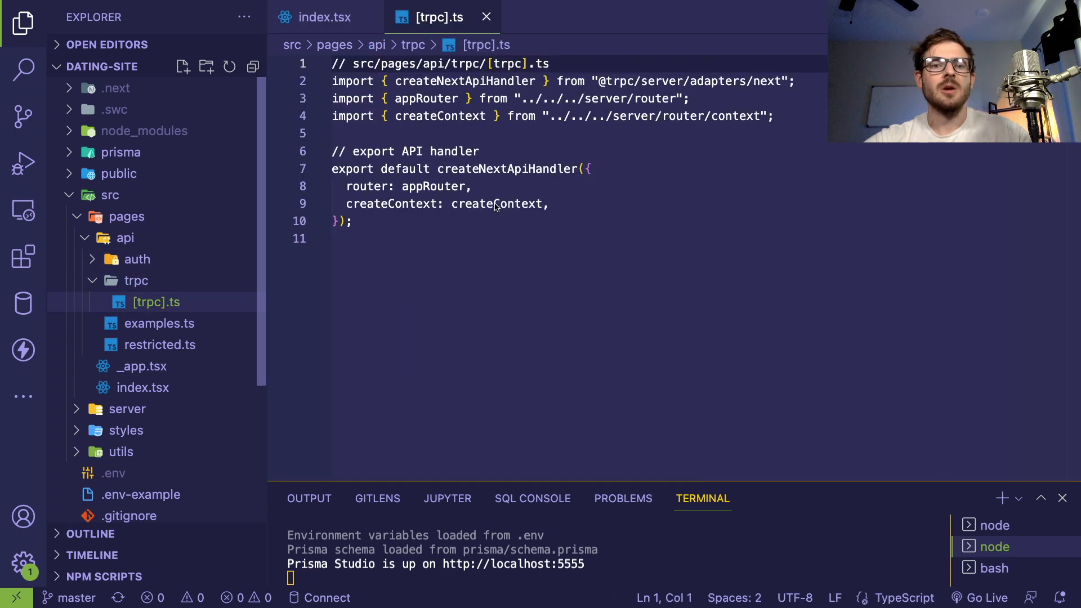
mouse_move(498, 218)
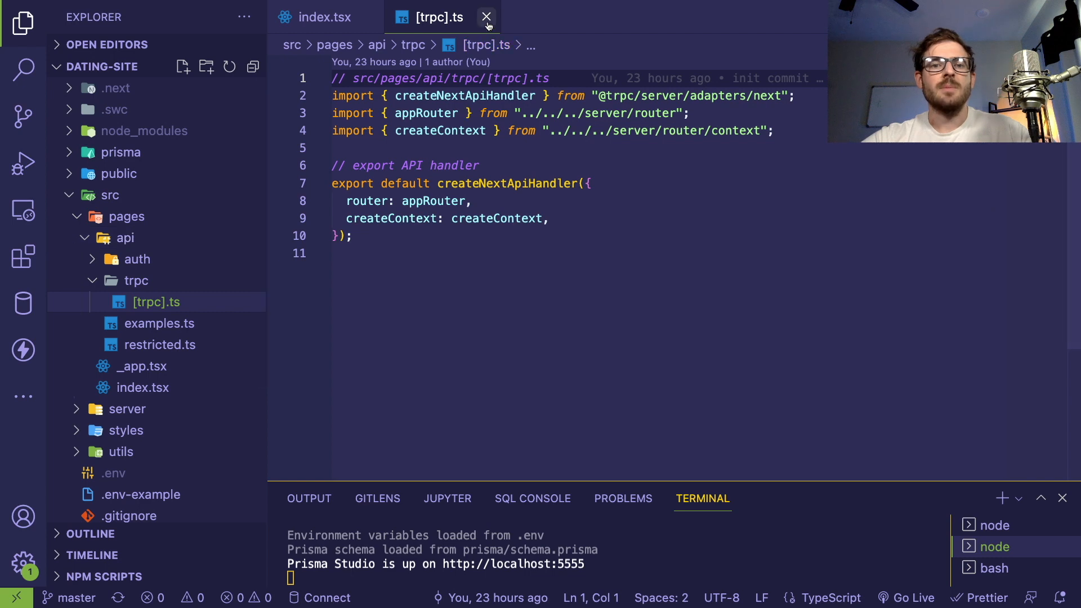
left_click(487, 18)
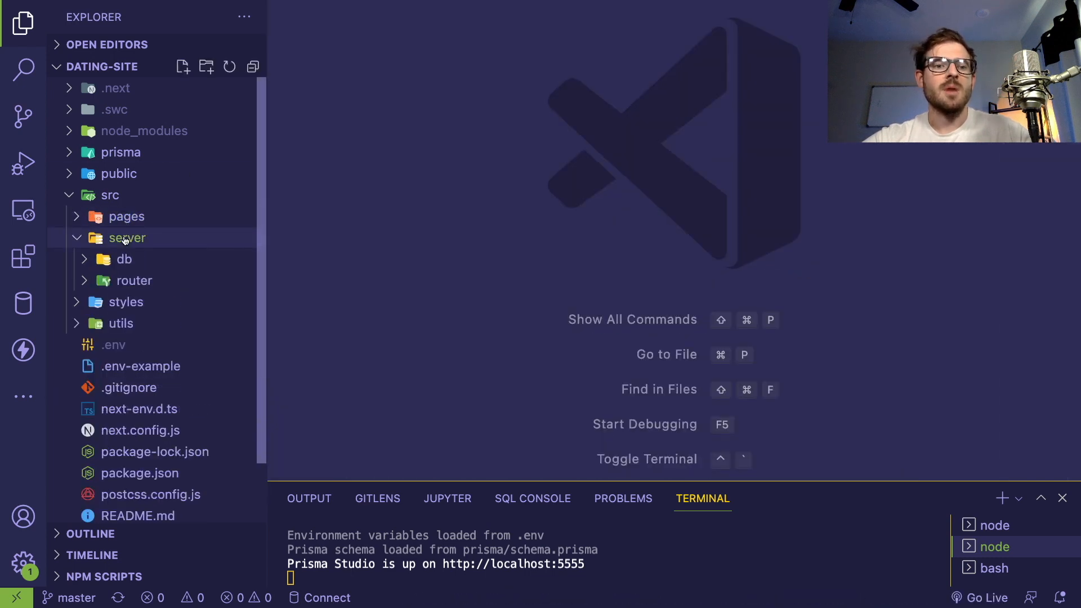
left_click(134, 280)
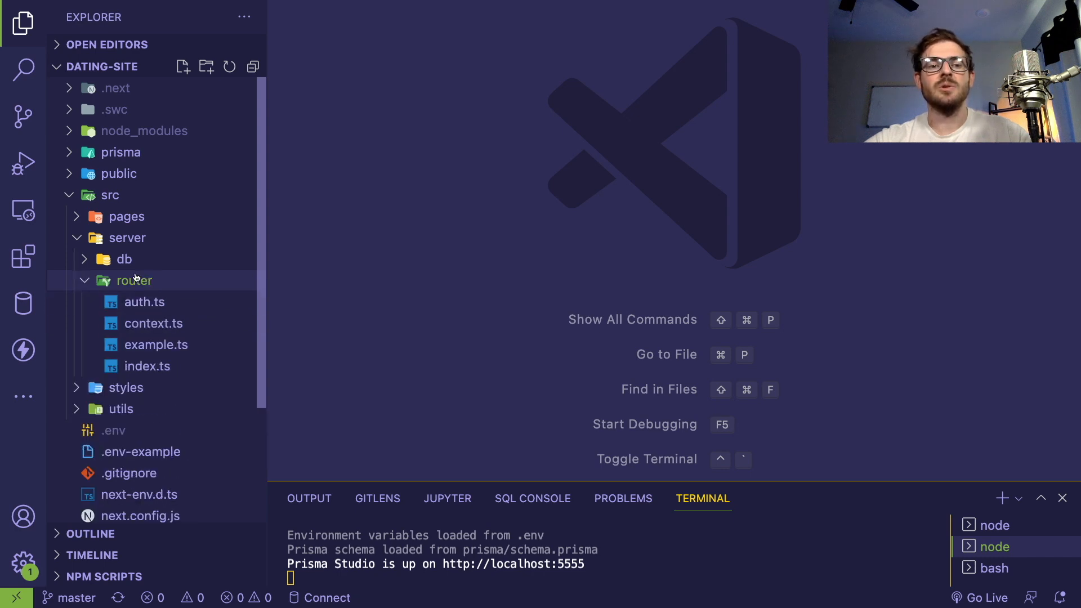
mouse_move(130, 288)
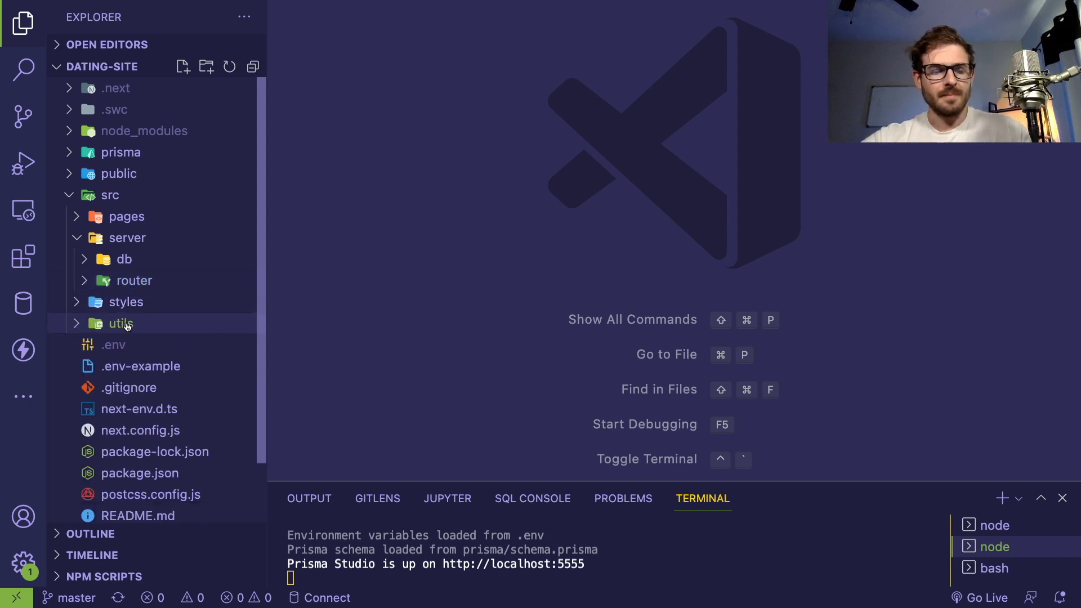
left_click(121, 323)
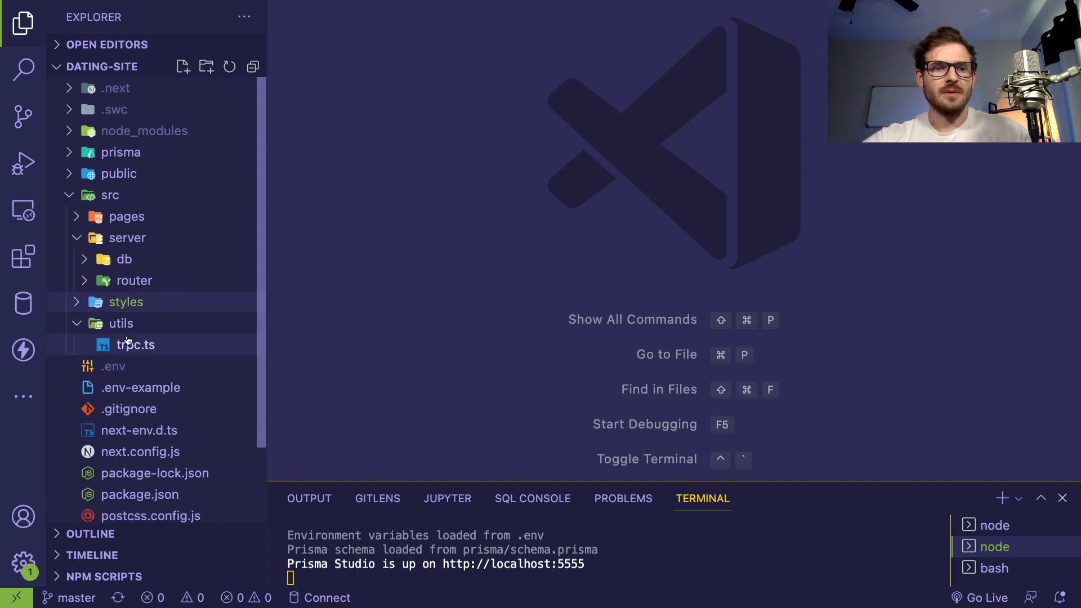
left_click(135, 345)
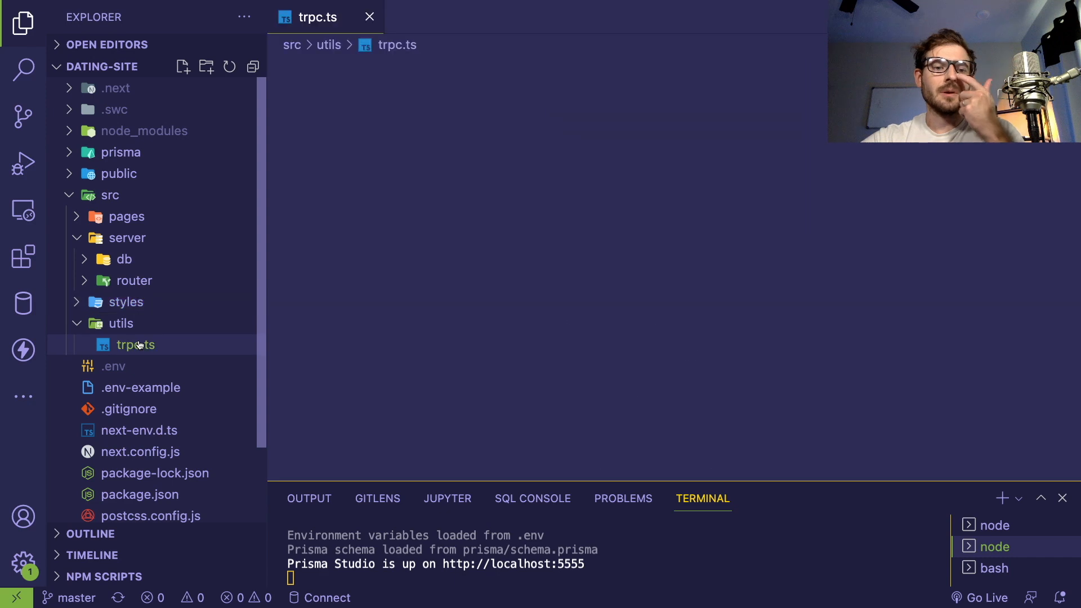
left_click(135, 345)
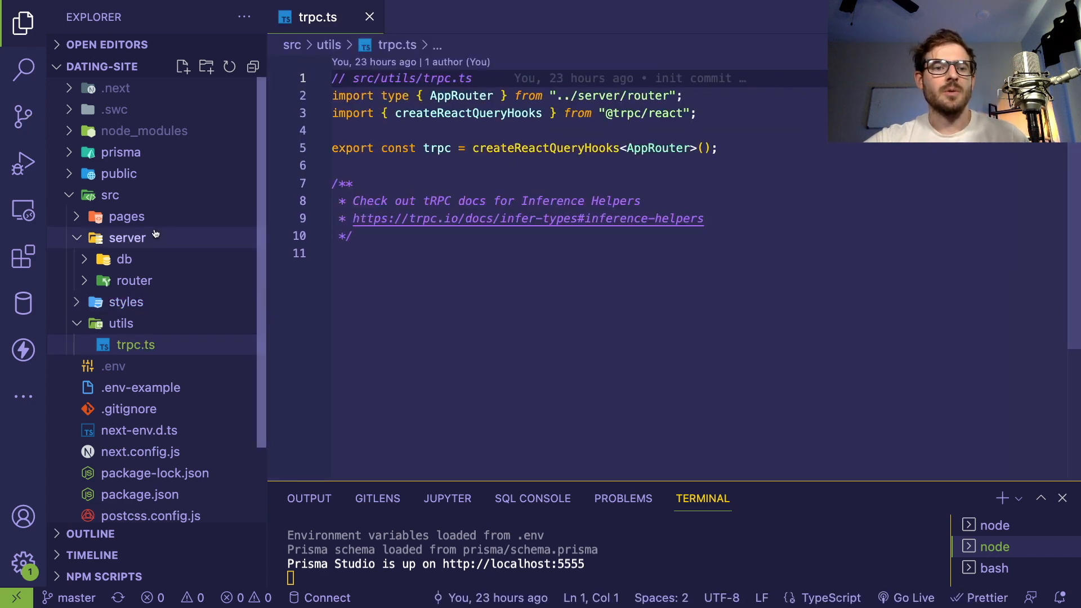
left_click(118, 173)
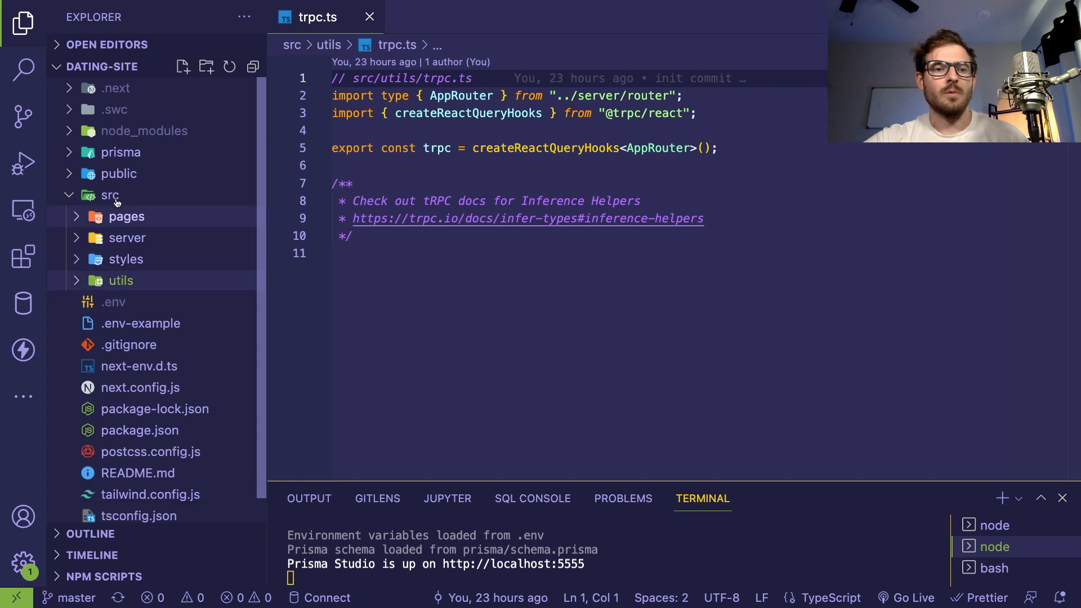
left_click(110, 195)
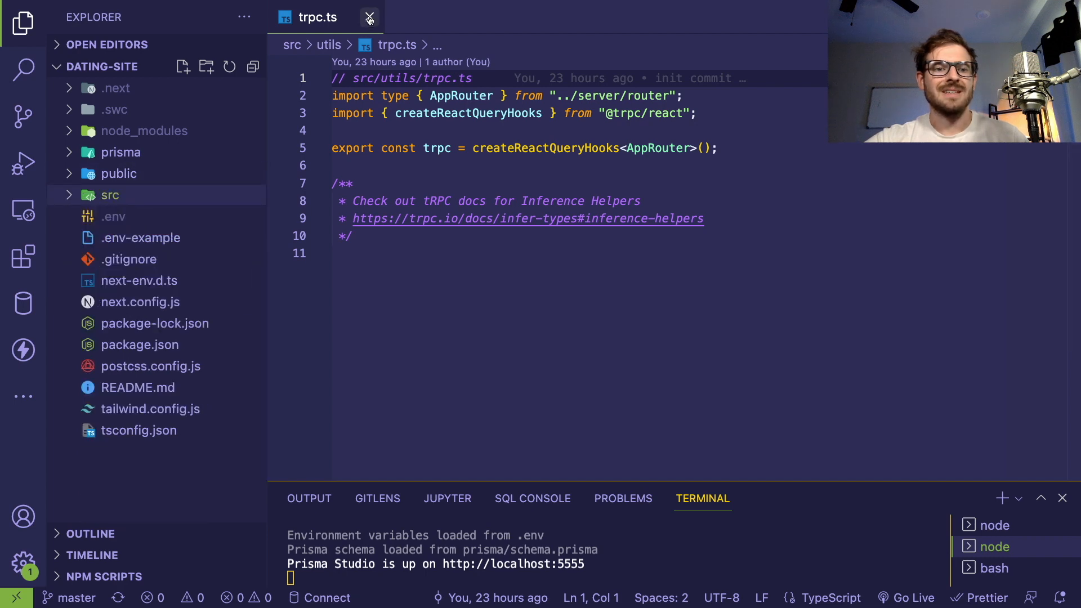
left_click(369, 18)
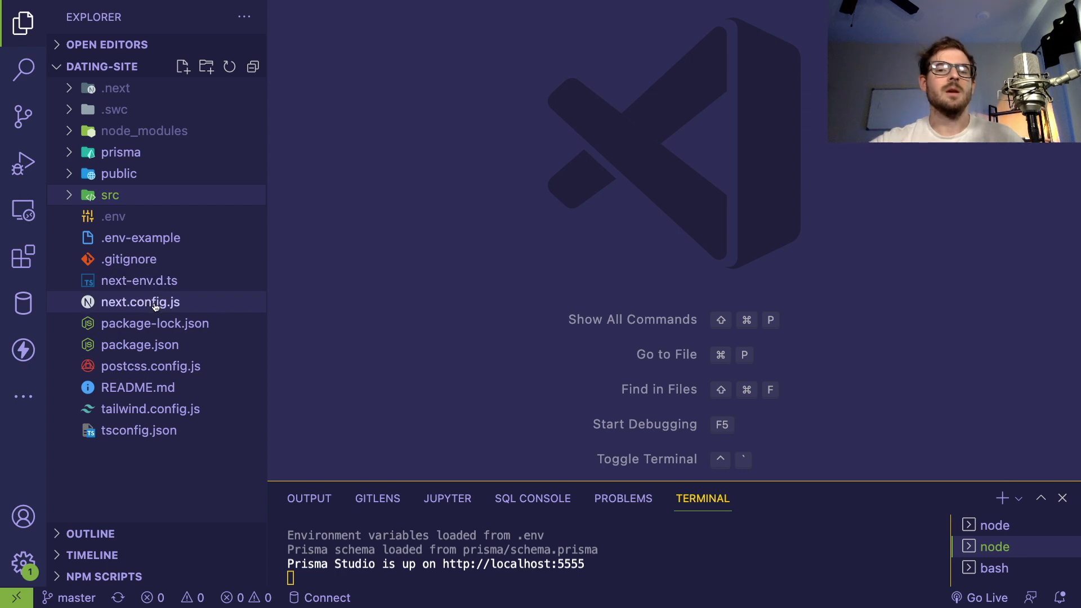
mouse_move(155, 306)
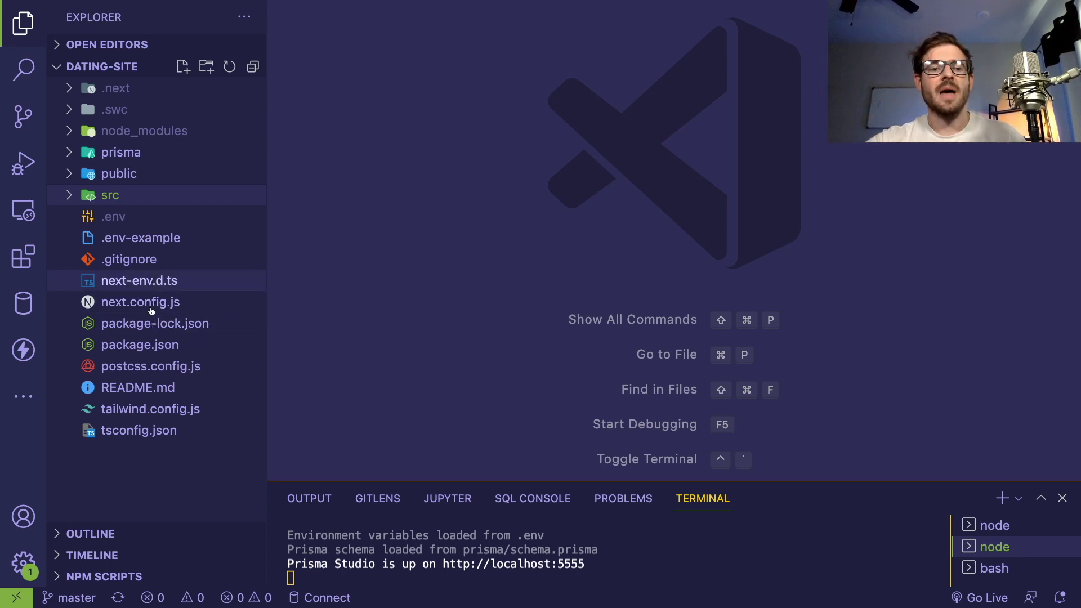
mouse_move(156, 347)
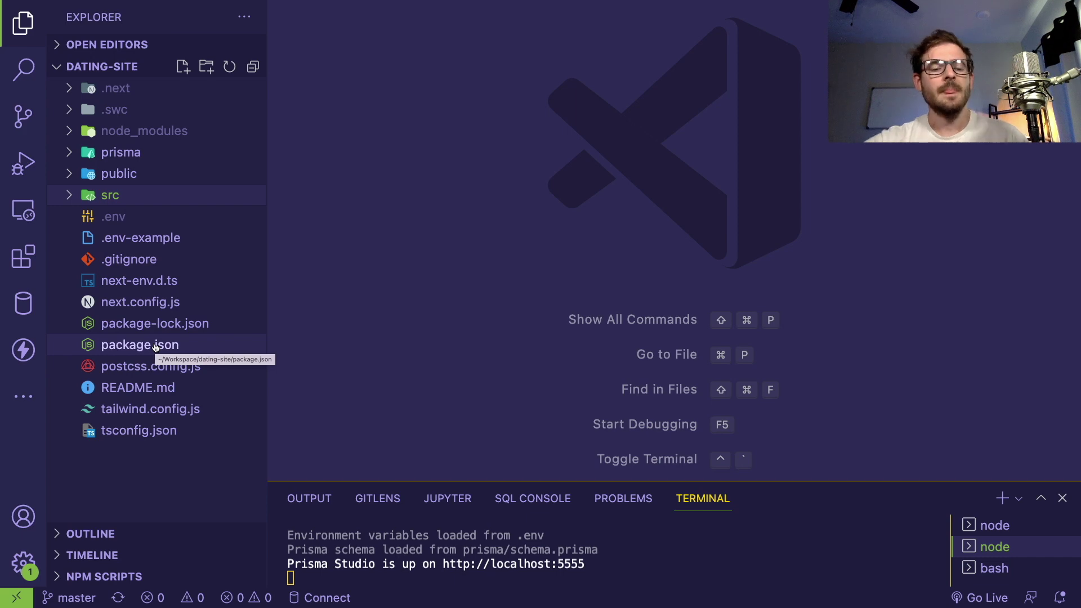
left_click(111, 196)
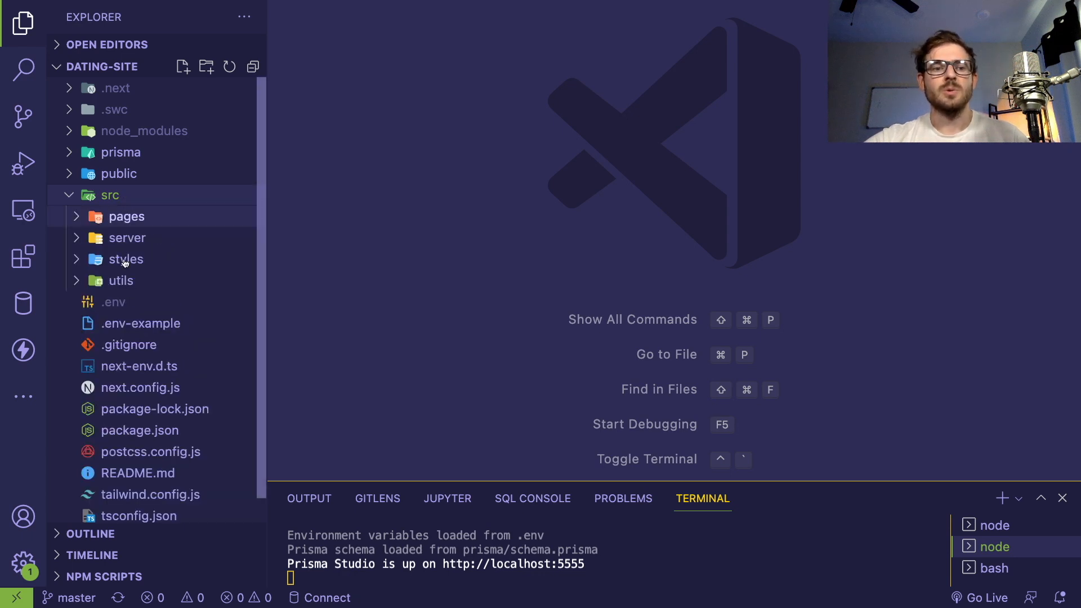
Revisit the router's index.ts setBio mutation and example.ts's hello input schema.
left_click(127, 238)
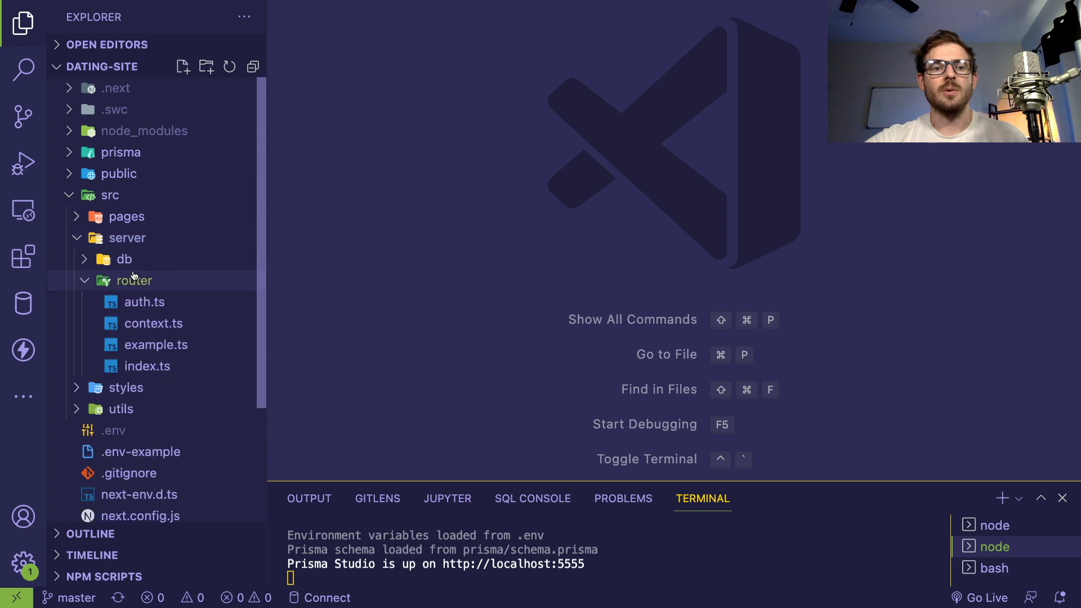
left_click(147, 366)
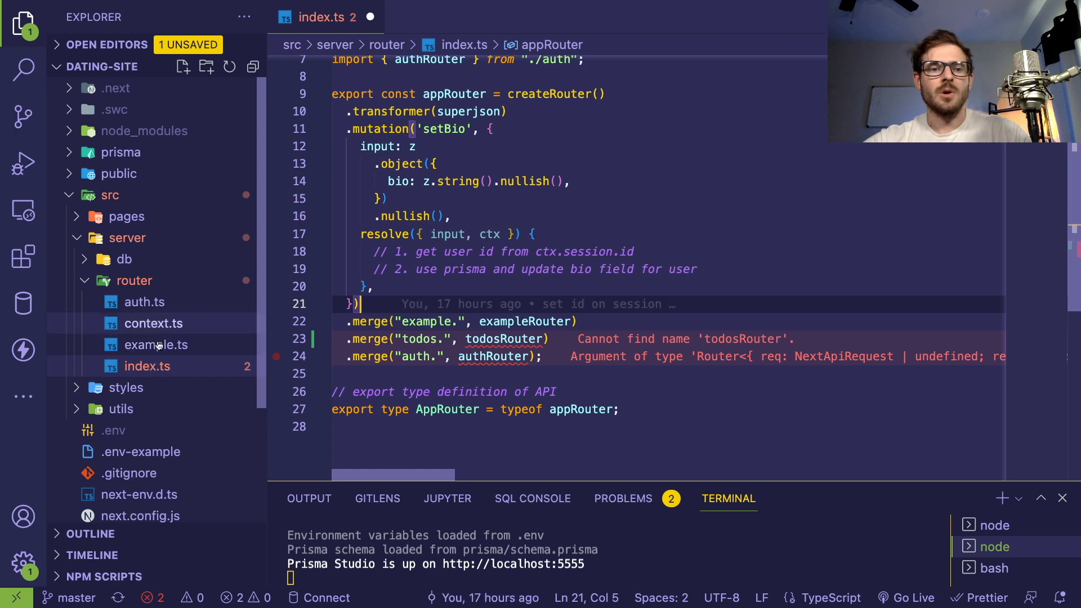
mouse_move(164, 351)
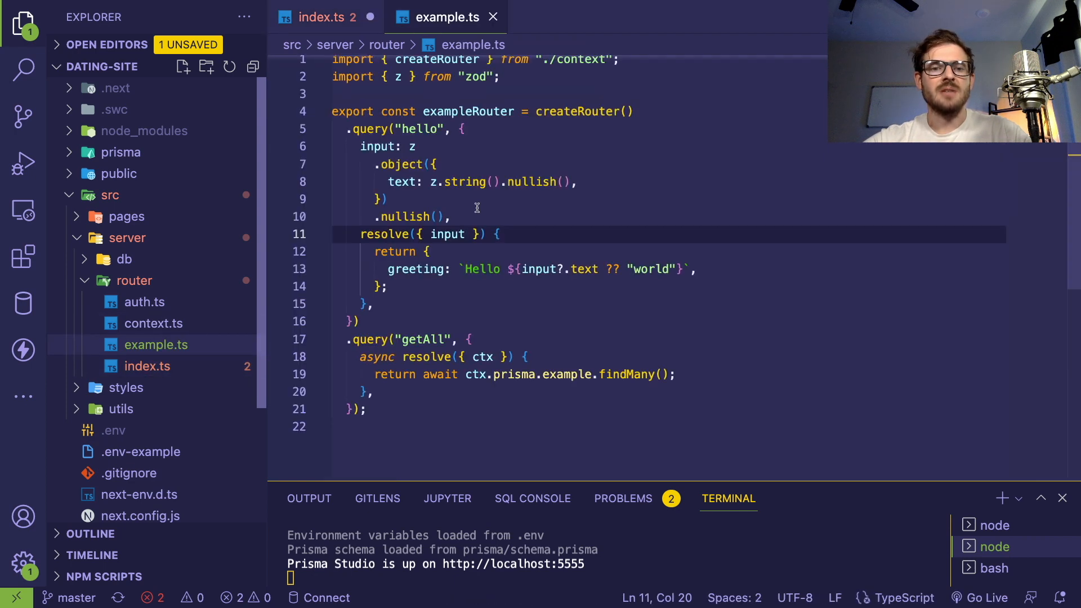
left_click(379, 199)
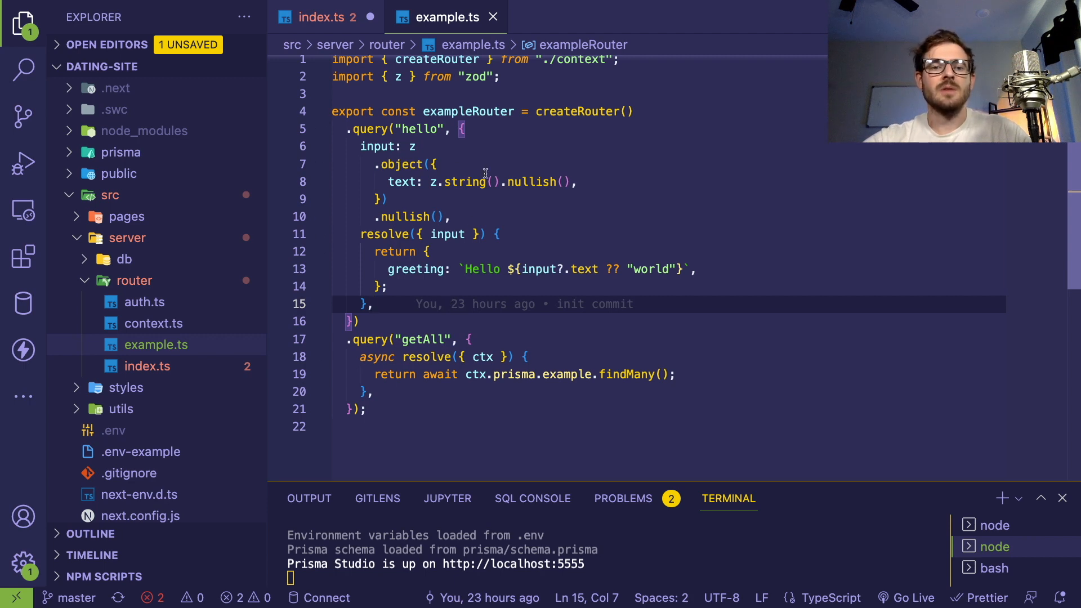
left_click(451, 217)
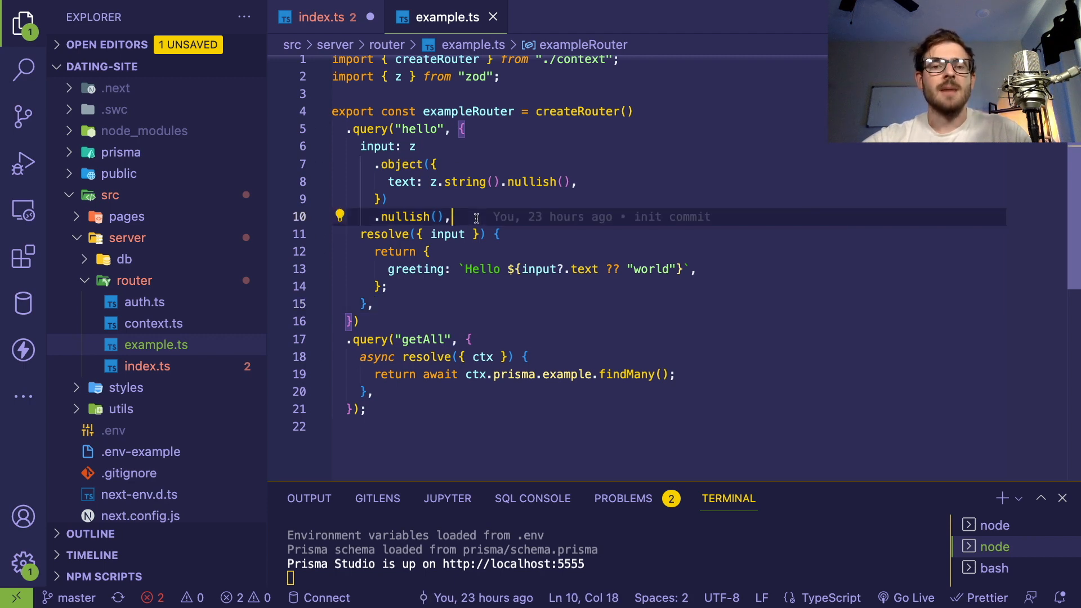